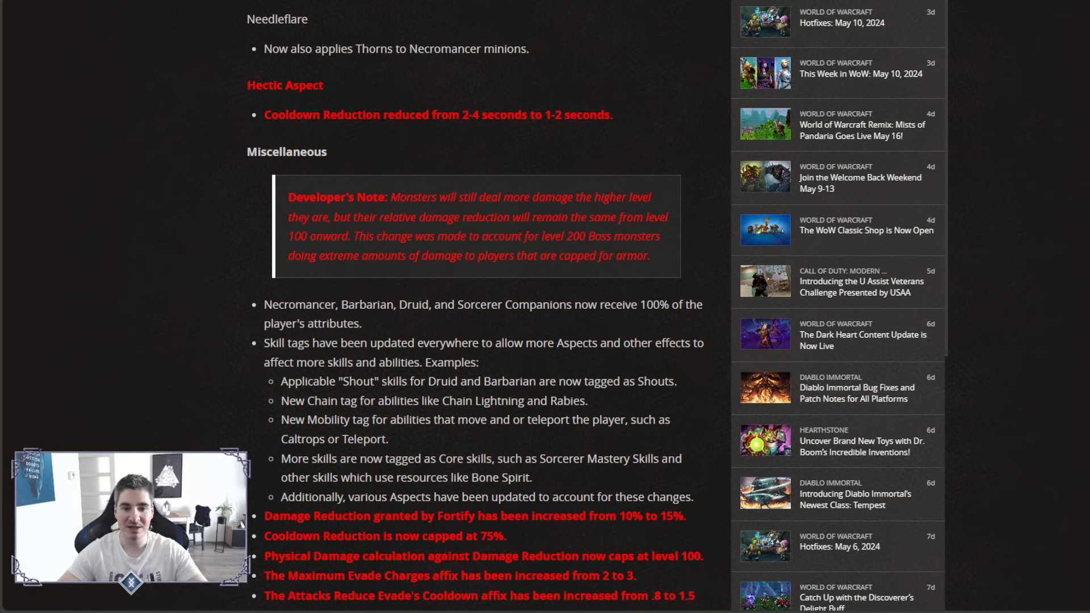
Leave the minion Thorns patch notes for the S4 Necro Minion build's Gear & Skills overview.
left_click_drag(264, 305, 702, 305)
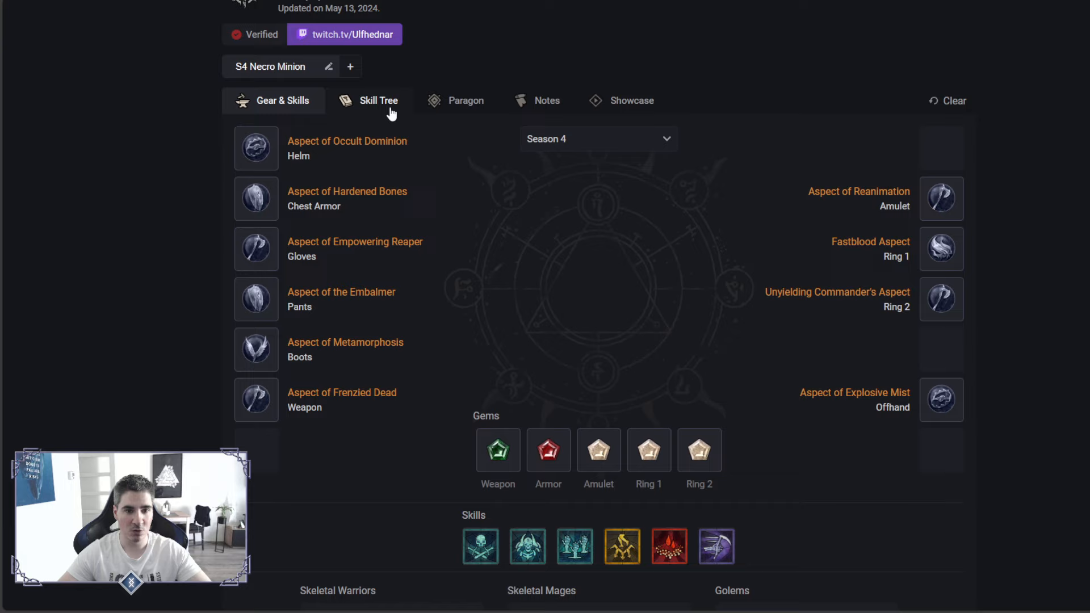
Scroll the Skill Tree's numbered leveling path down to the Golem Mastery nodes.
left_click(378, 100)
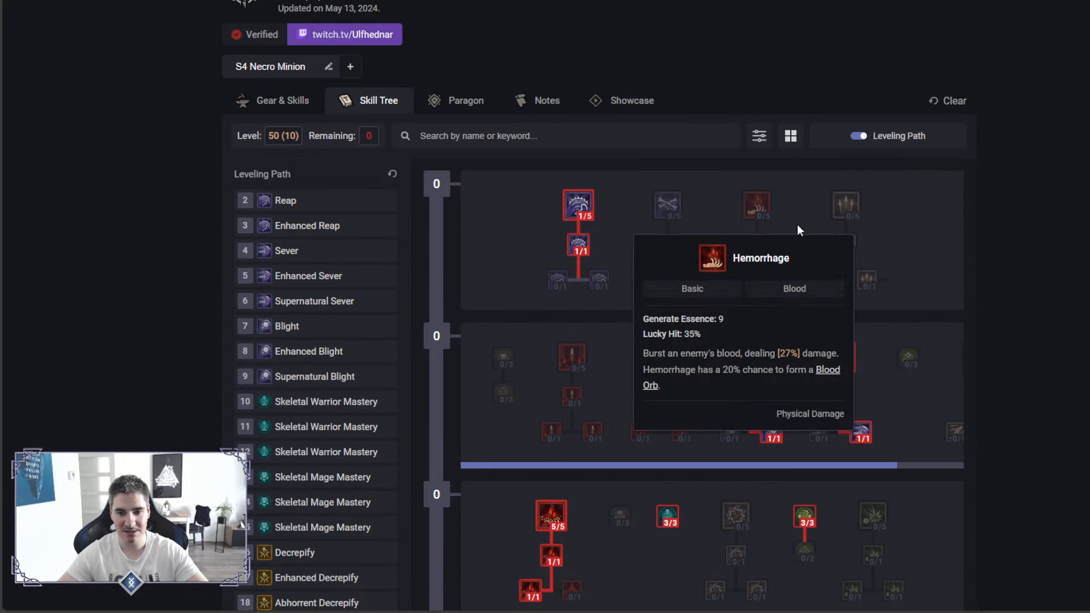
mouse_move(578, 205)
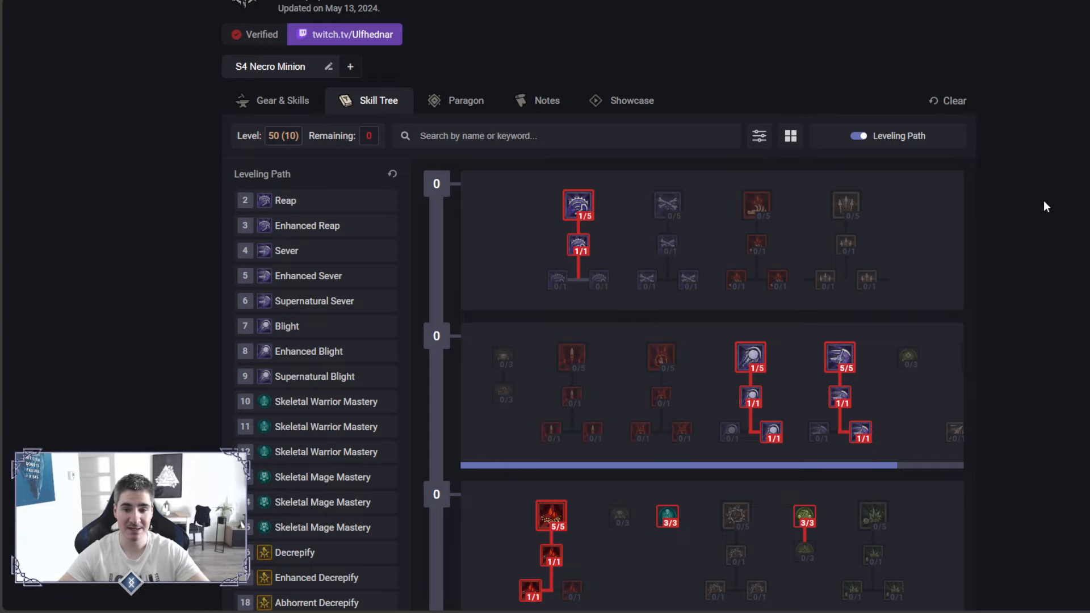
mouse_move(839, 357)
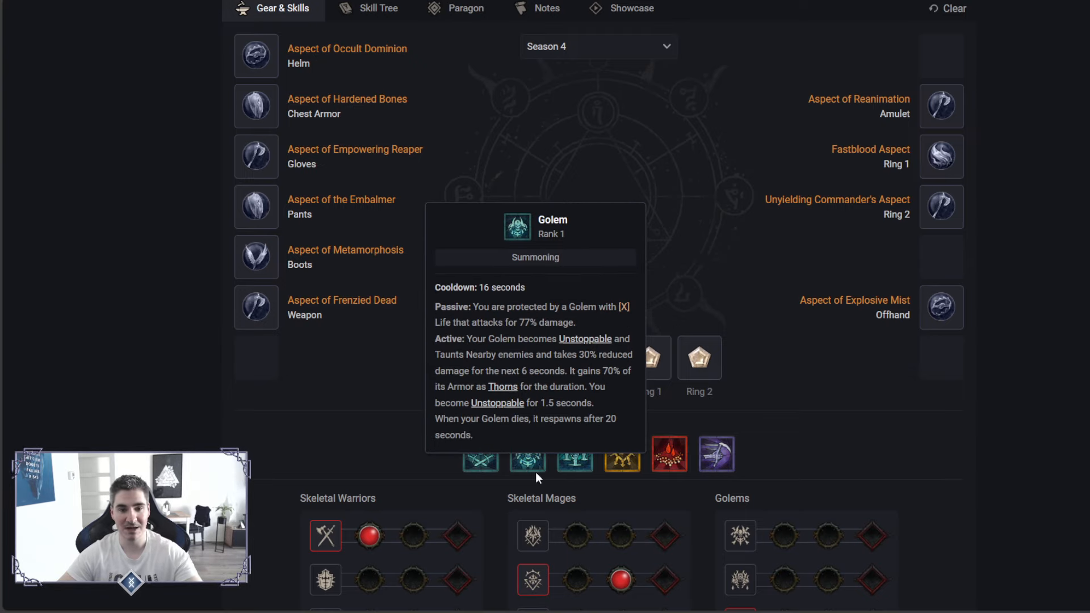
scroll("down", 3)
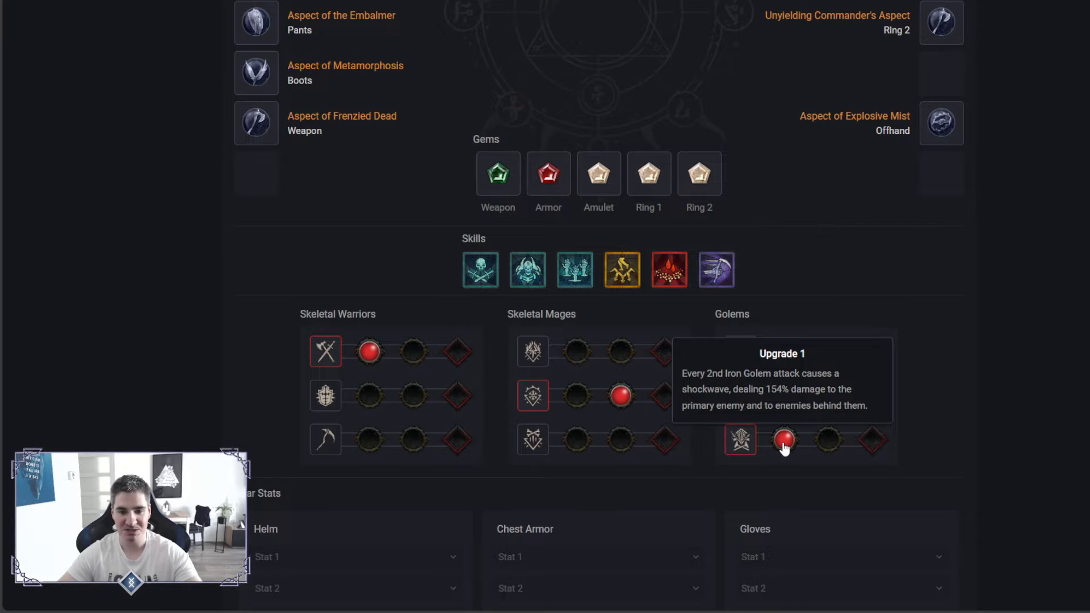
left_click(378, 193)
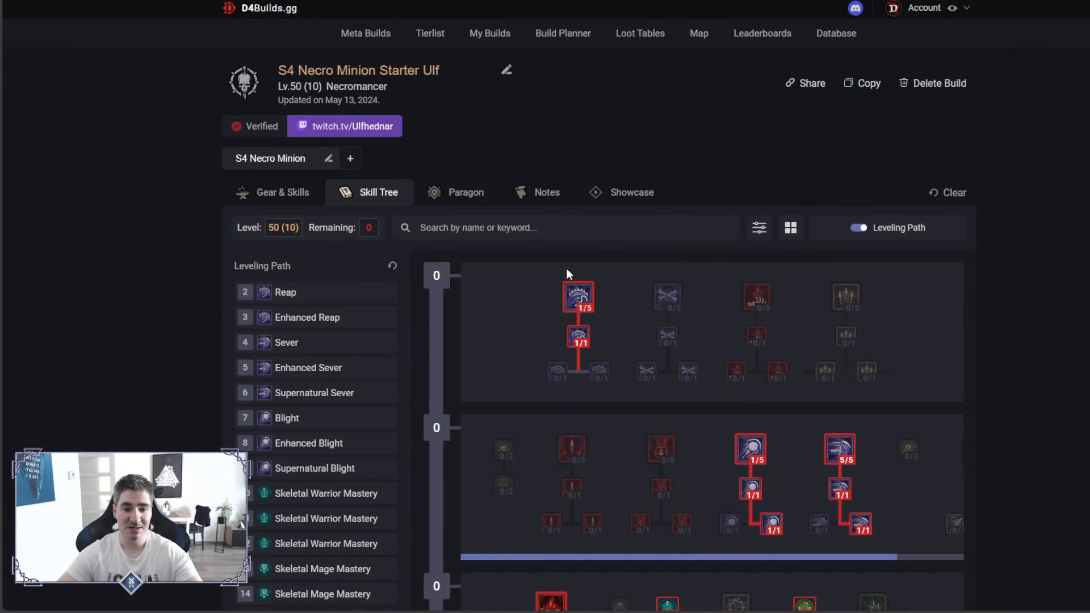
scroll("down", 3)
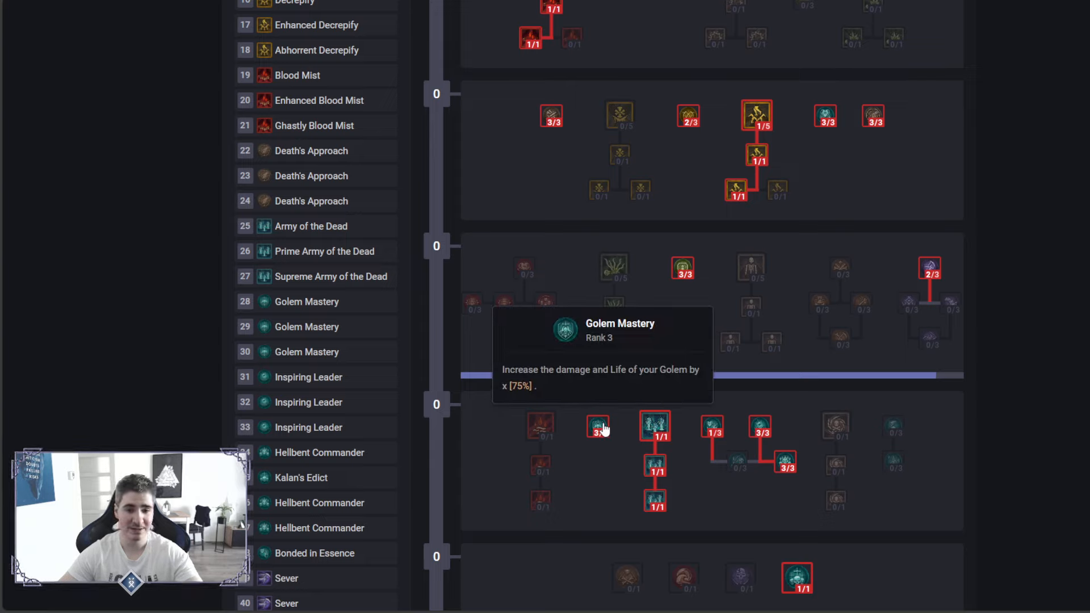
mouse_move(633, 244)
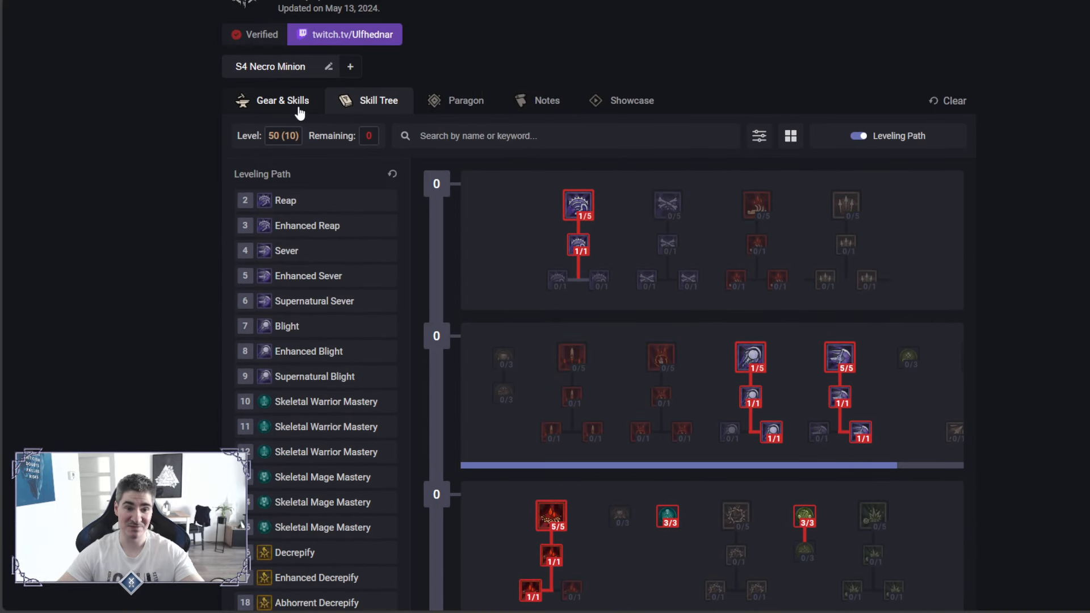
Return to Gear & Skills to check the build's aspect, gem and skill tooltips.
left_click(281, 100)
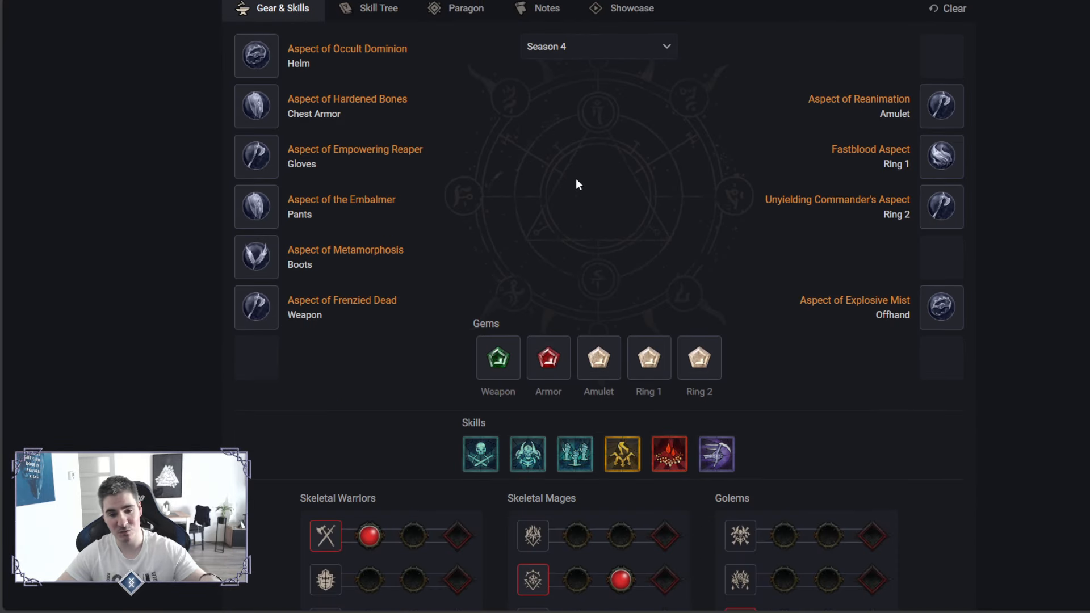
mouse_move(527, 455)
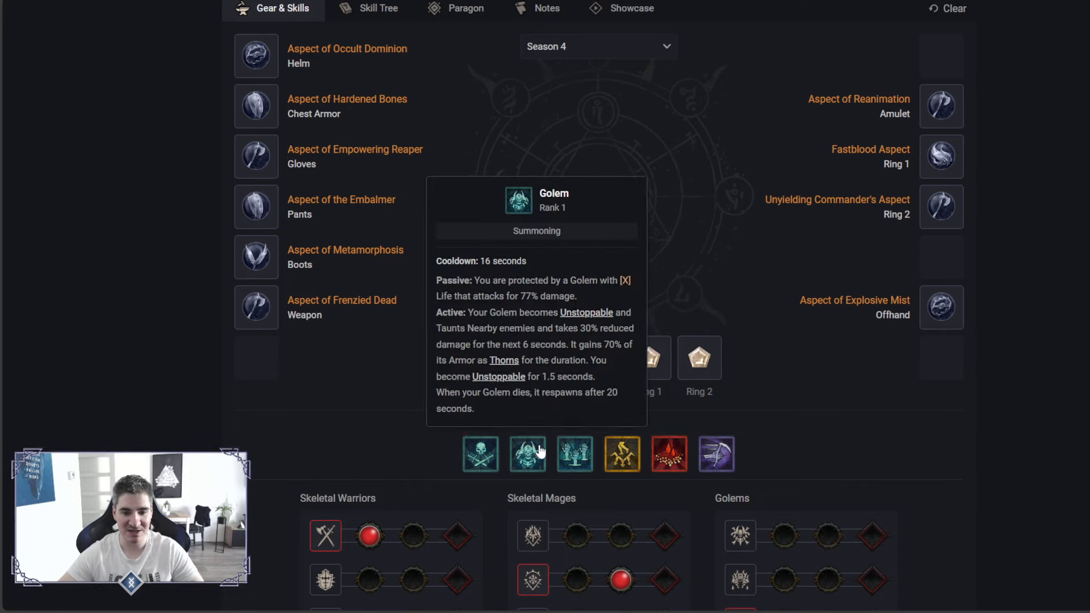
mouse_move(574, 454)
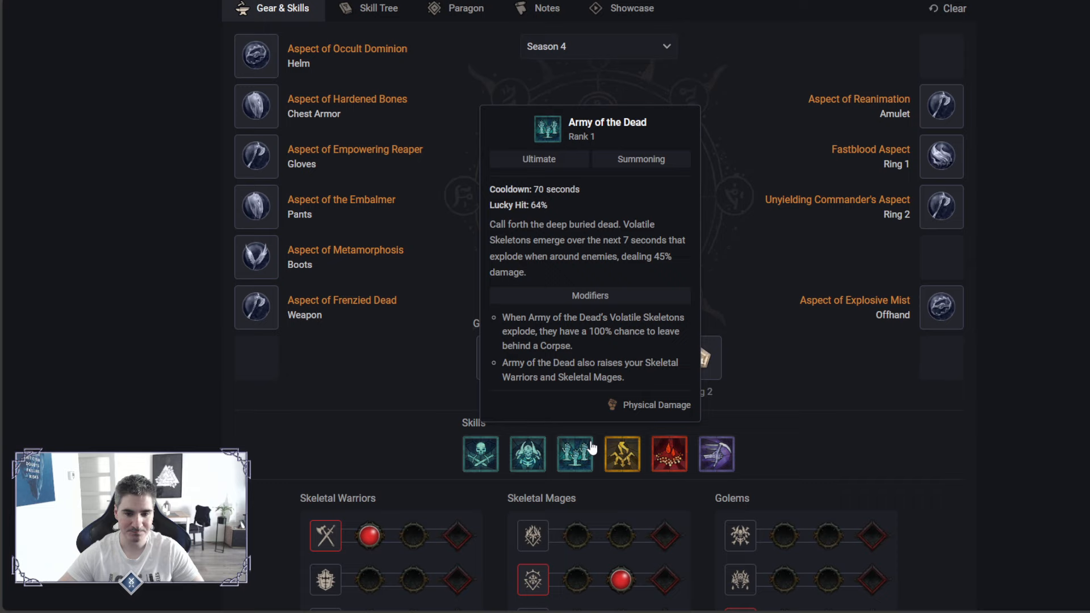
mouse_move(528, 455)
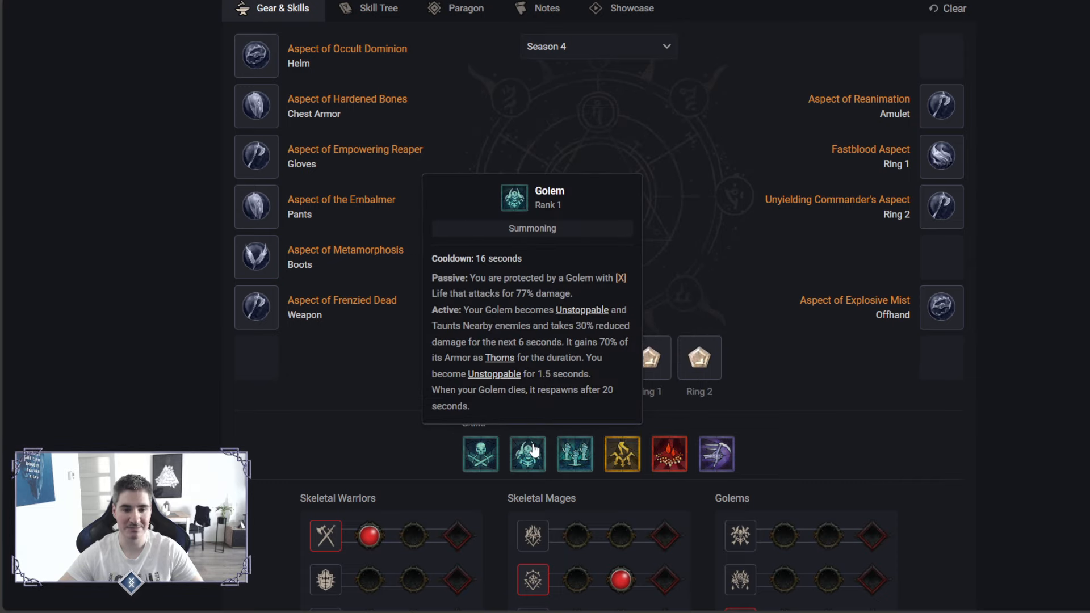
mouse_move(574, 455)
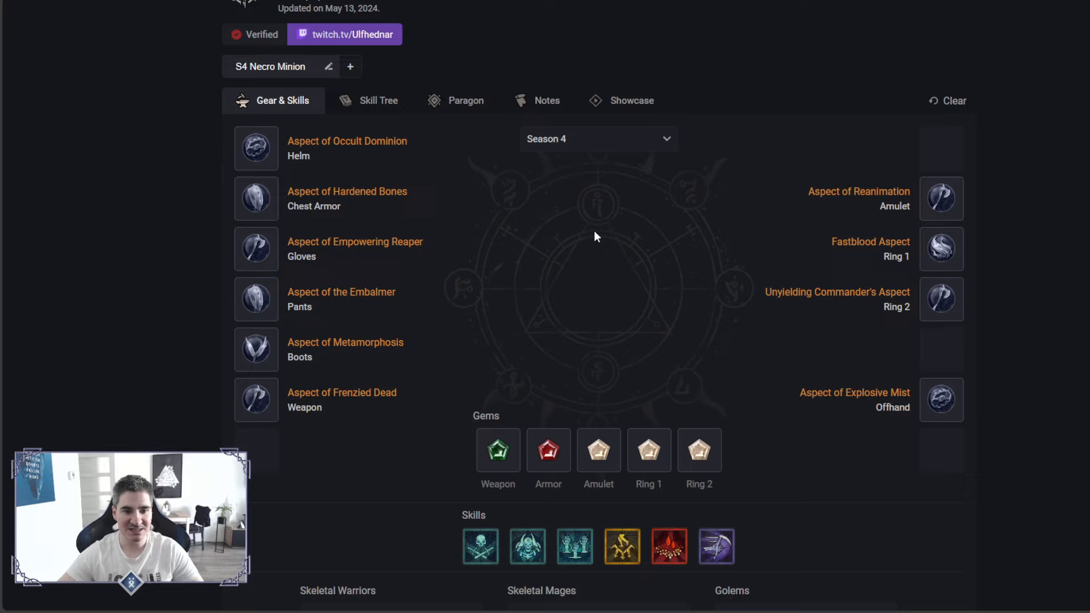
mouse_move(594, 242)
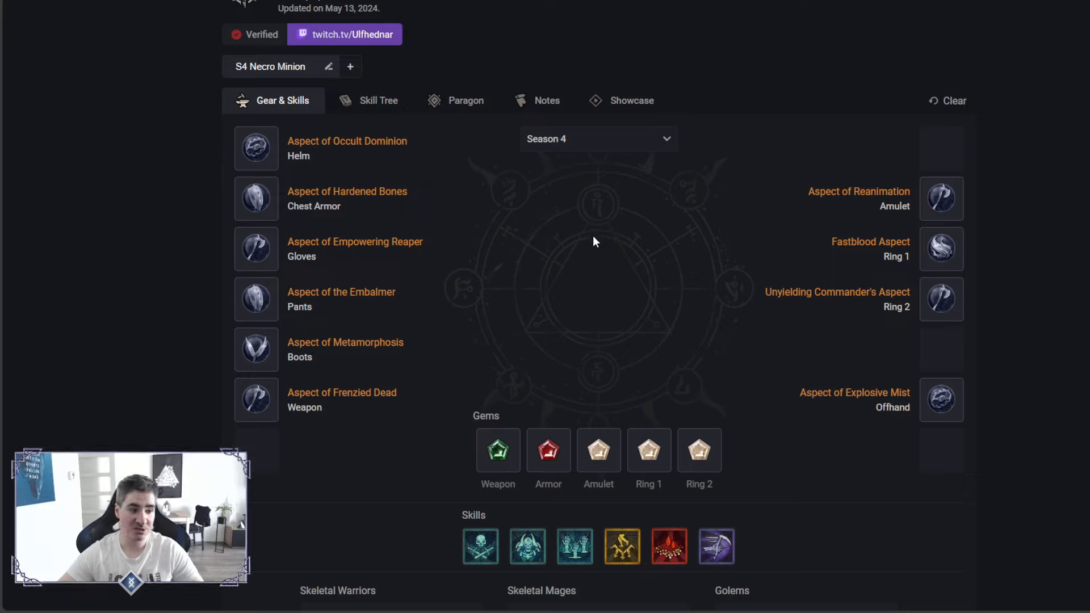
mouse_move(942, 249)
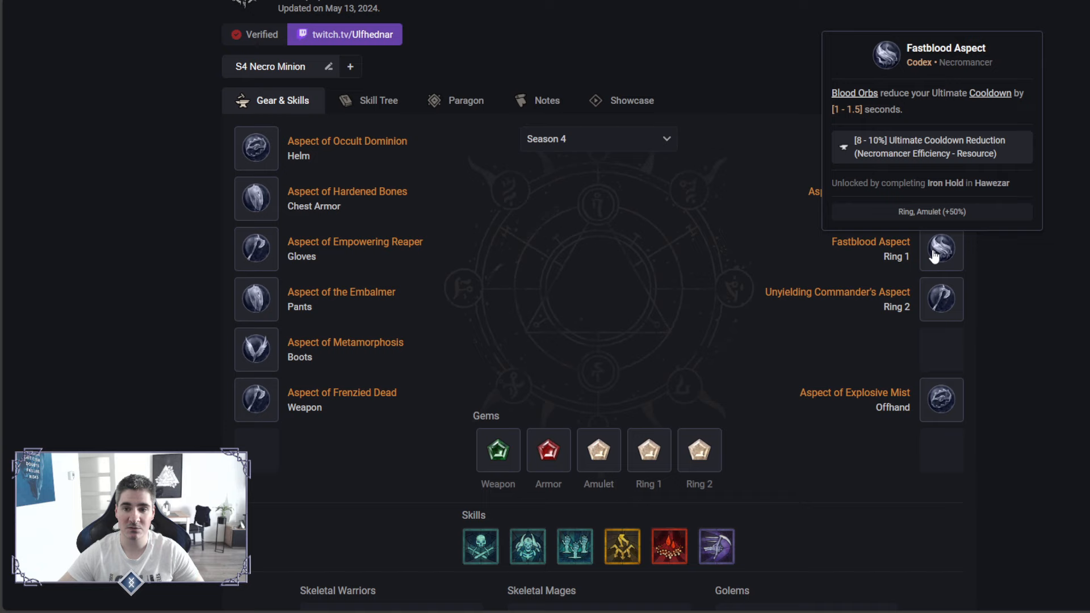
mouse_move(256, 299)
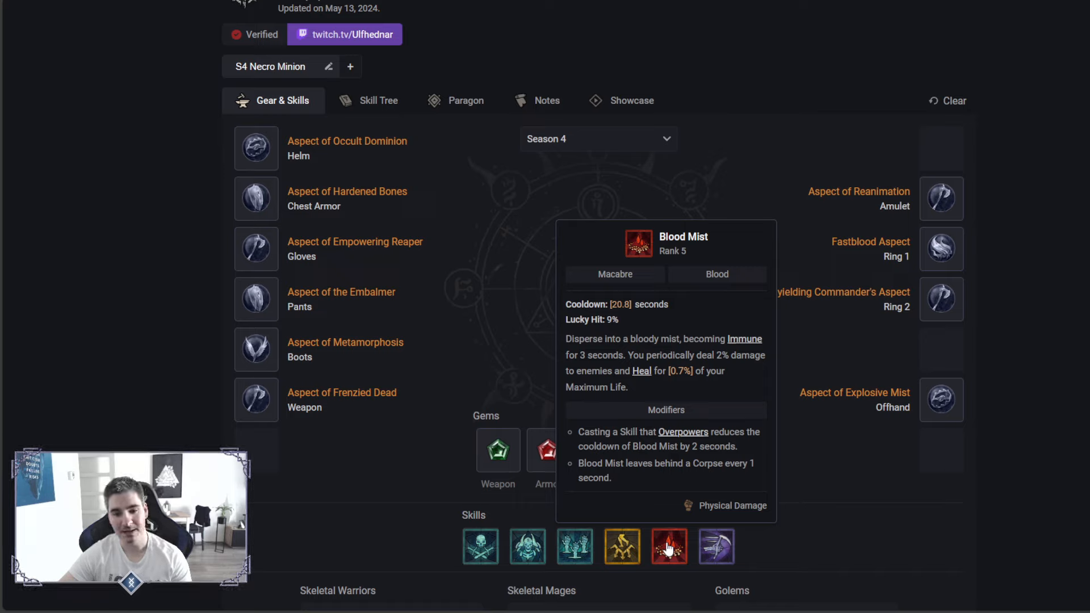
mouse_move(869, 230)
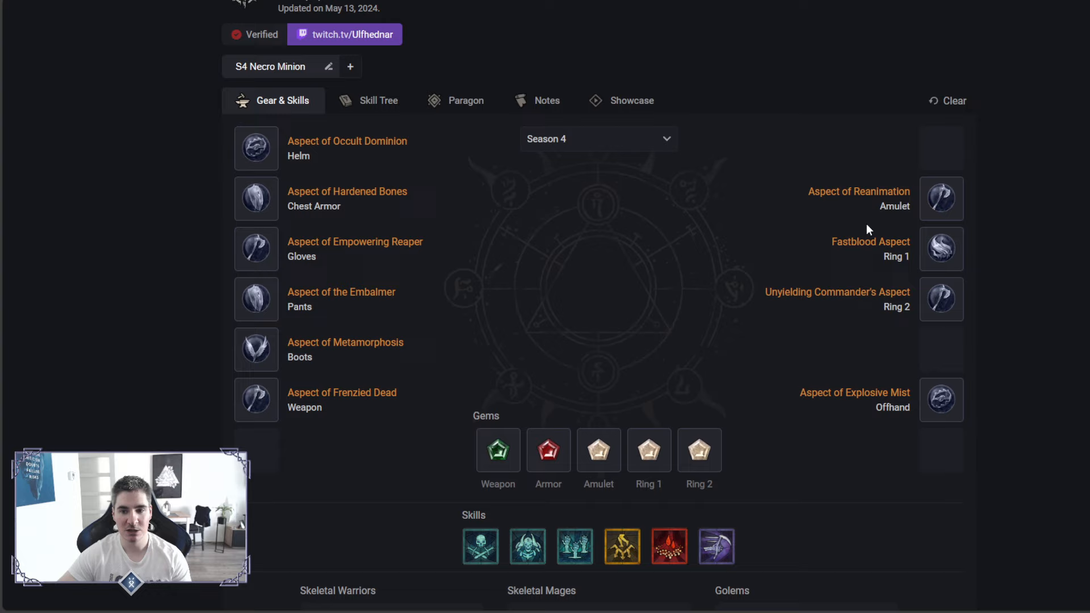
mouse_move(944, 299)
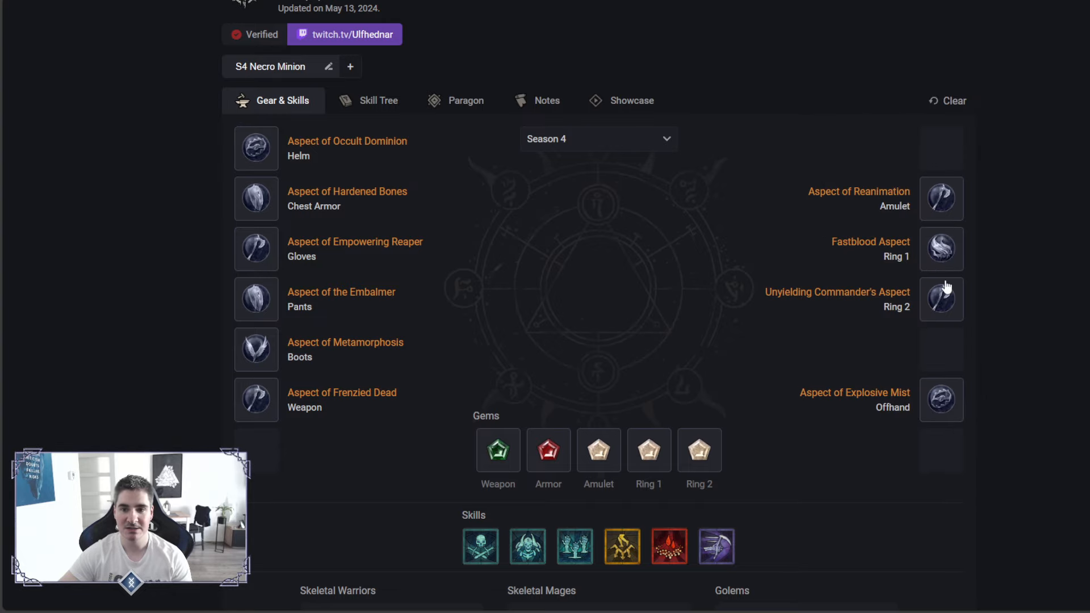
mouse_move(942, 399)
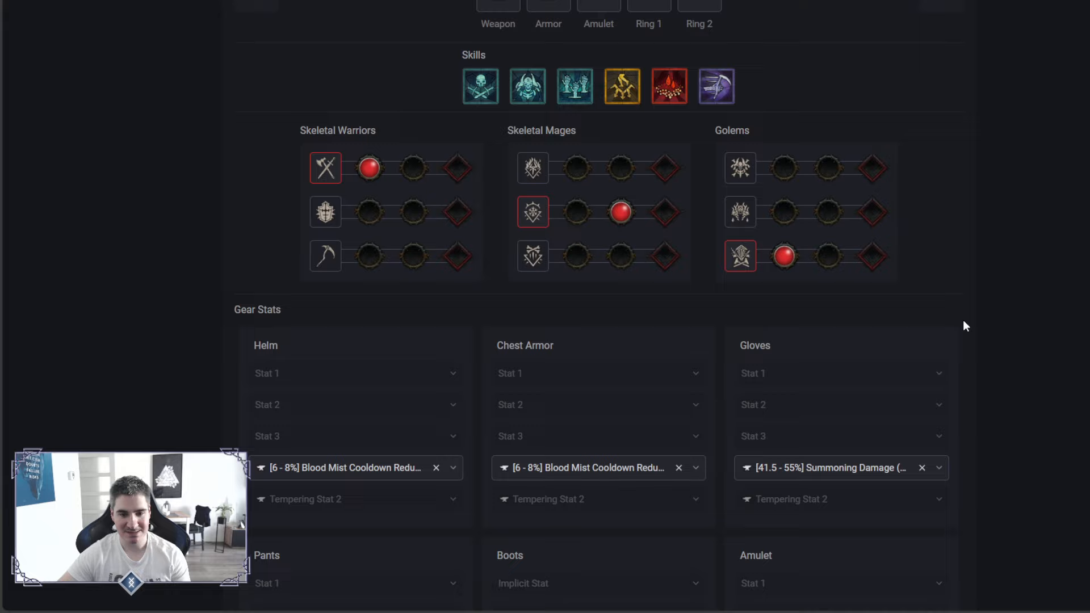
Scroll down through the Gear Stats section's tempering affixes.
scroll("down", 3)
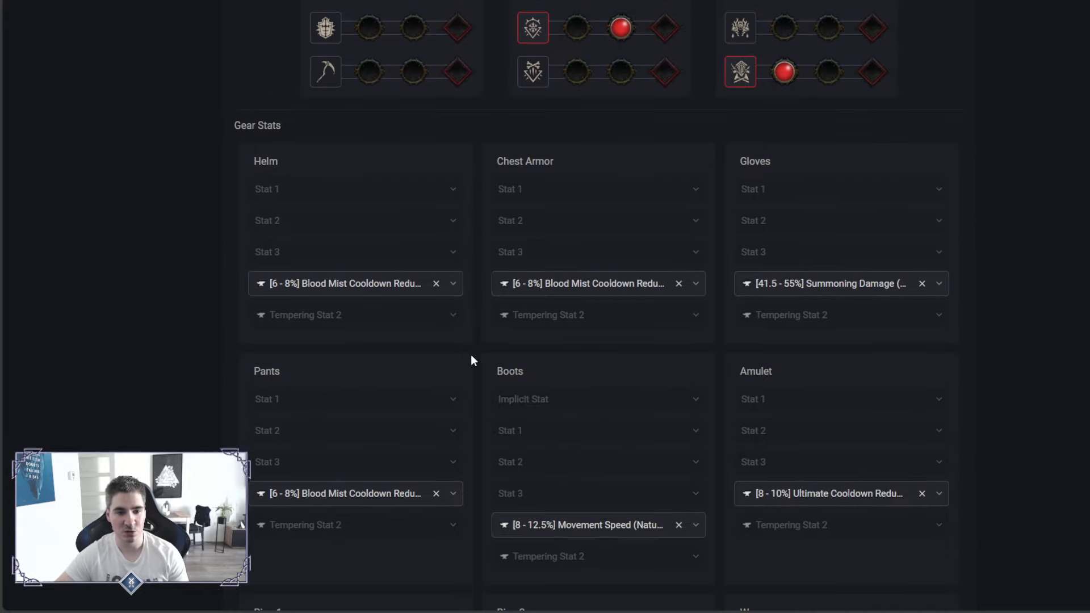
mouse_move(341, 284)
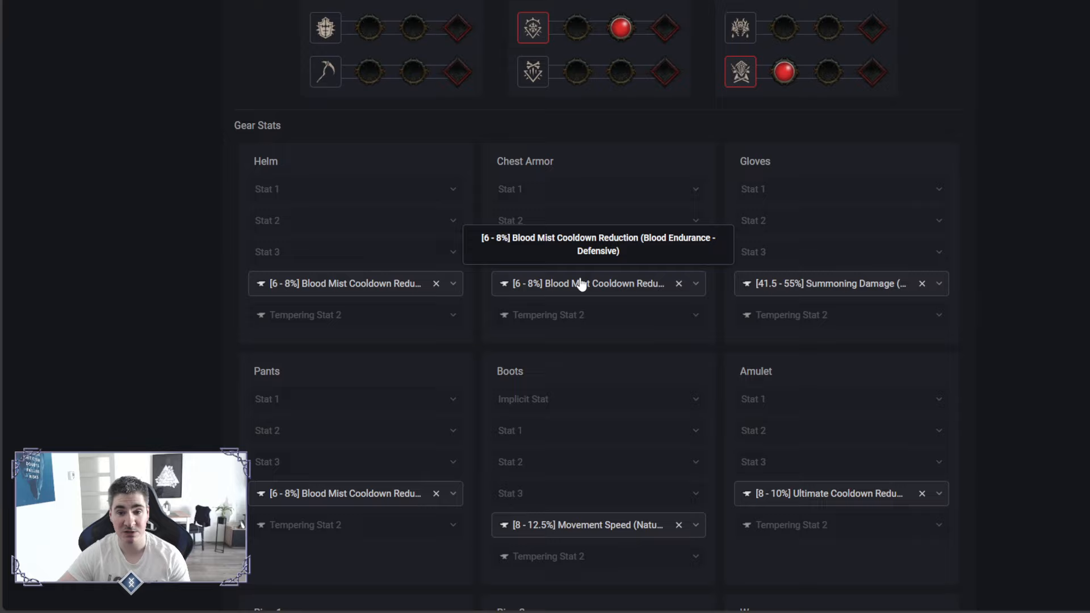
mouse_move(845, 292)
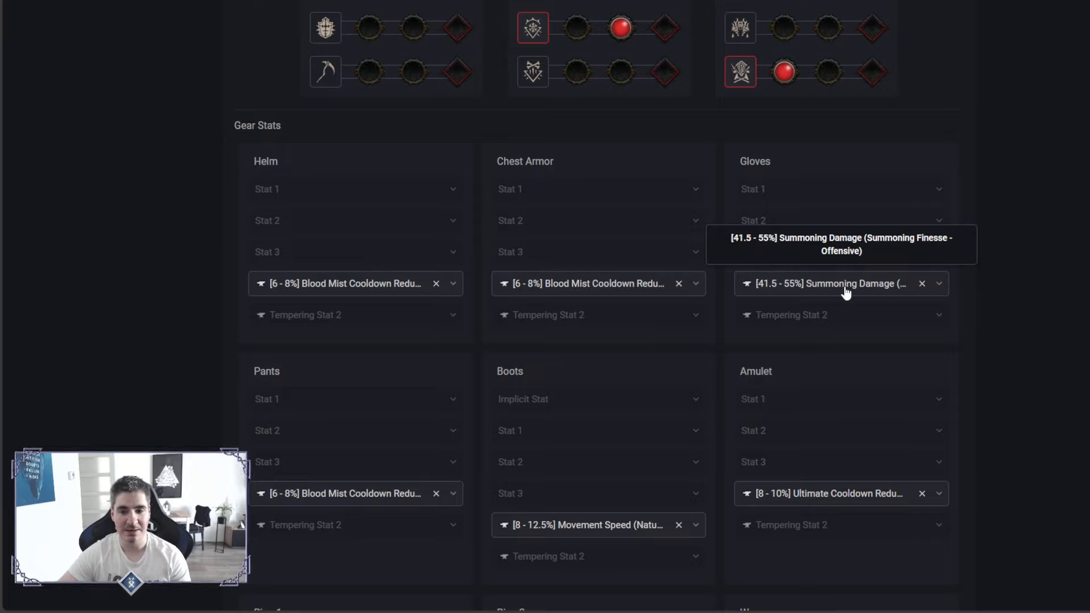
mouse_move(806, 283)
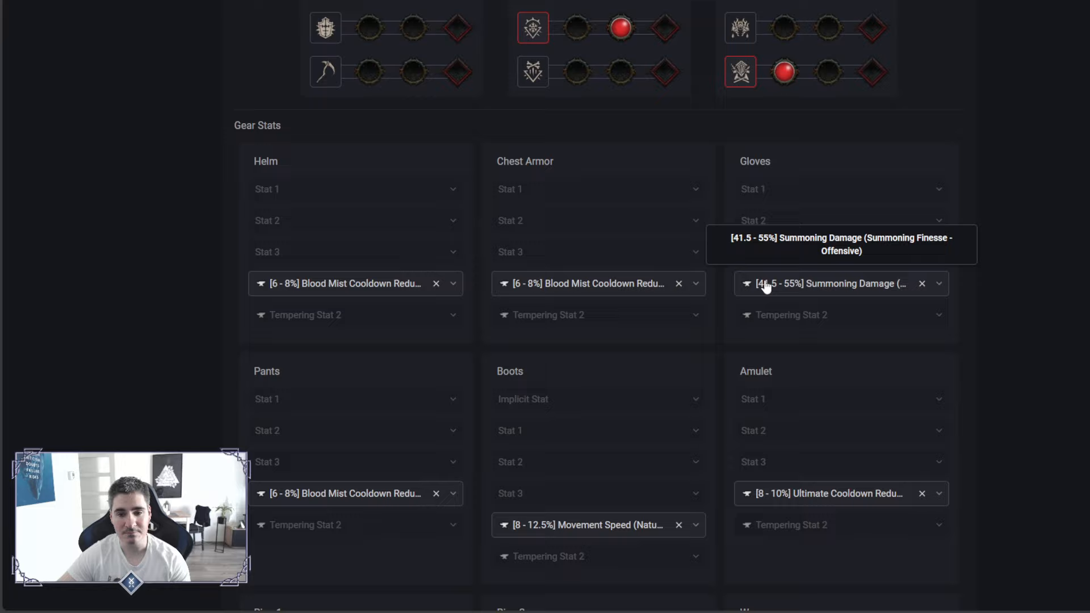
scroll("down", 3)
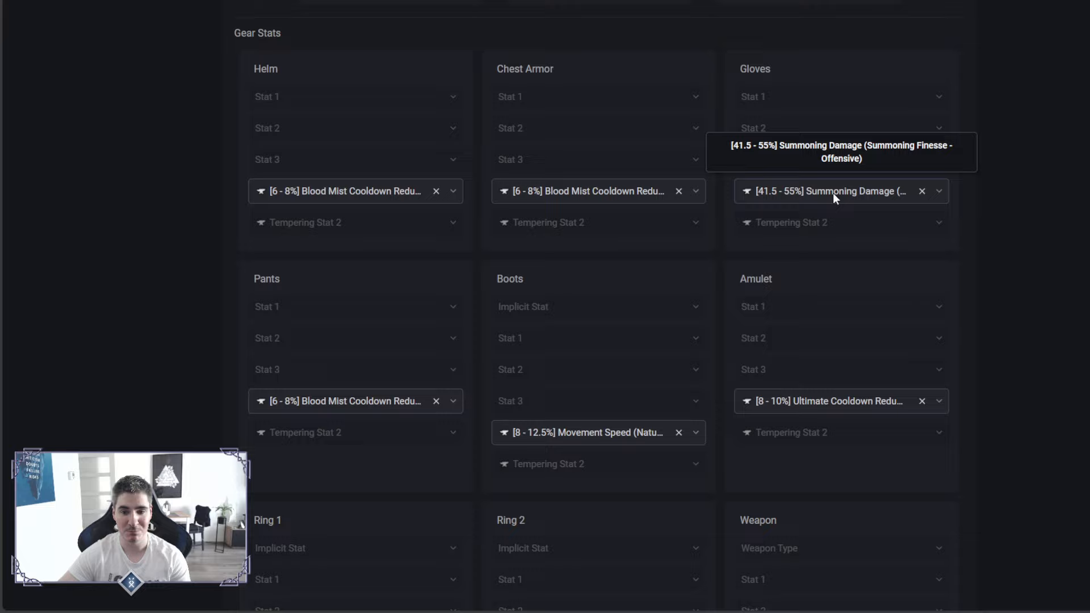
scroll("down", 3)
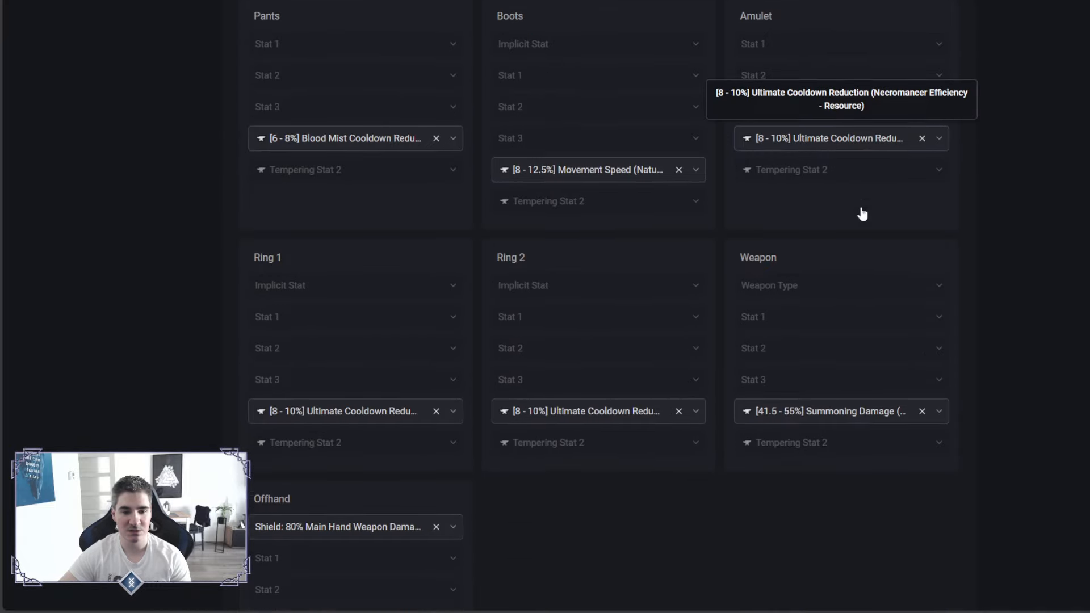
scroll("down", 3)
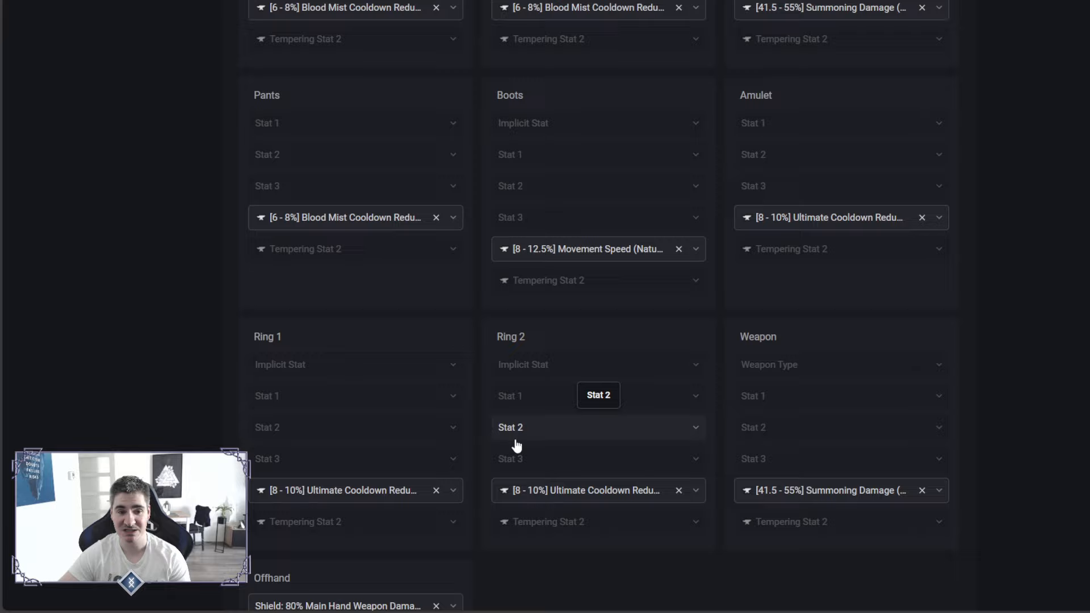
scroll("down", 3)
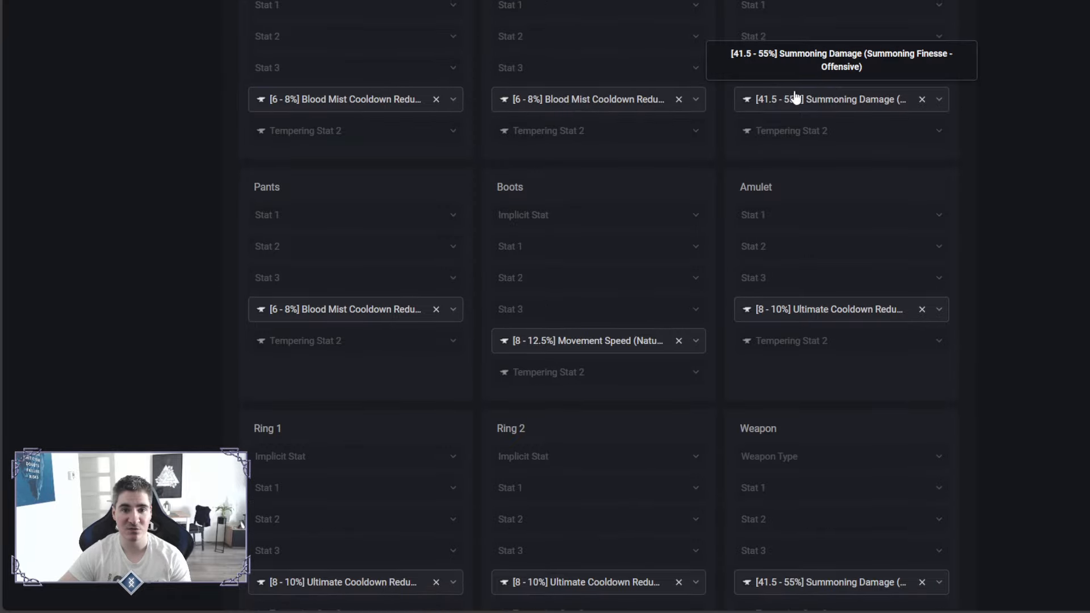
scroll("down", 3)
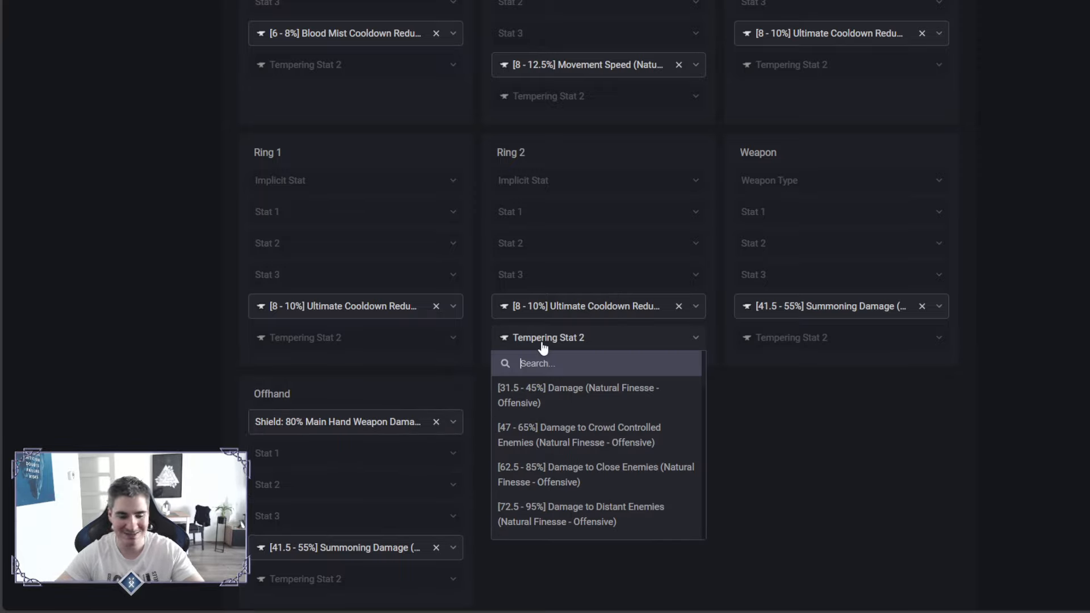
Search 'blood' in the Offhand Tempering Stat 2 dropdown and dismiss it unselected.
type("blood")
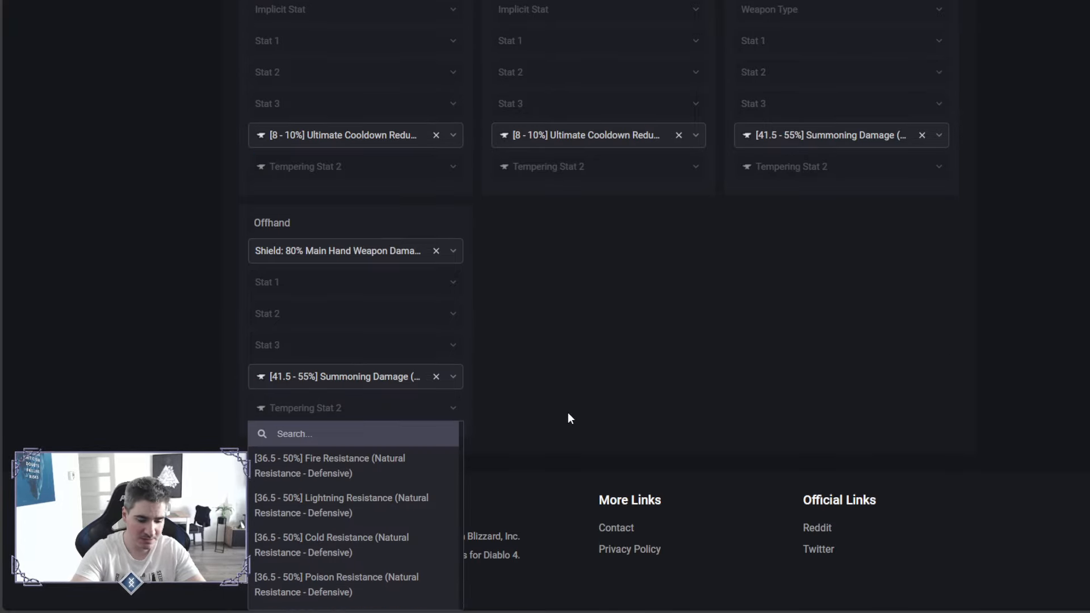
type("blood")
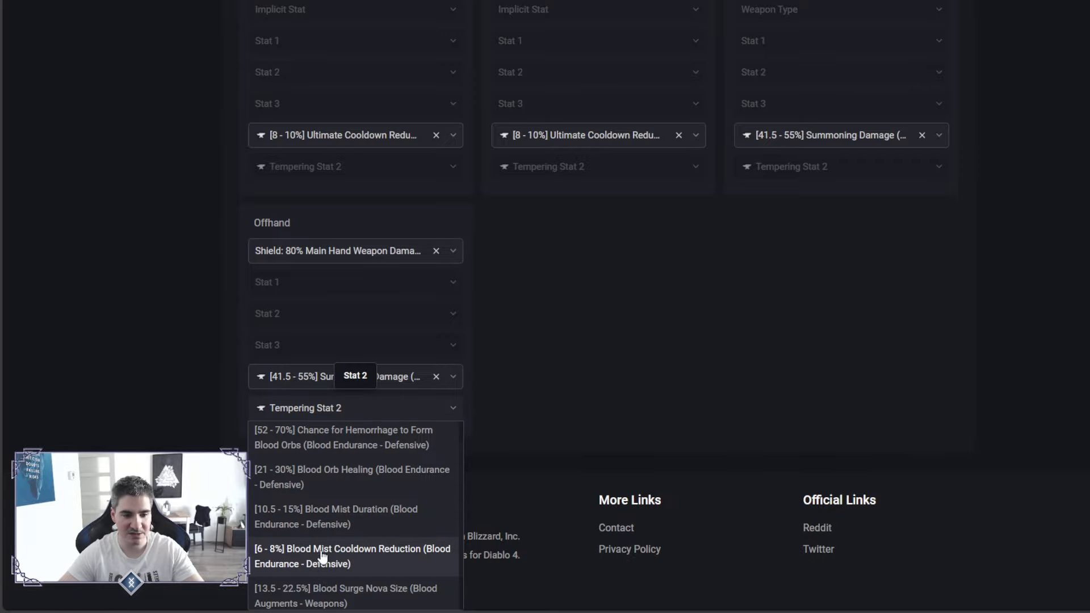
left_click(352, 557)
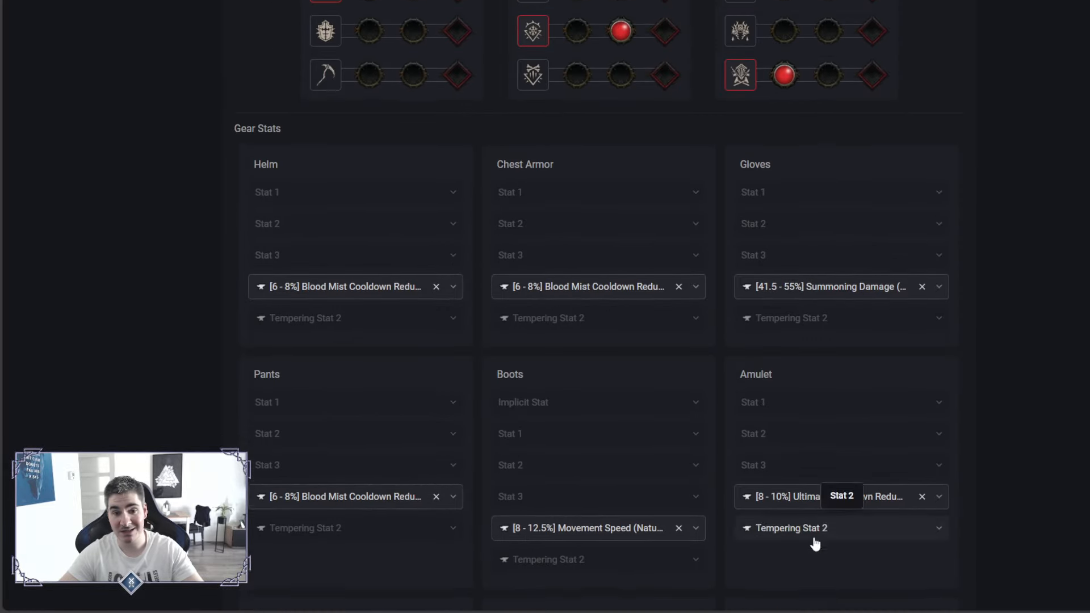
Check the skills, helm aspect and minion upgrades, ending at the overview's top.
scroll("up", 3)
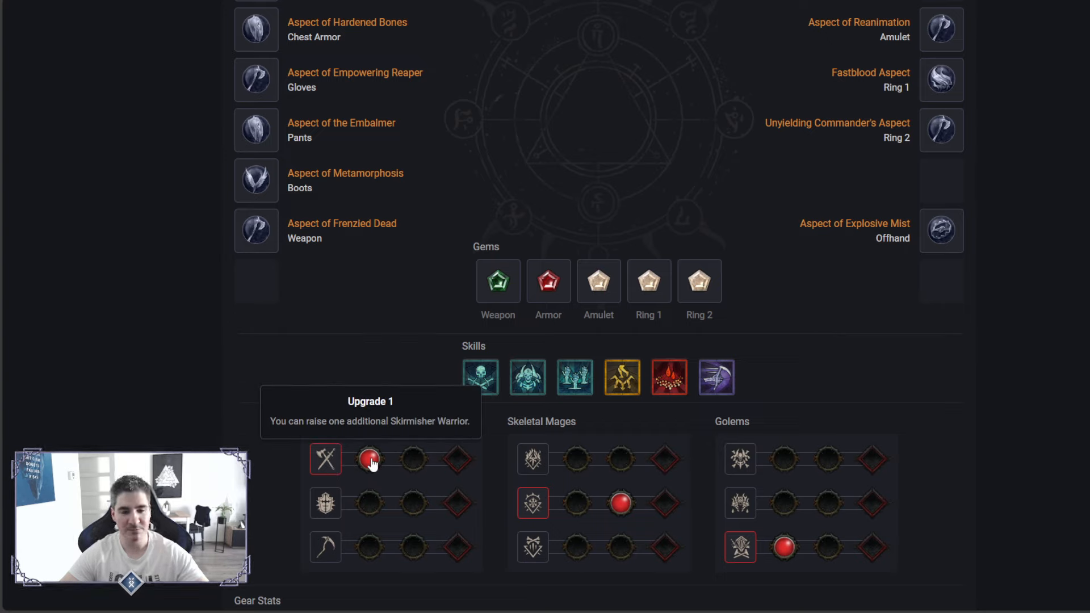
mouse_move(716, 377)
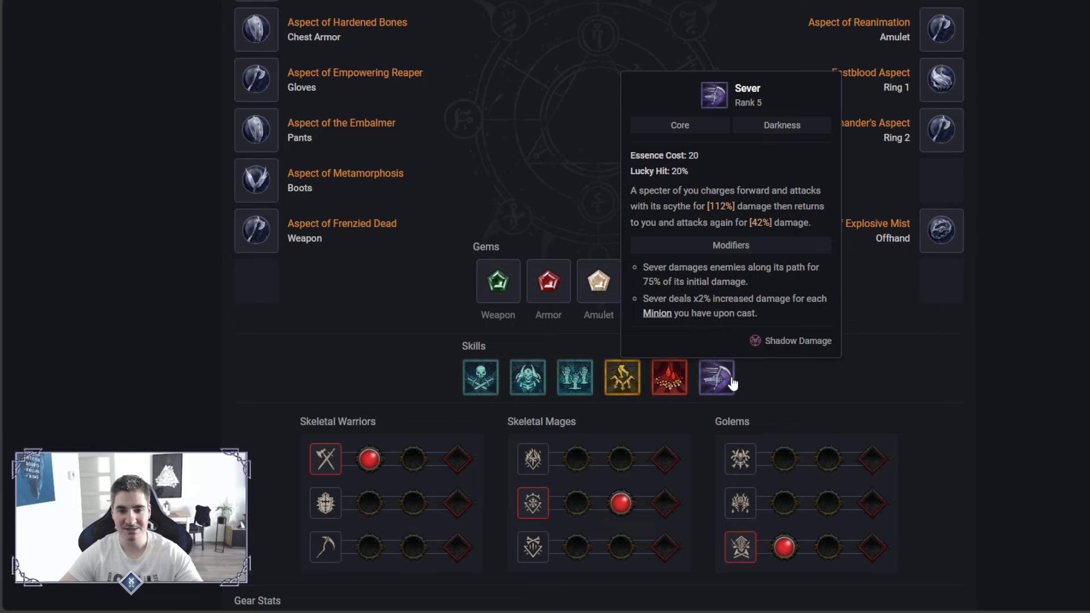
mouse_move(738, 373)
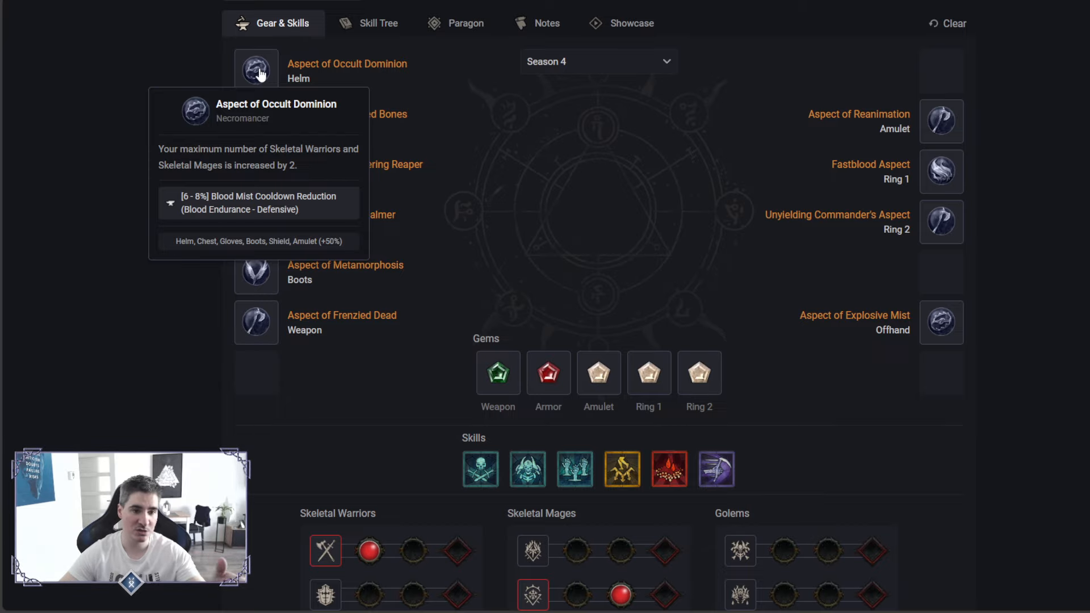
scroll("down", 3)
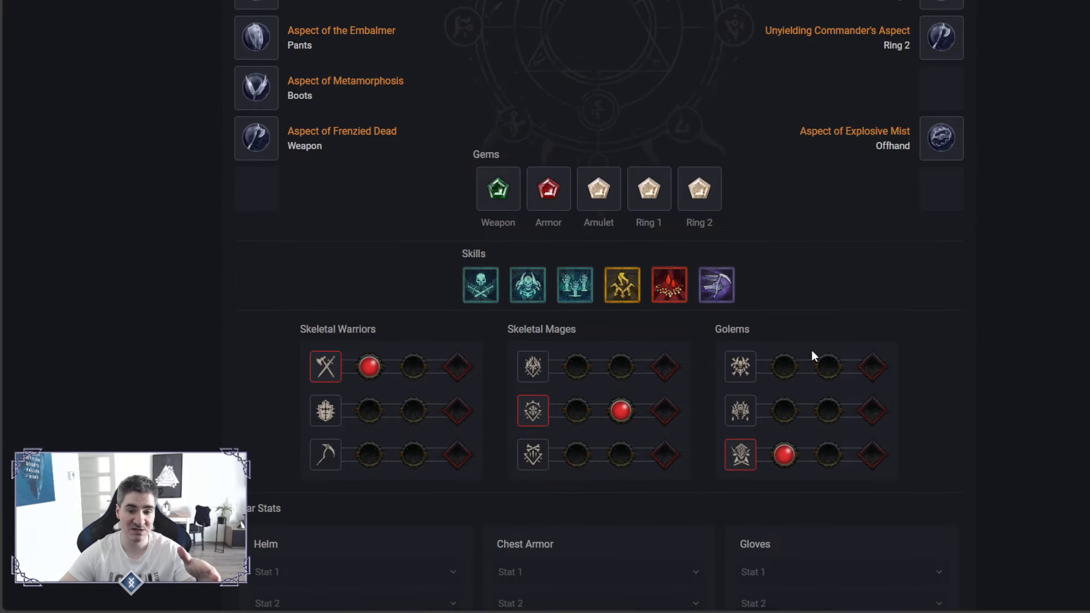
mouse_move(533, 411)
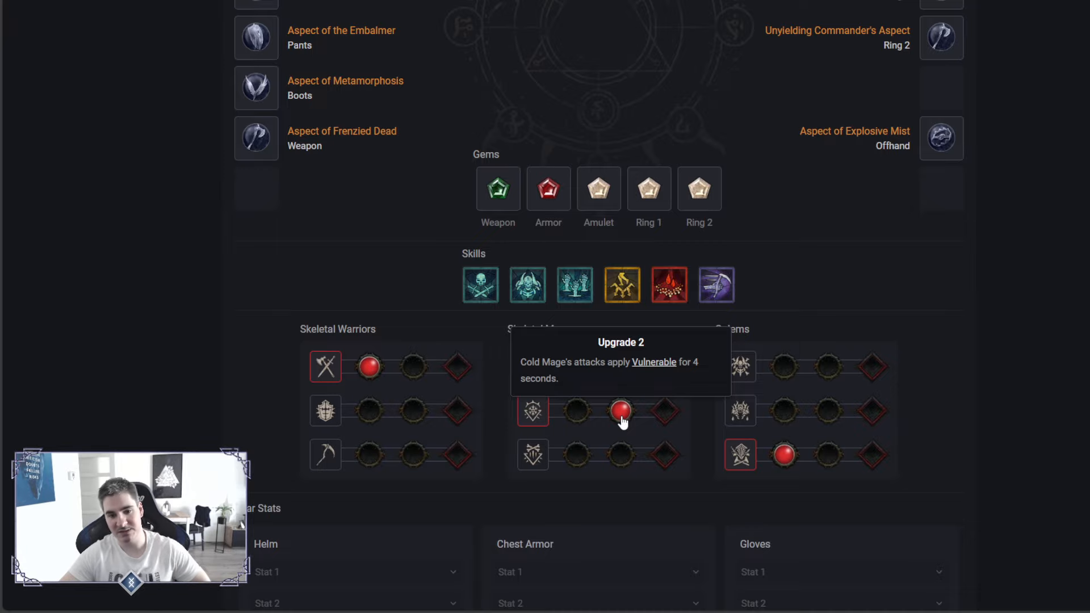
scroll("up", 3)
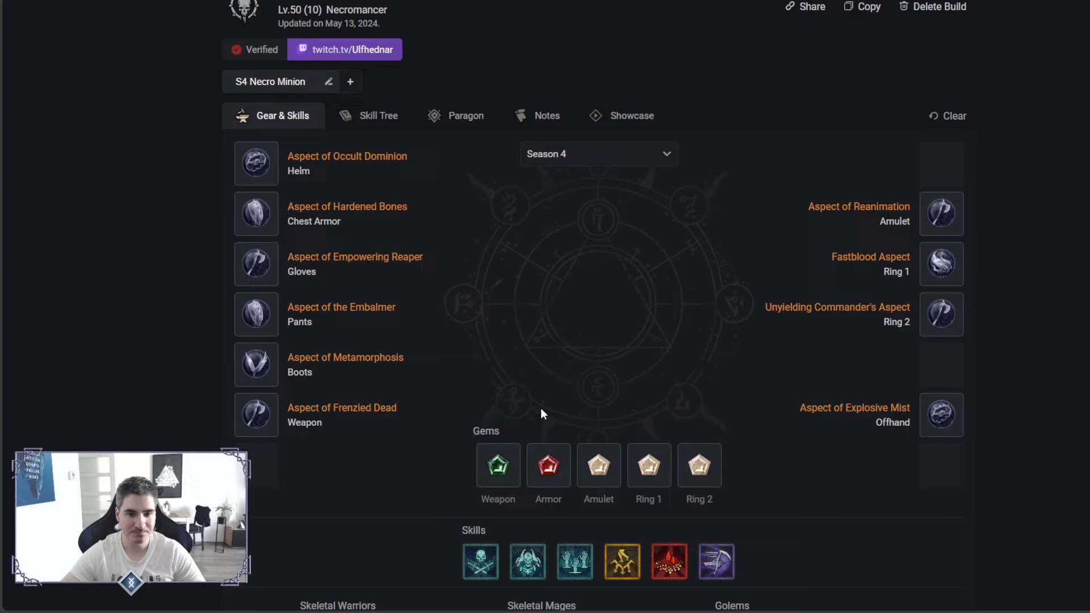
Review the Paragon boards and Control glyph, then return to the Skill Tree.
left_click(464, 115)
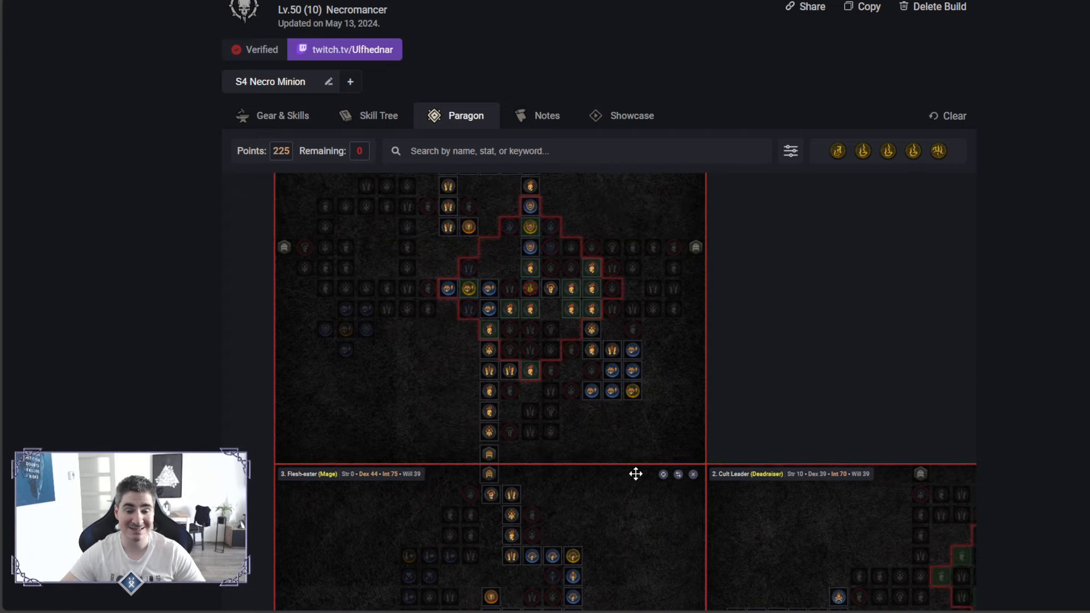
mouse_move(489, 289)
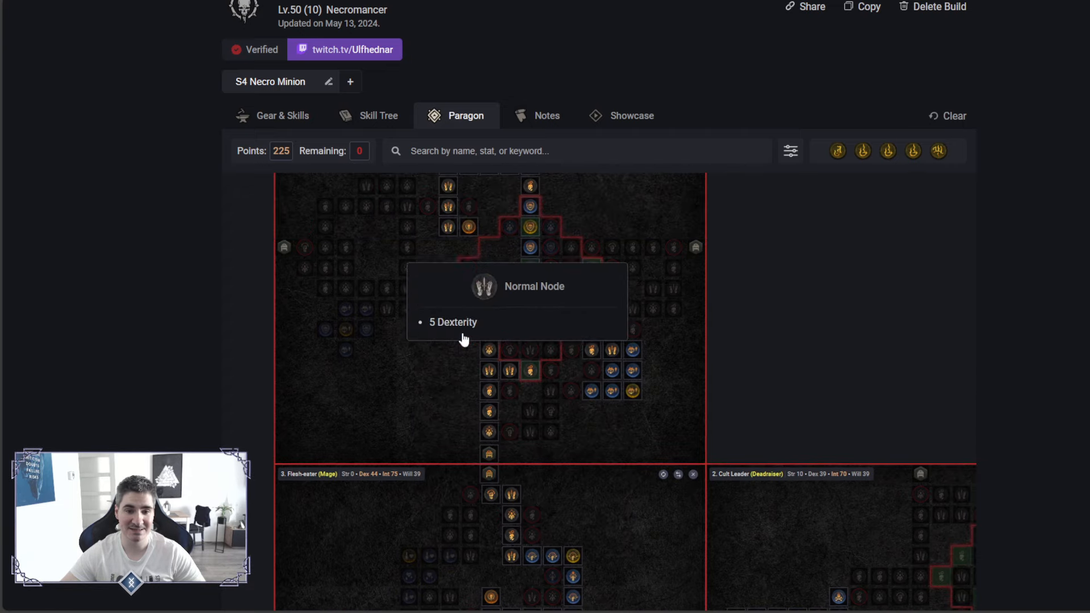
mouse_move(529, 292)
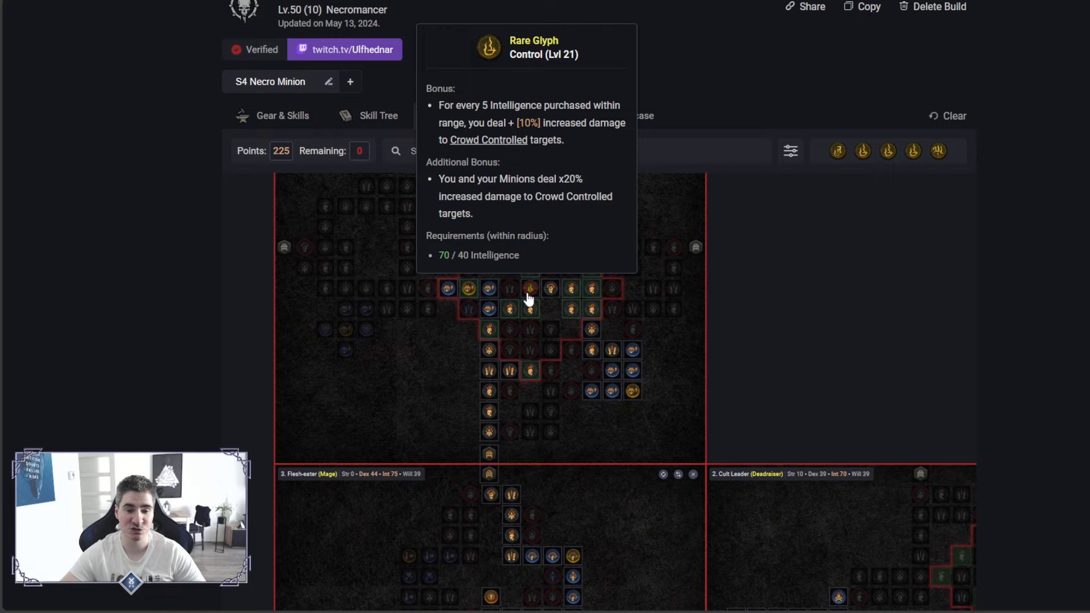
left_click(379, 115)
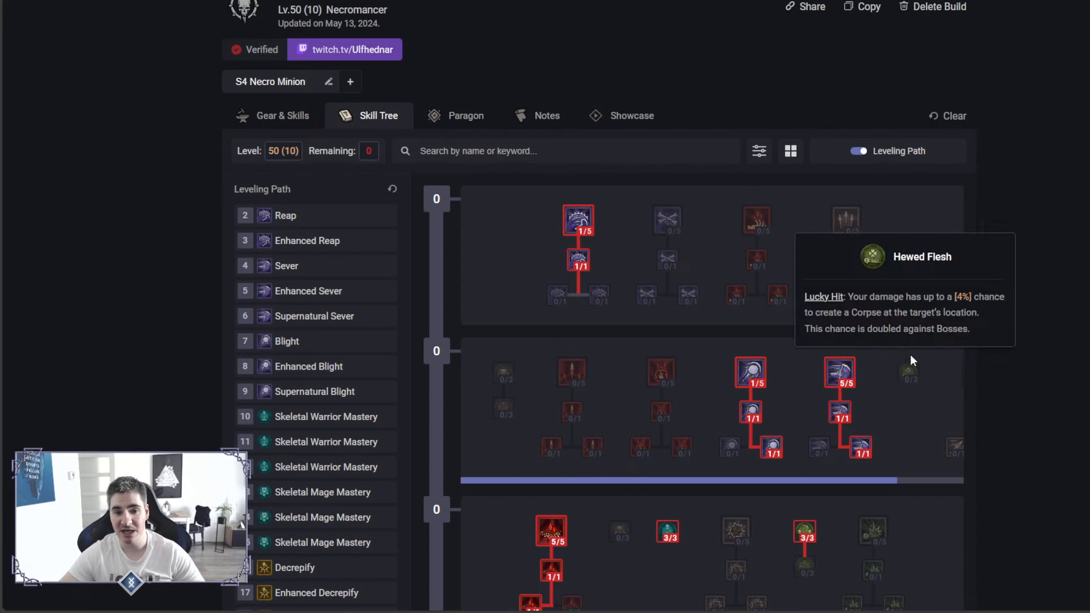
mouse_move(869, 334)
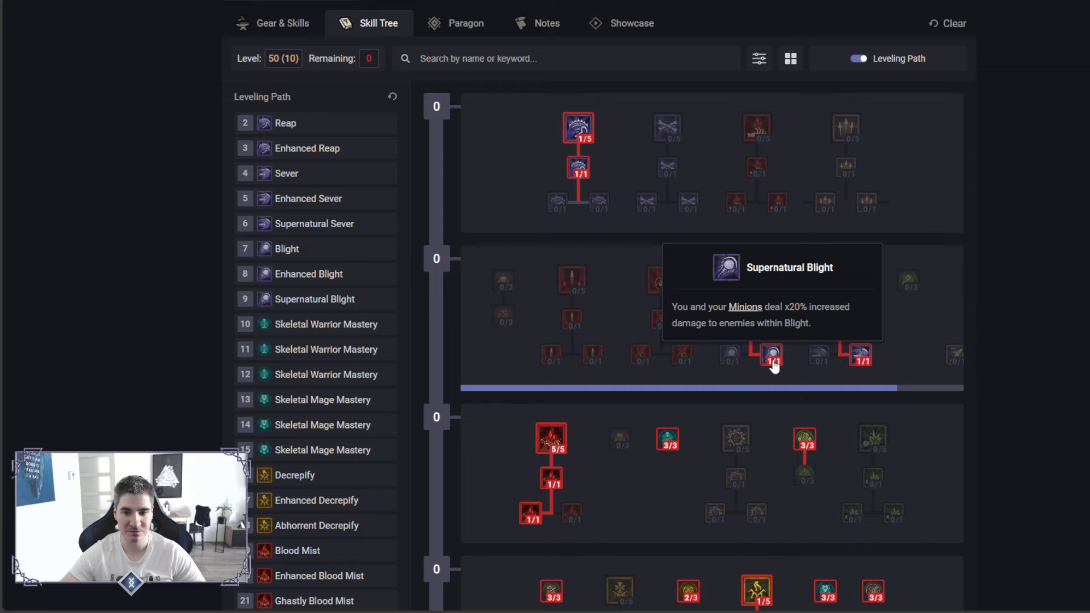
Check the Supernatural Blight node, then go back to the Gear & Skills overview.
left_click(282, 22)
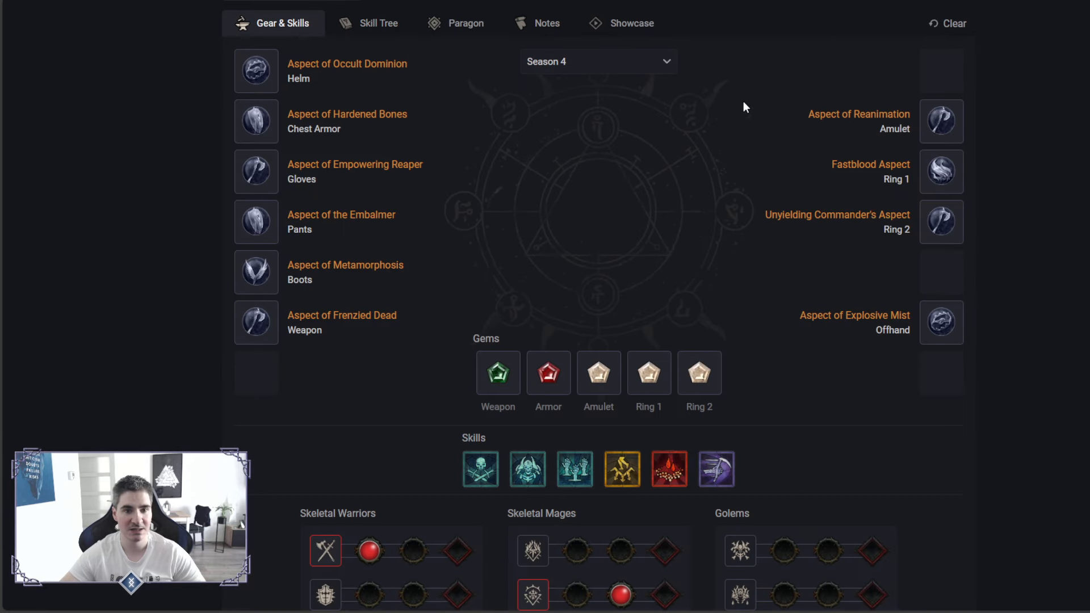
mouse_move(256, 171)
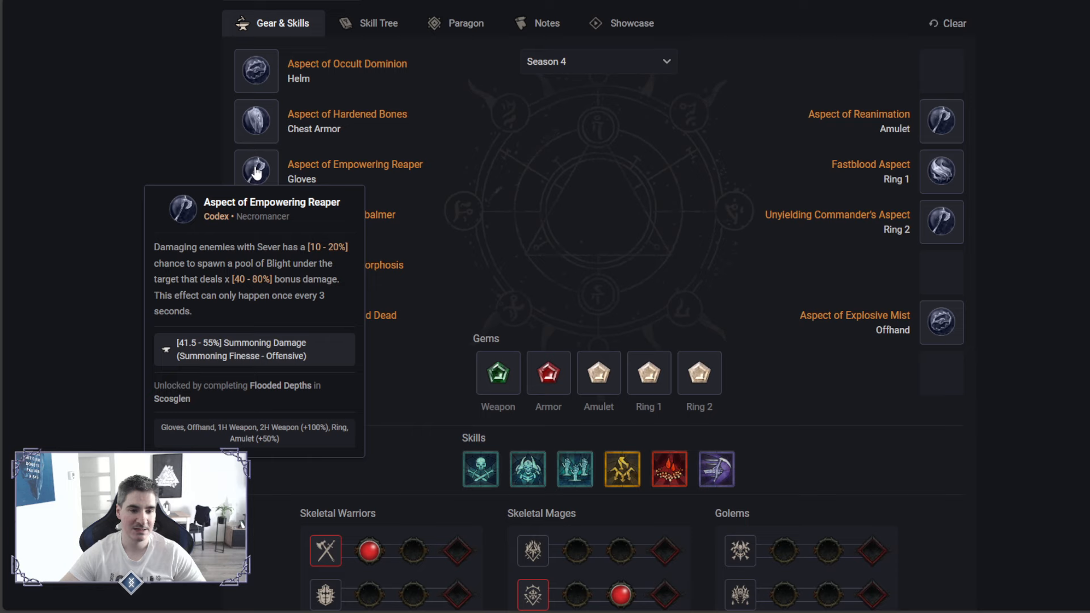
scroll("down", 3)
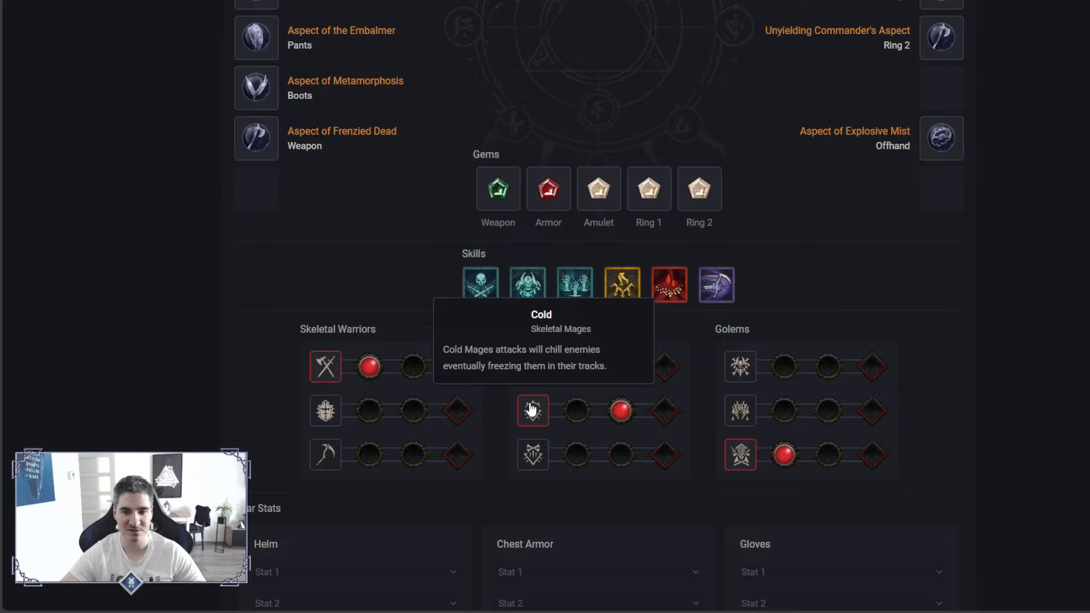
Reopen the Skill Tree and inspect Blood Mist, Grim Harvest and Skeletal Mage Mastery.
left_click(369, 116)
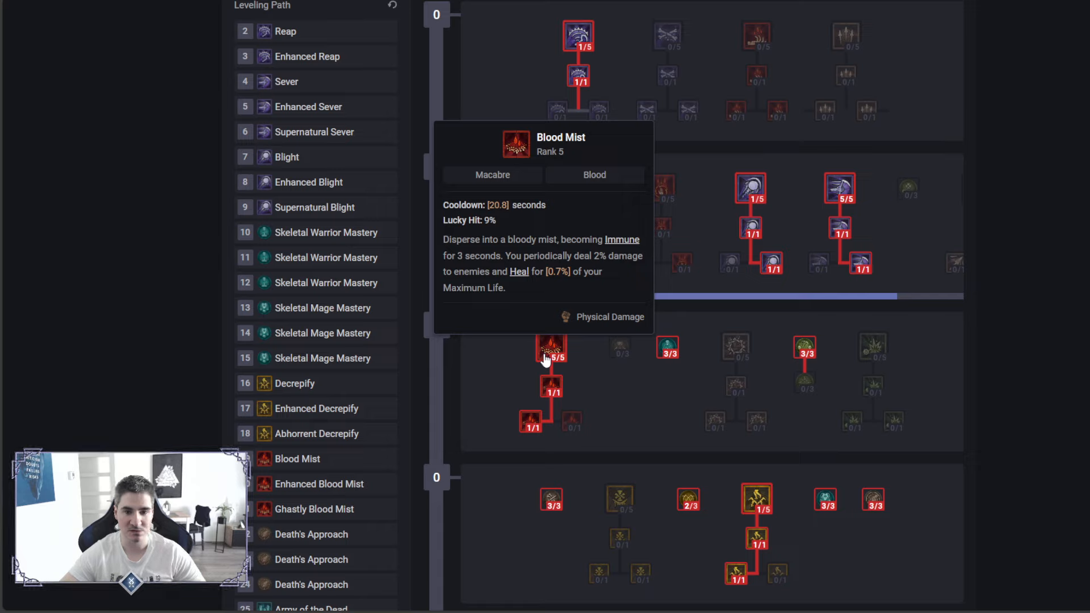
mouse_move(533, 422)
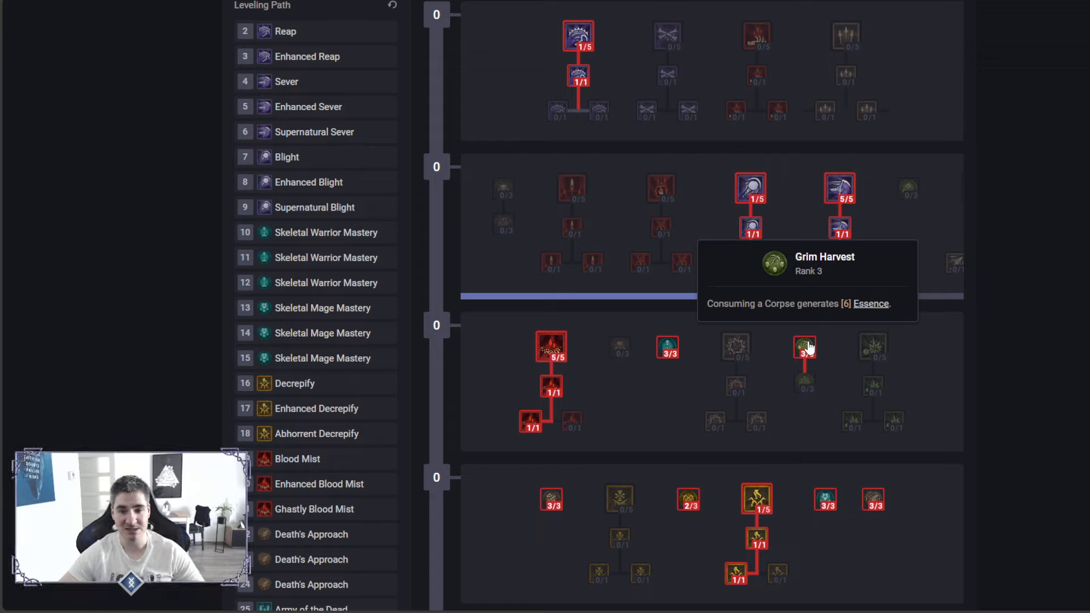
mouse_move(551, 346)
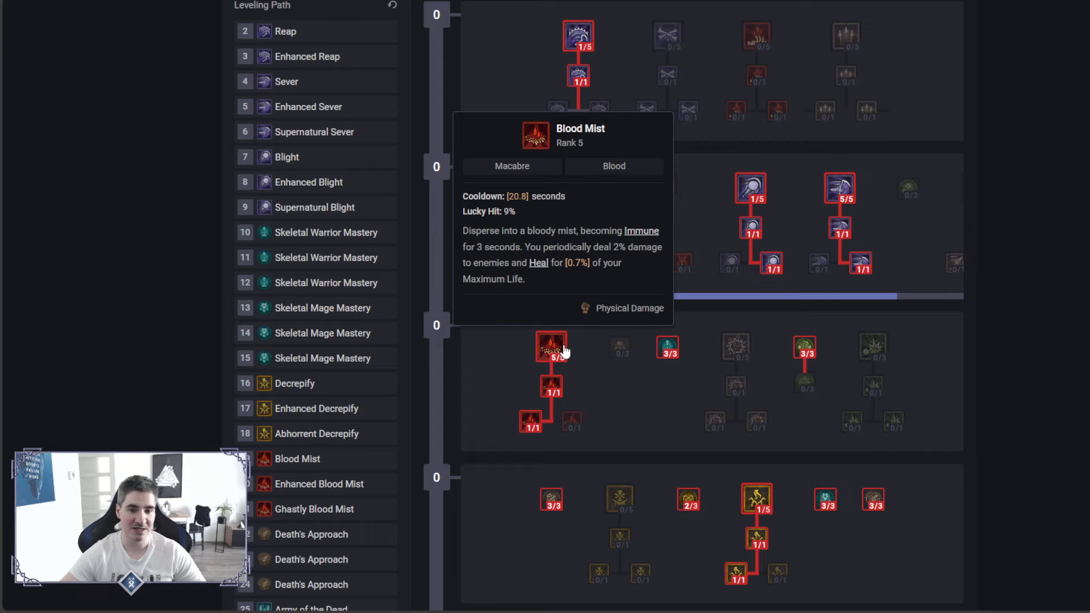
mouse_move(805, 348)
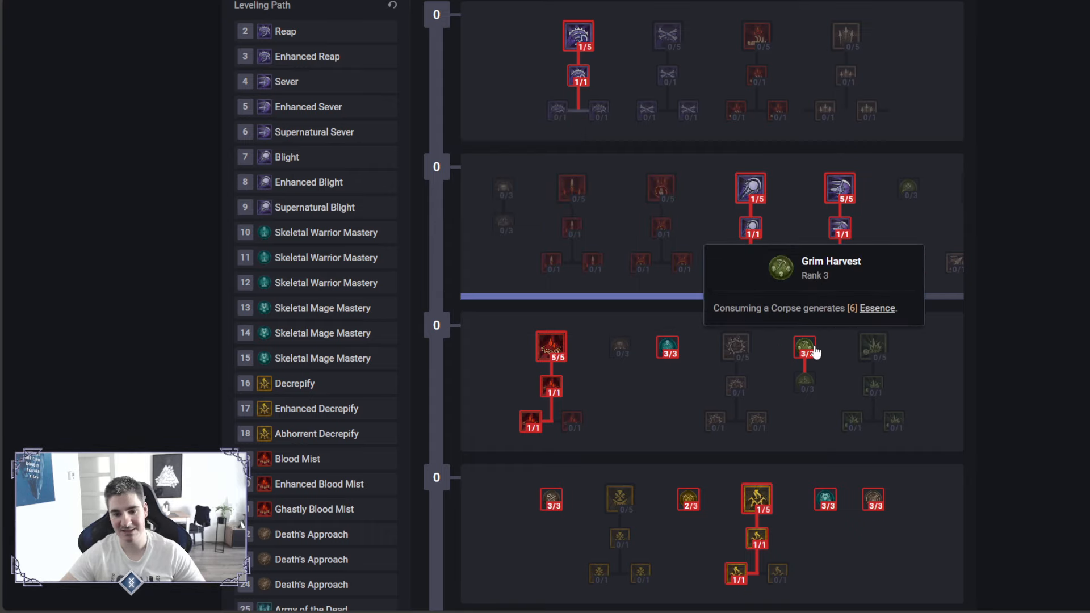
scroll("down", 3)
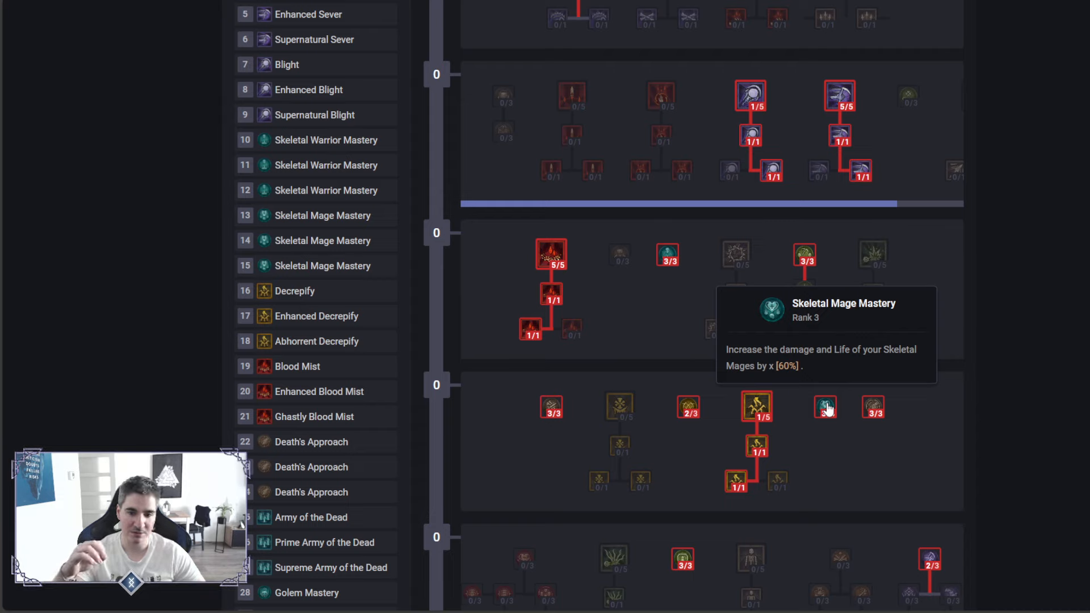
mouse_move(757, 406)
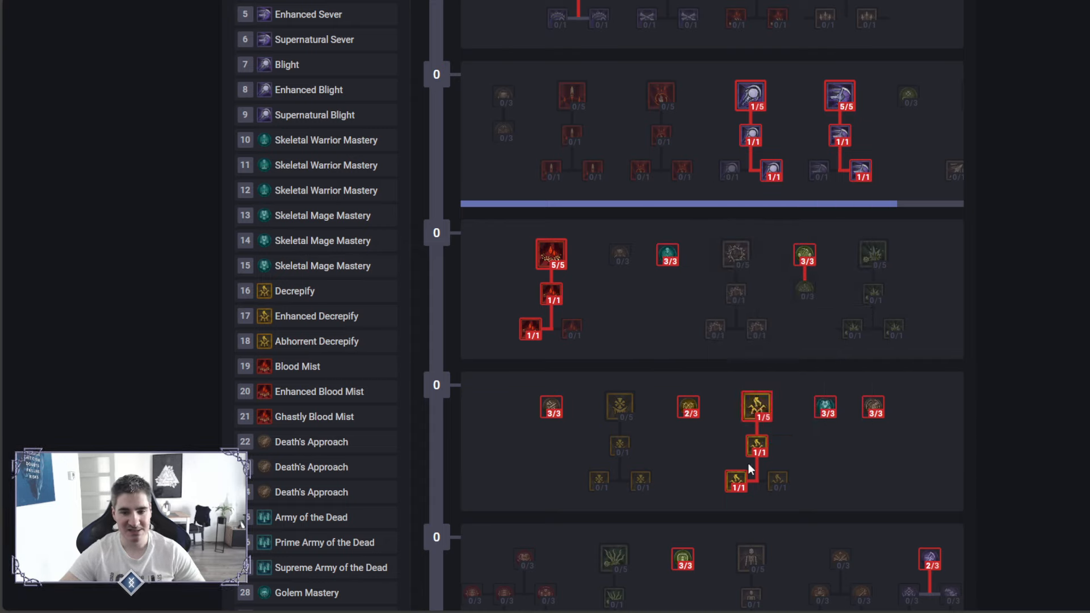
mouse_move(735, 481)
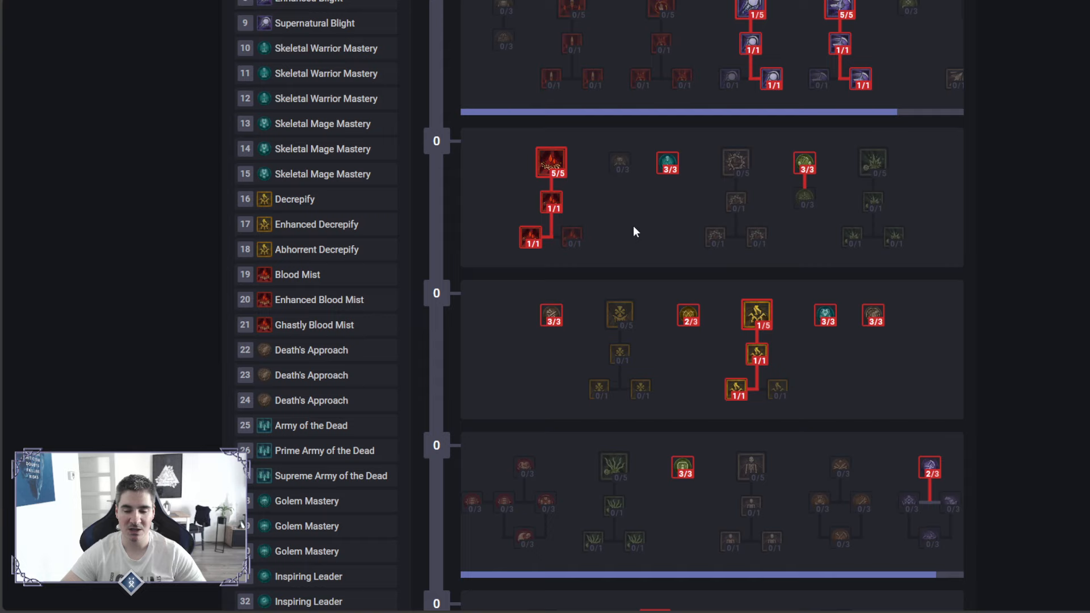
mouse_move(549, 306)
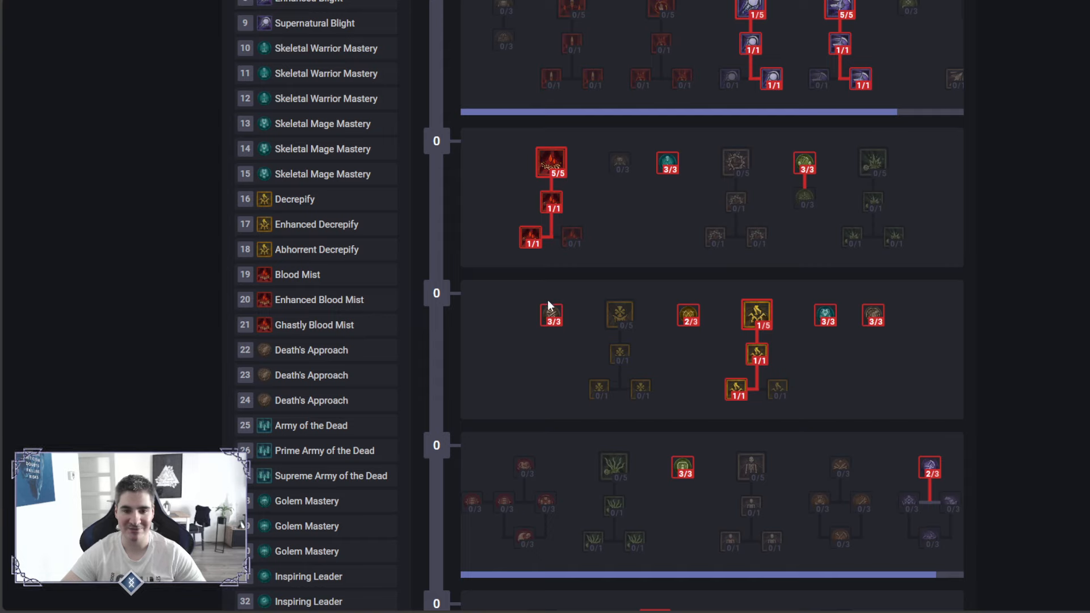
mouse_move(552, 316)
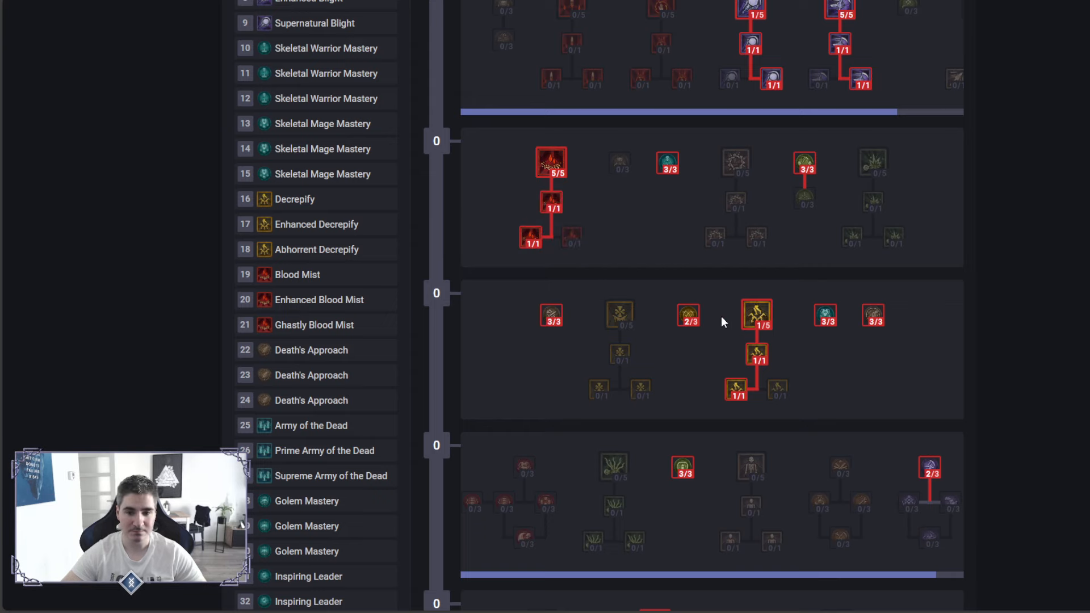
scroll("down", 3)
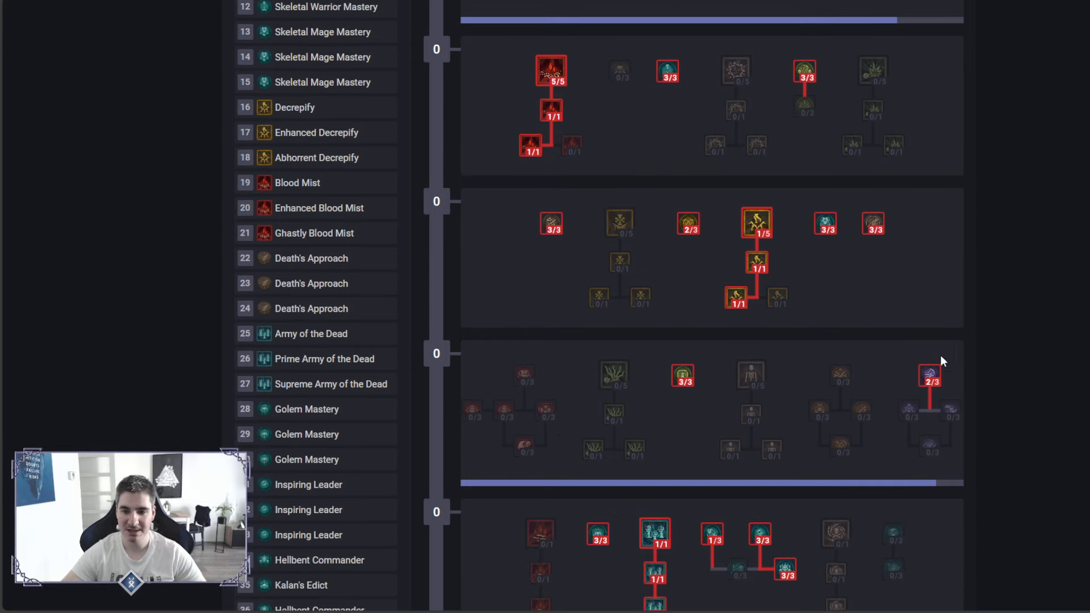
mouse_move(931, 377)
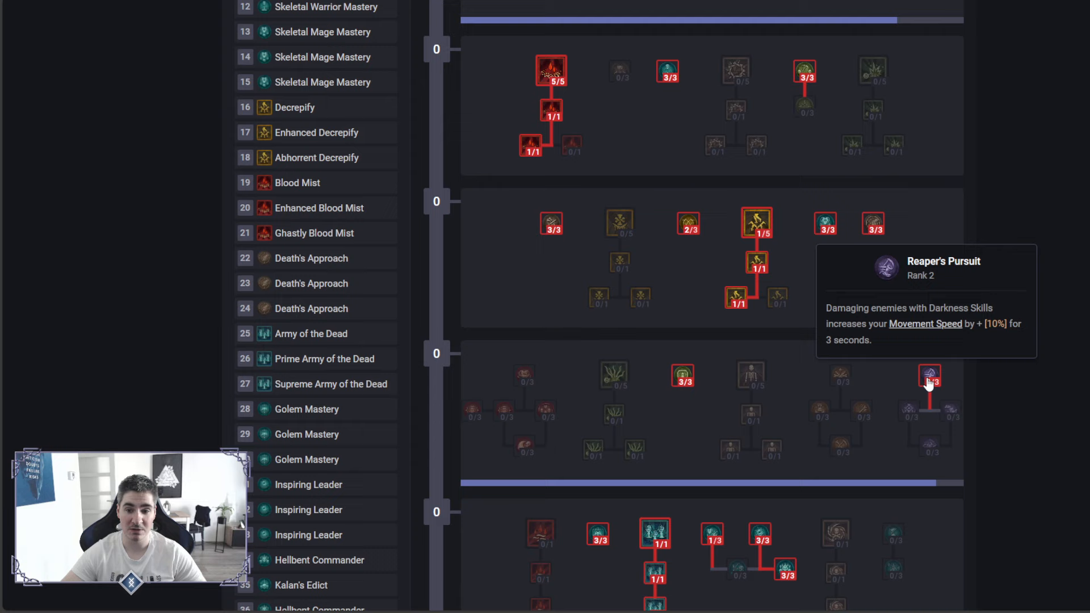
mouse_move(682, 380)
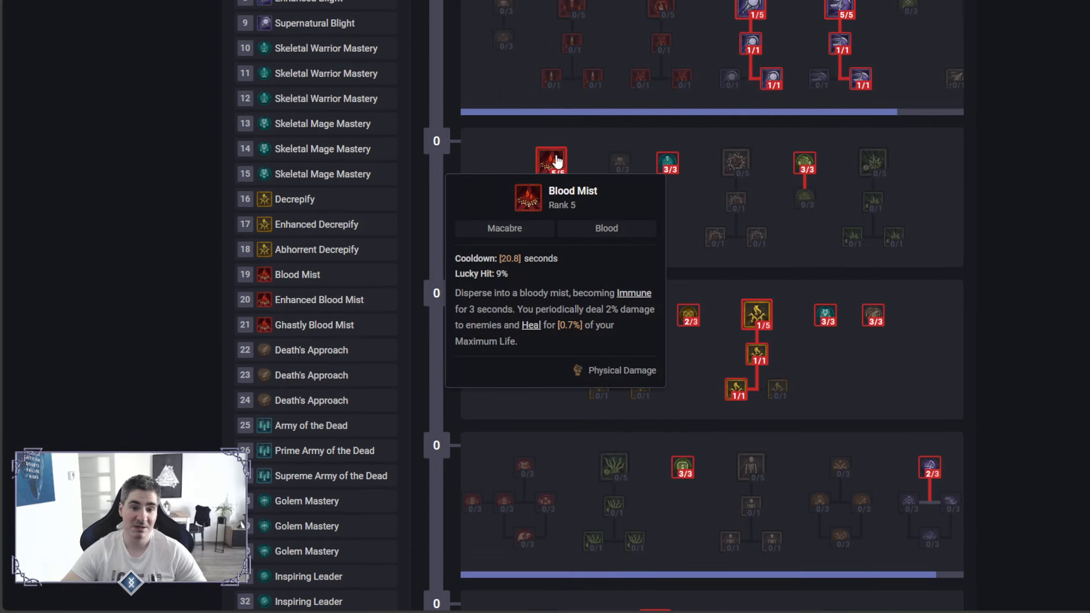
left_click(551, 164)
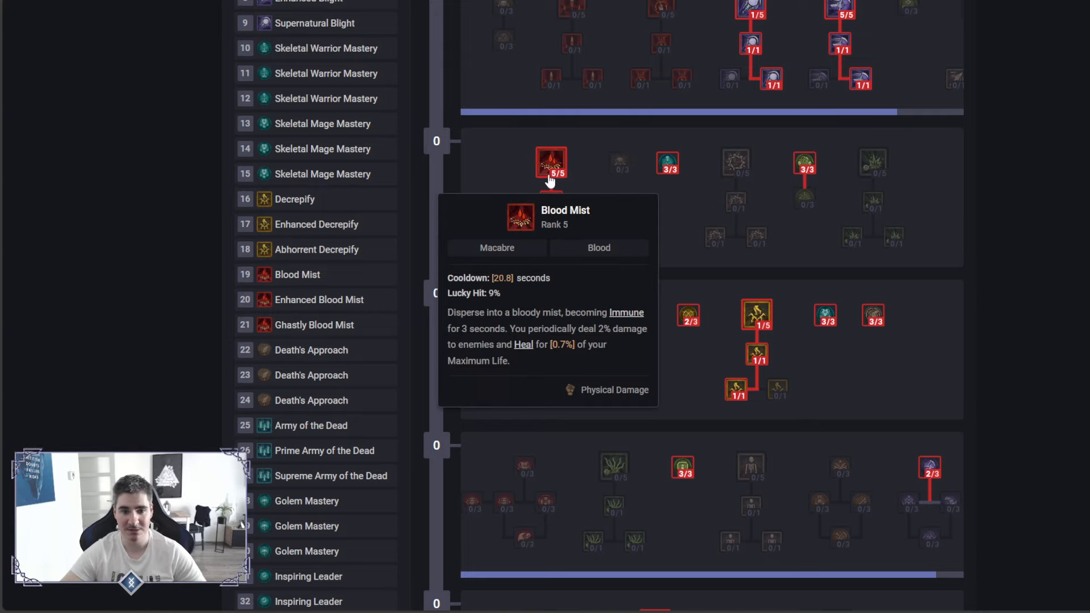
scroll("down", 3)
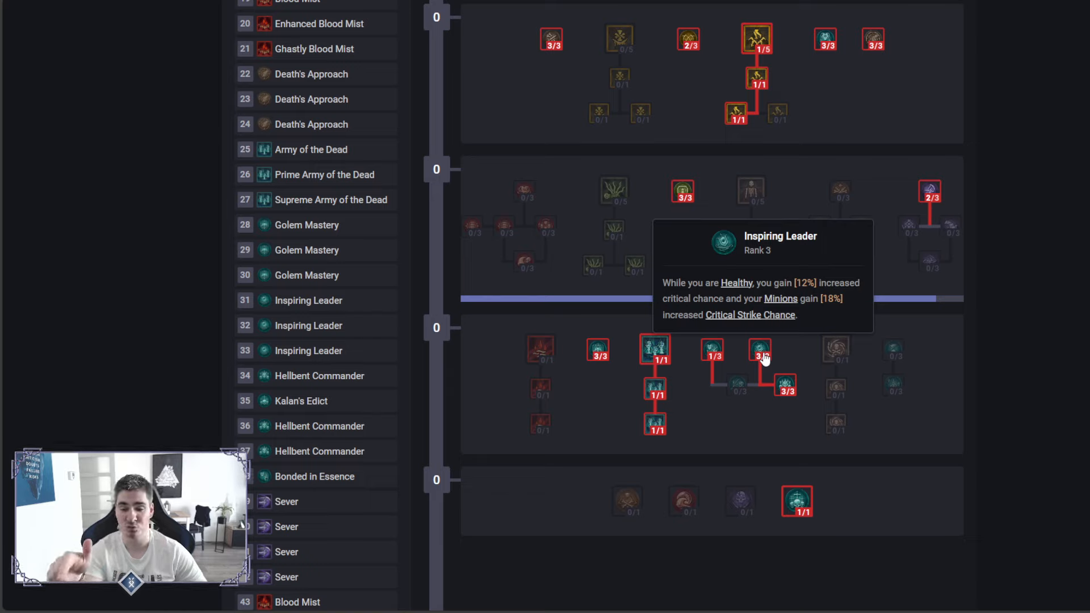
mouse_move(786, 388)
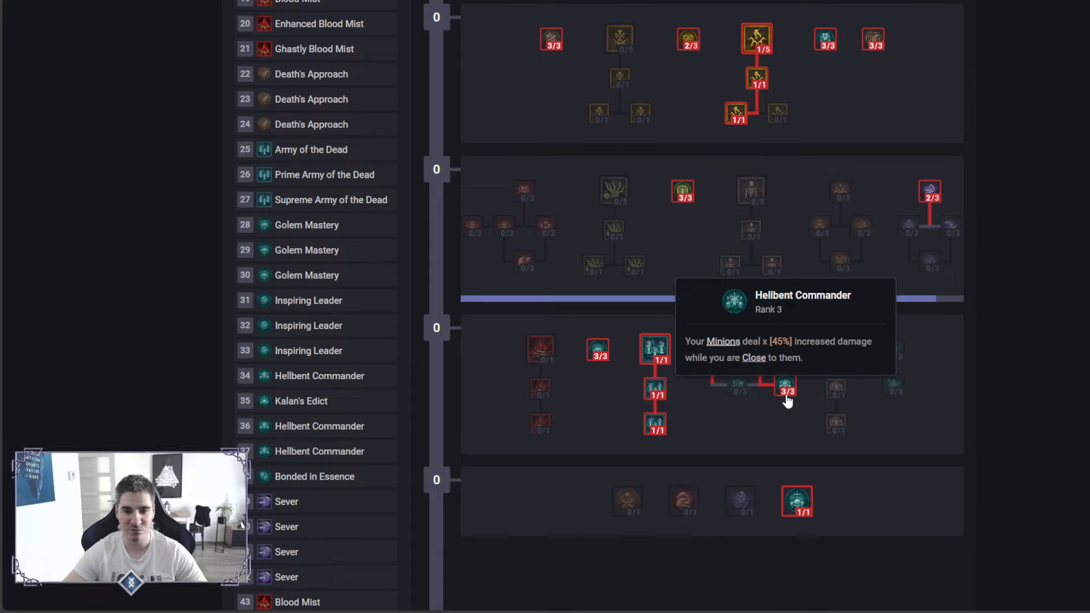
mouse_move(595, 351)
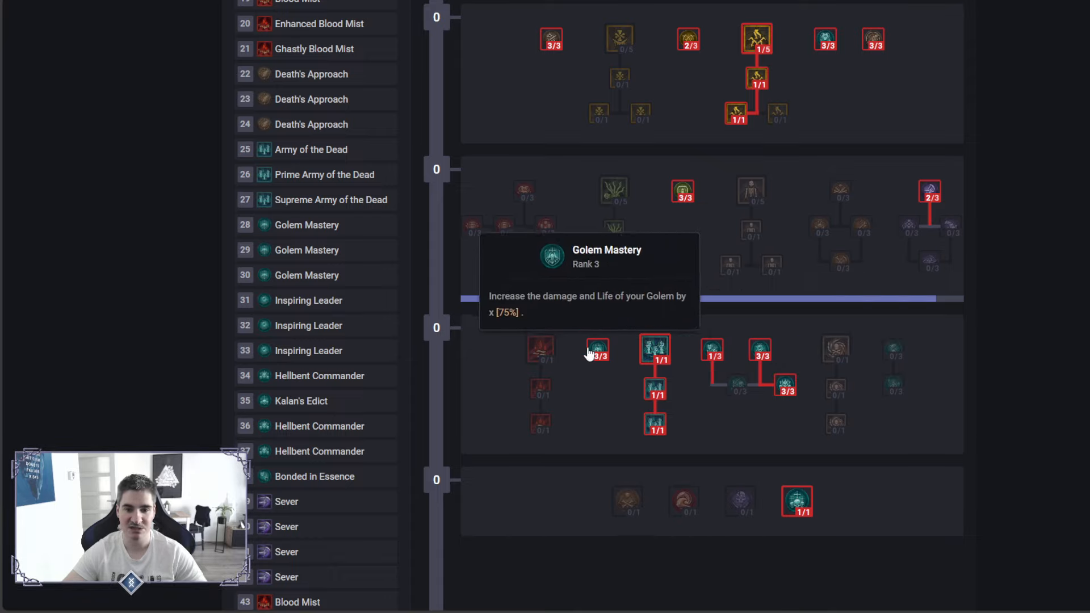
mouse_move(786, 386)
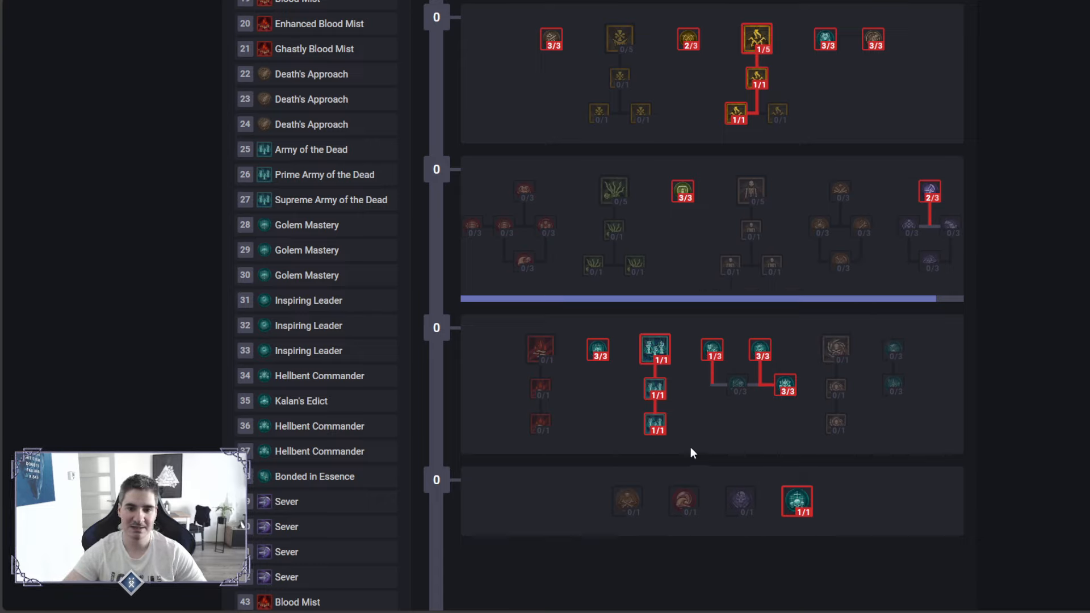
mouse_move(716, 369)
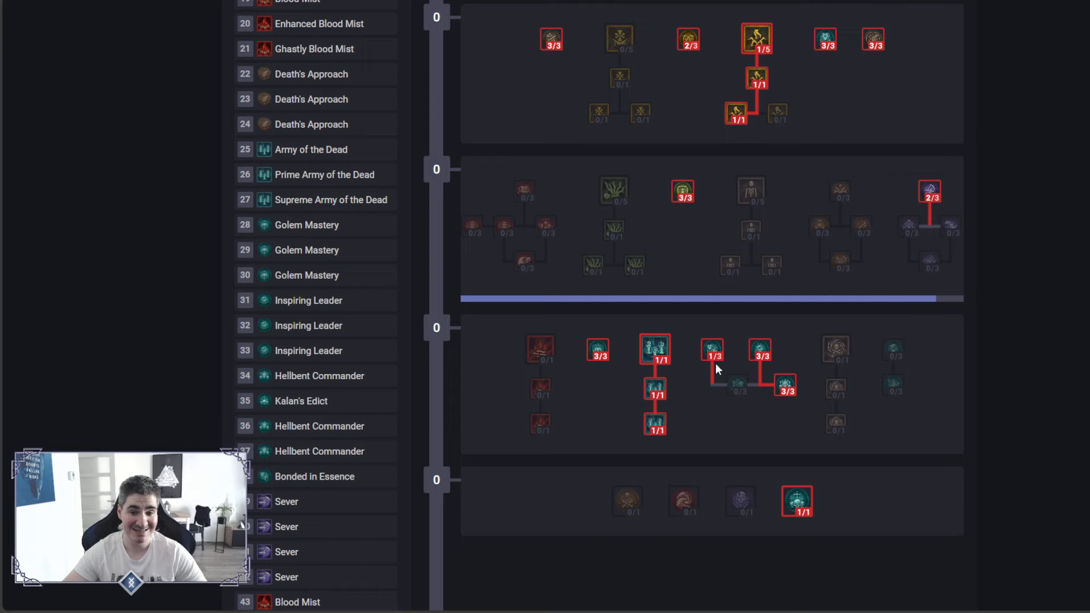
mouse_move(655, 390)
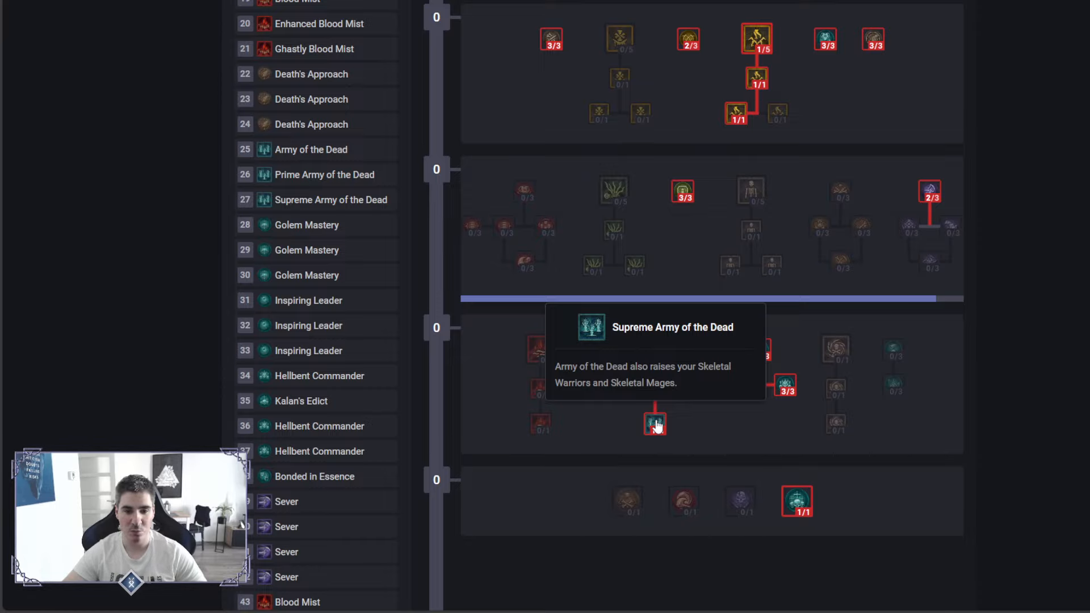
mouse_move(592, 366)
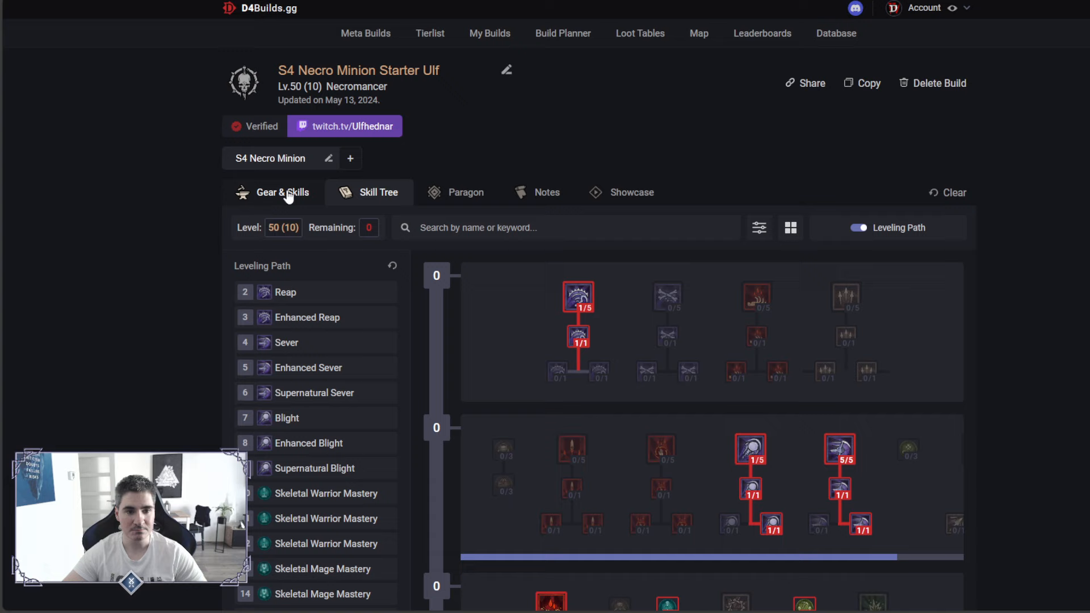
Review the gear aspects, including Kalan's Edict and the Frenzied Dead weapon aspect.
left_click(283, 192)
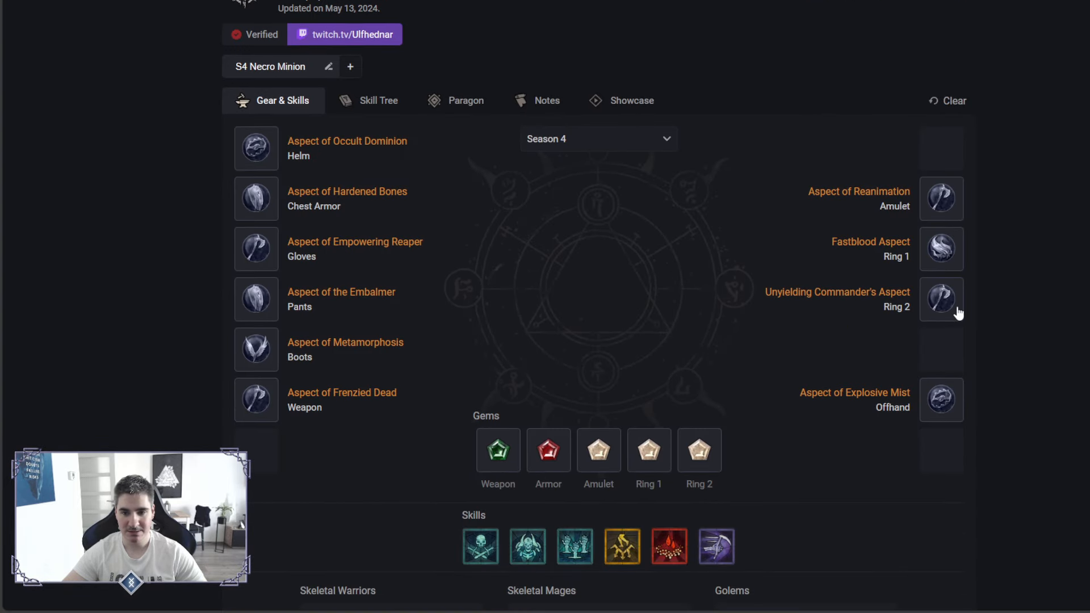
mouse_move(941, 301)
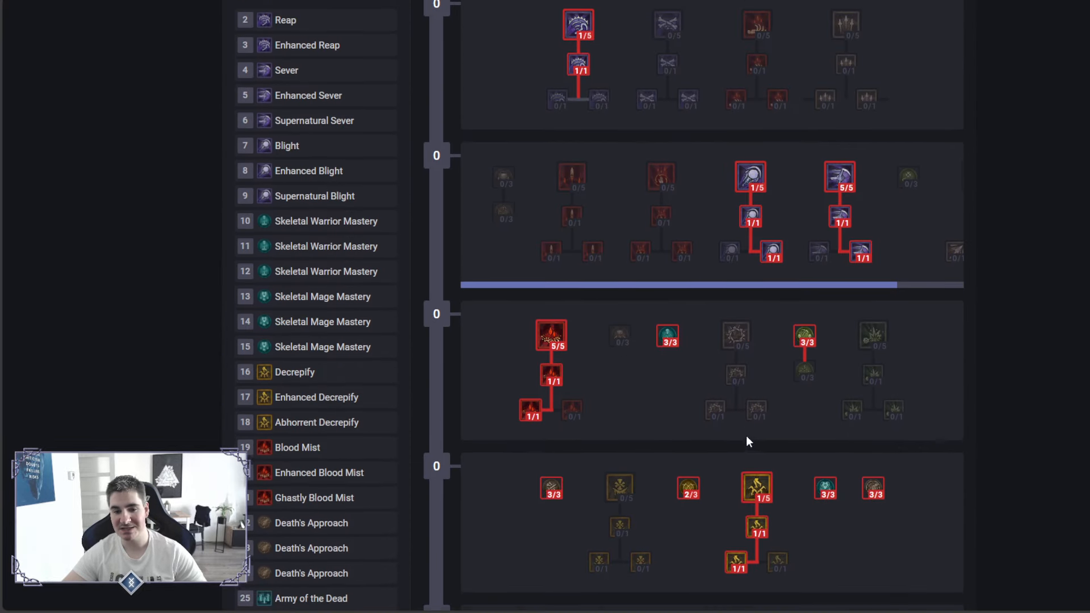
scroll("down", 3)
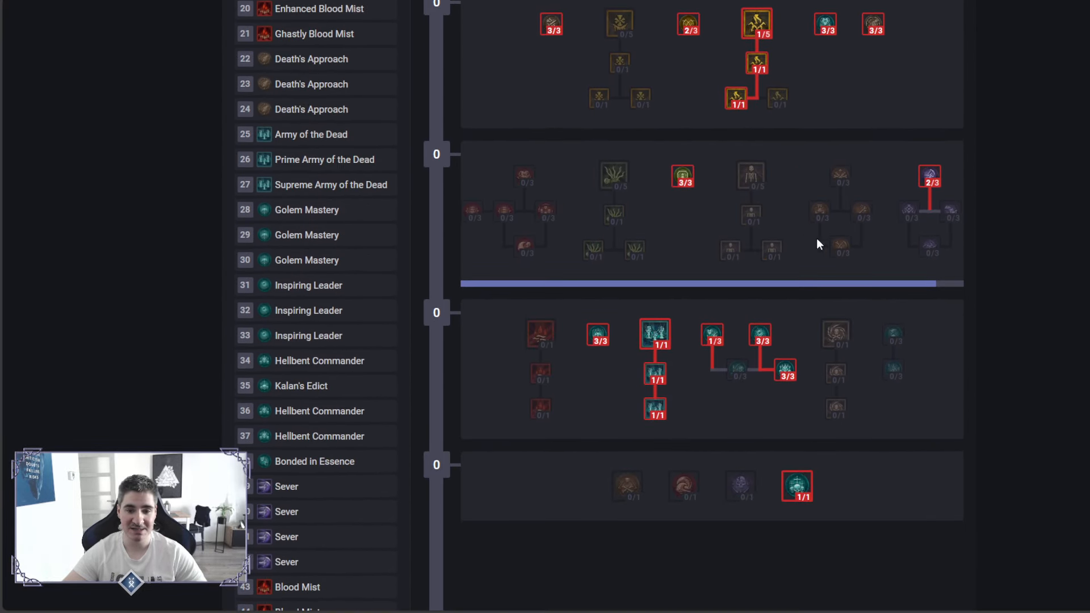
scroll("down", 3)
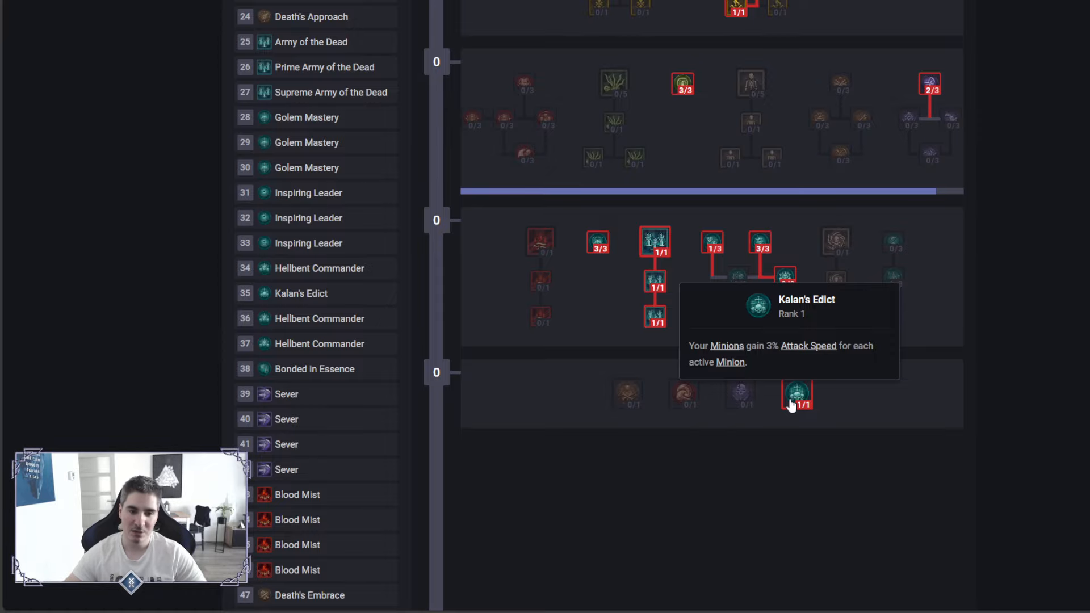
scroll("up", 3)
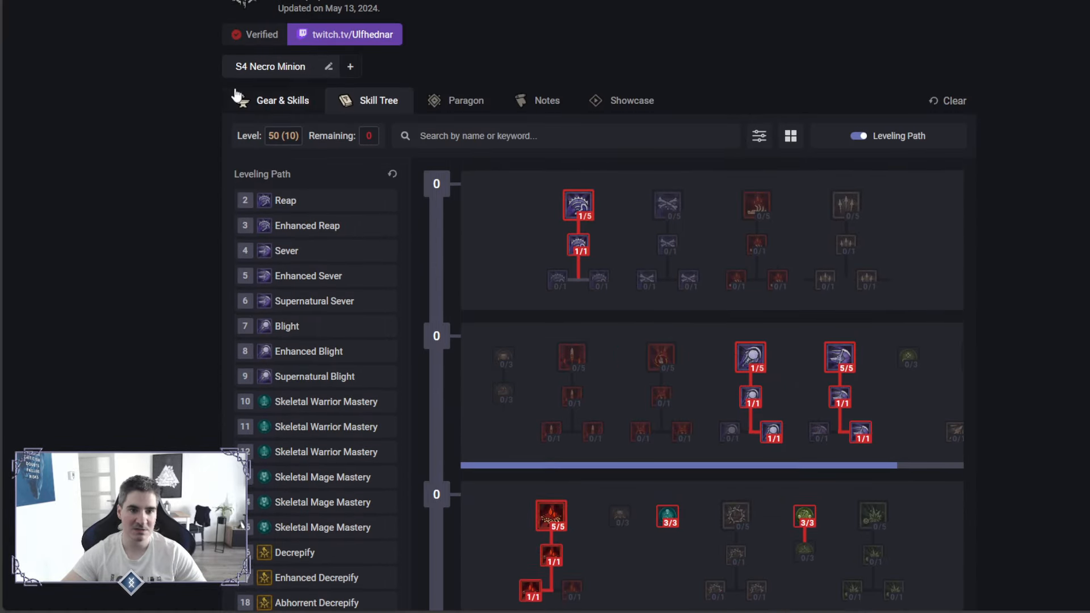
left_click(284, 100)
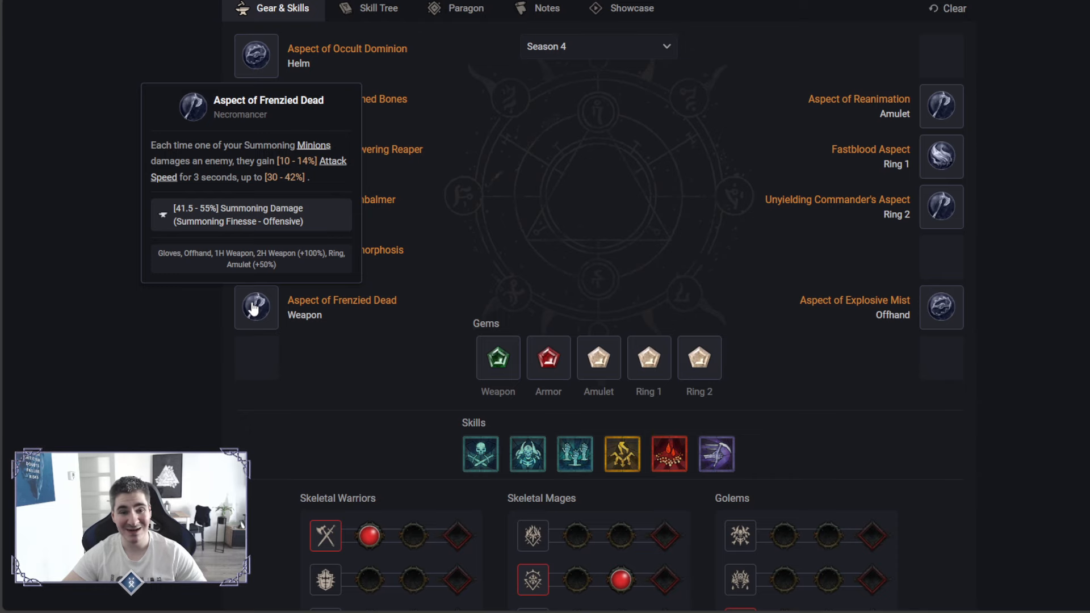
left_click(467, 7)
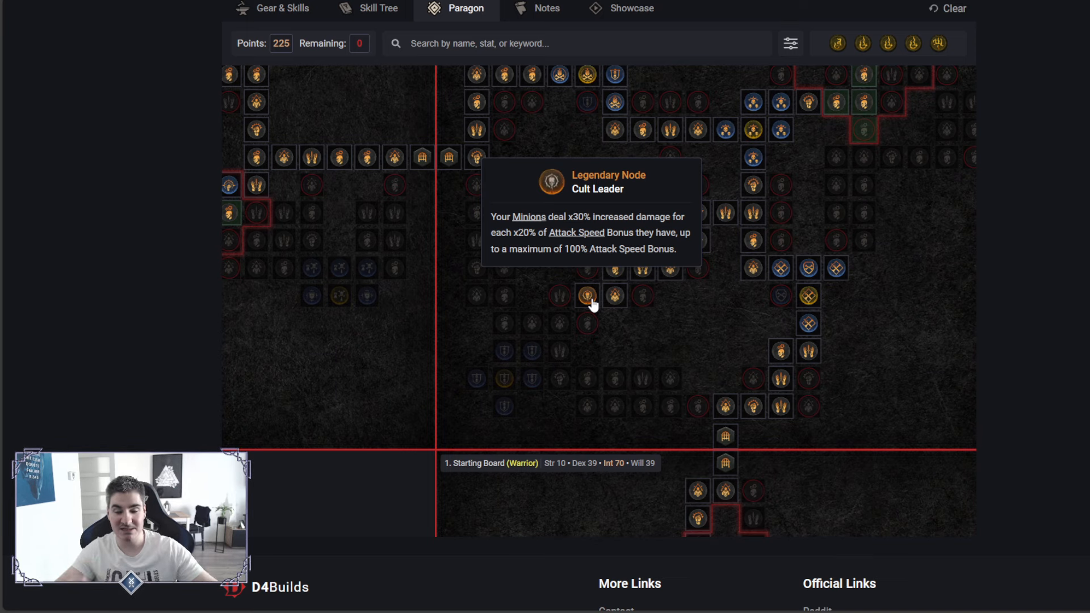
left_click(281, 8)
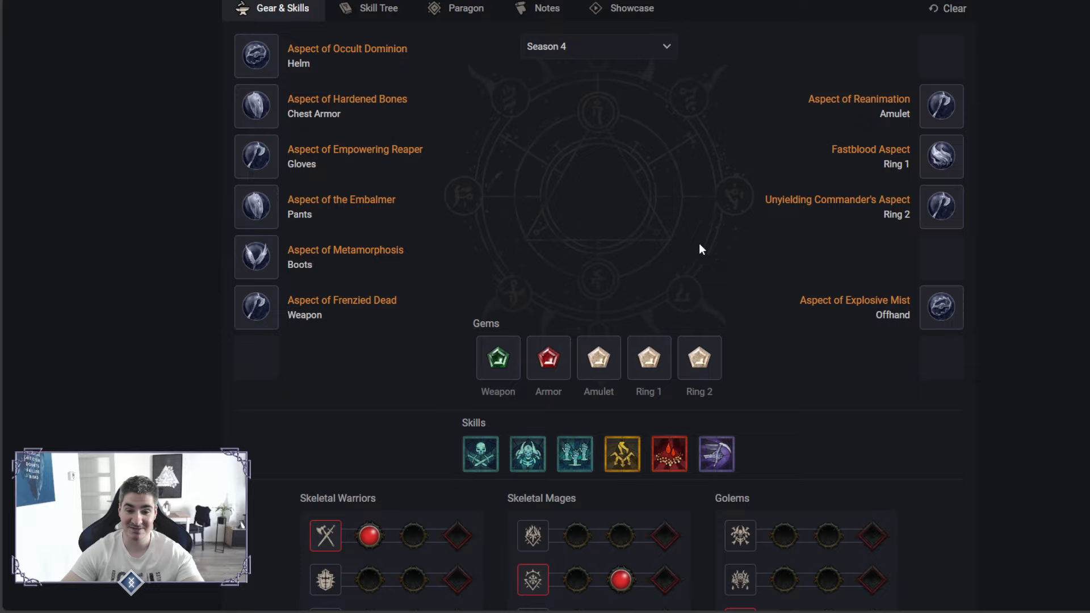
mouse_move(709, 242)
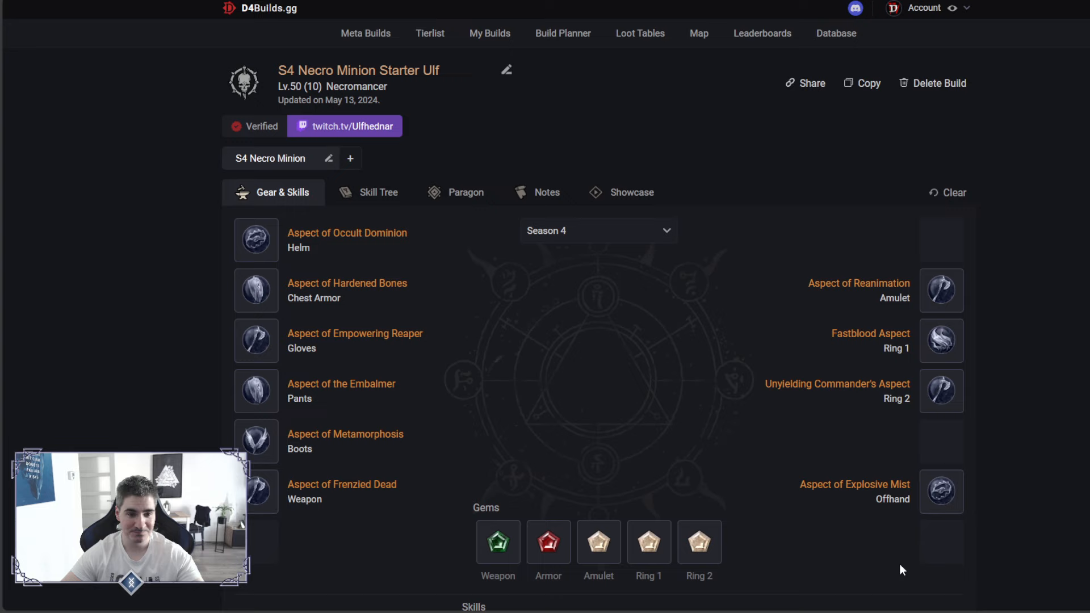
scroll("down", 3)
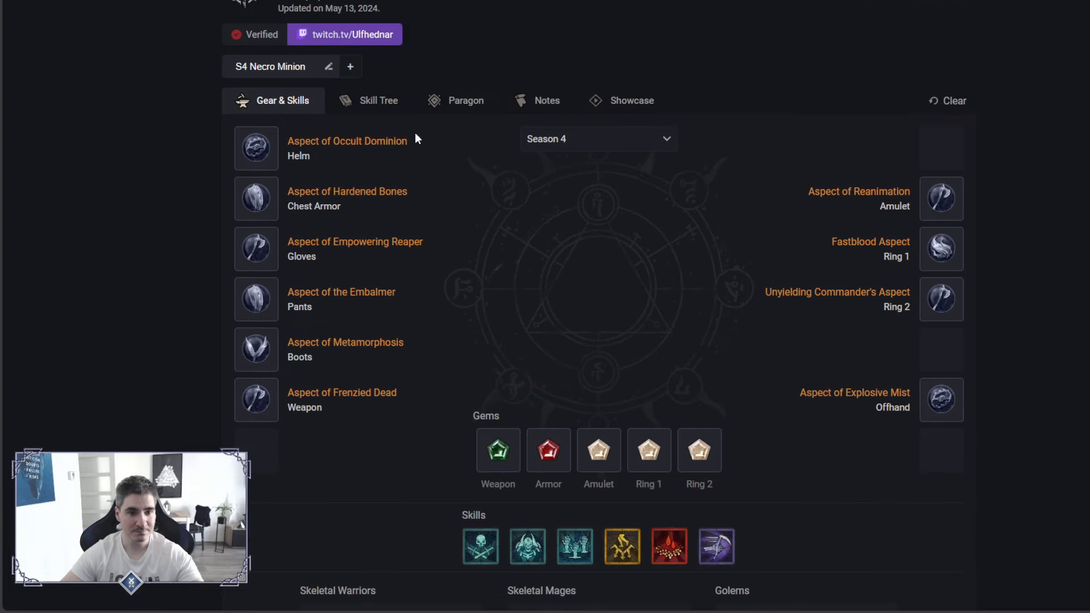
mouse_move(256, 148)
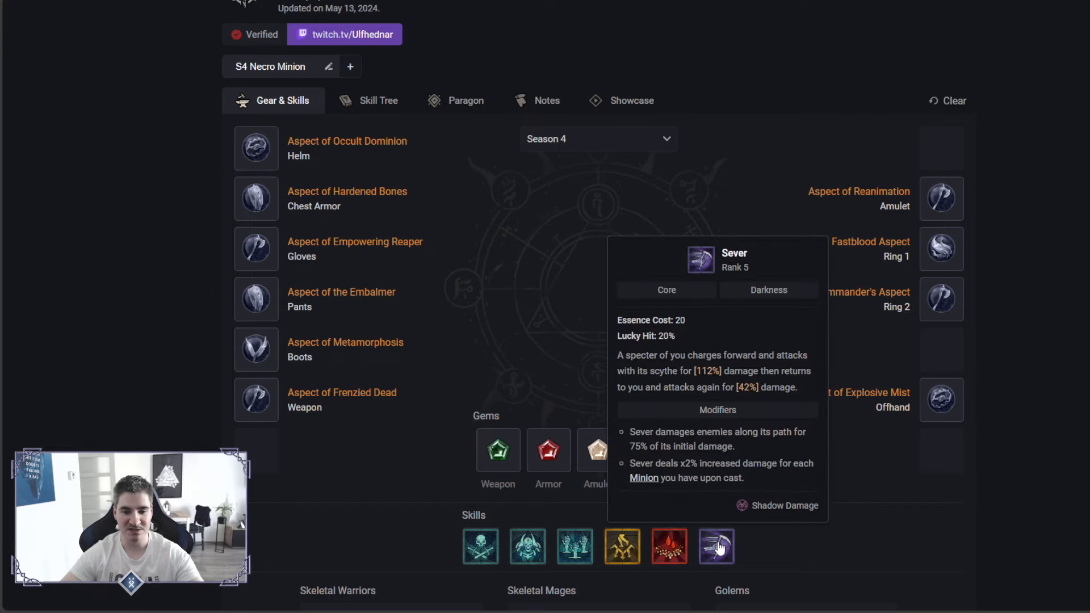
mouse_move(256, 197)
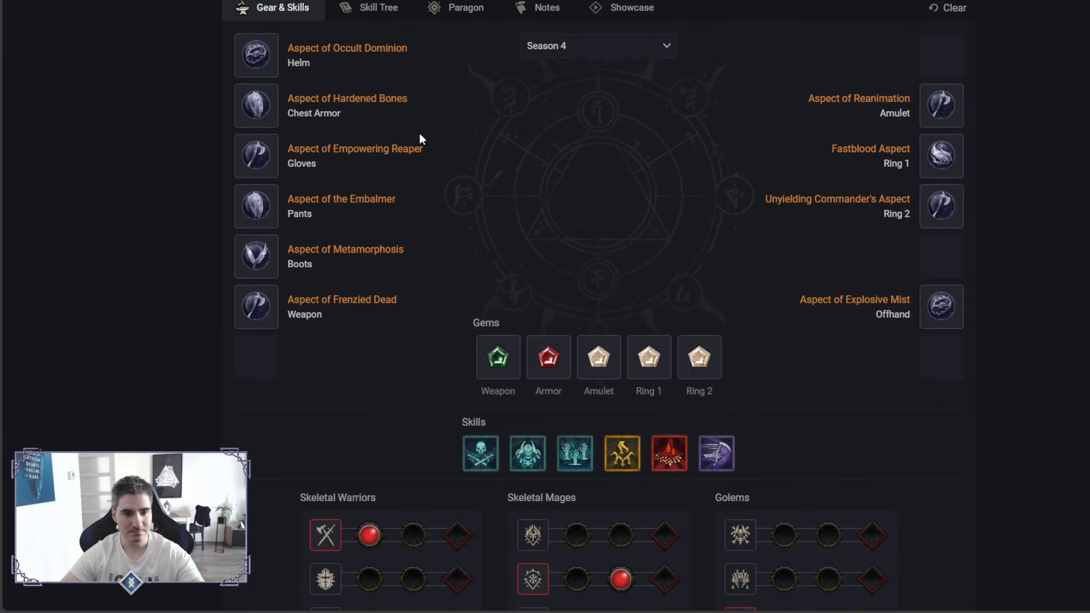
scroll("down", 3)
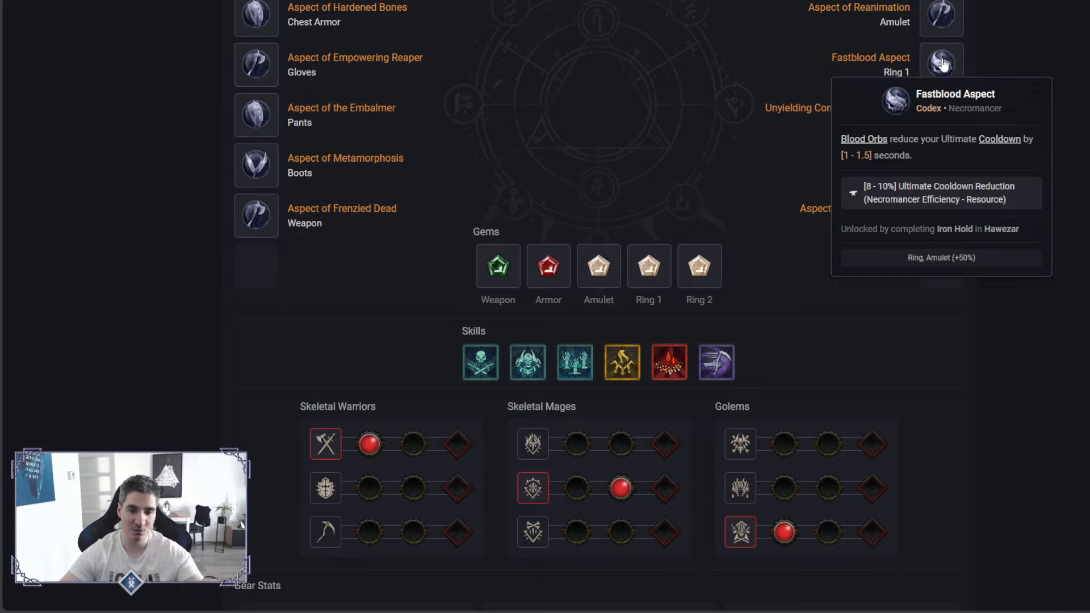
left_click(378, 192)
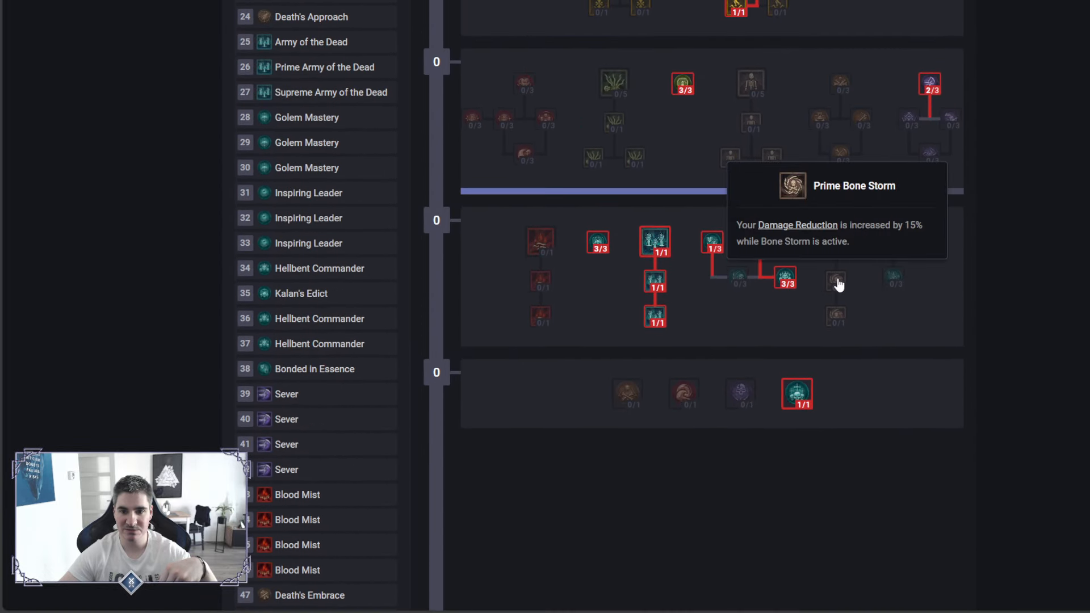
mouse_move(838, 319)
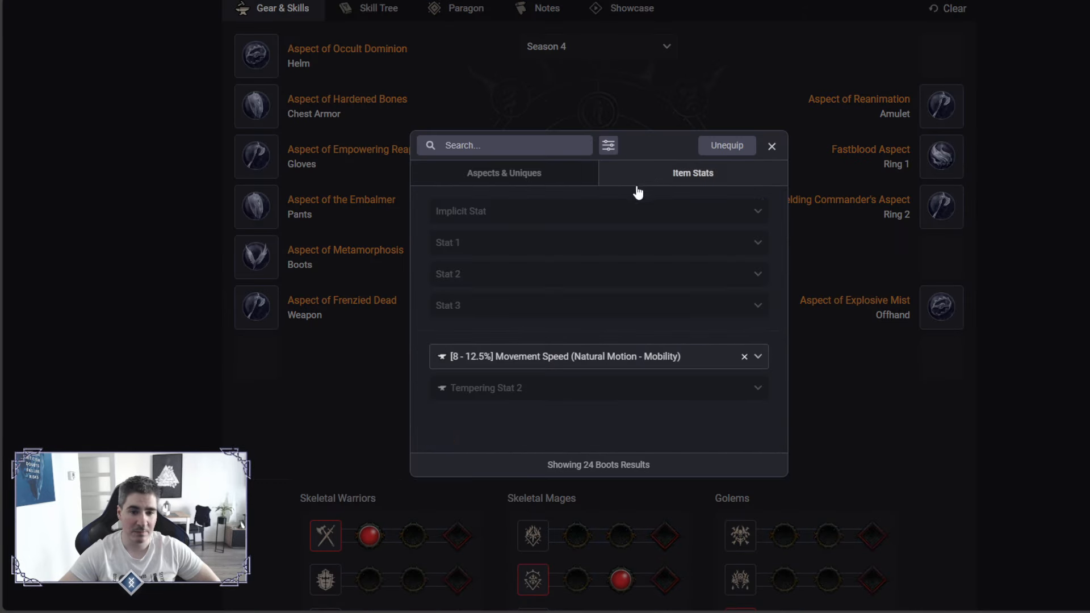
left_click(597, 210)
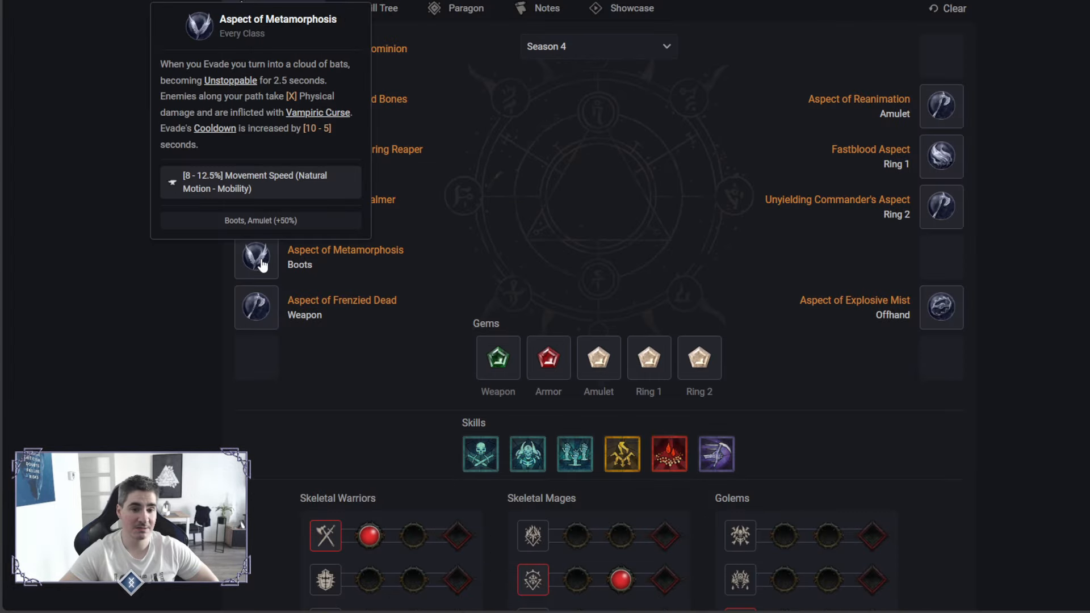
scroll("down", 3)
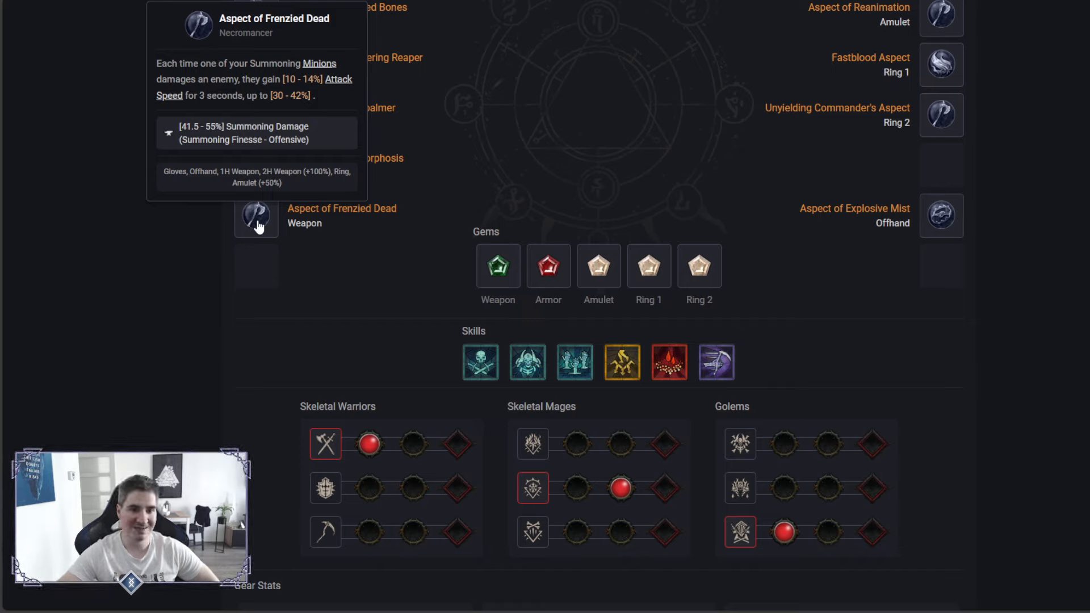
mouse_move(942, 215)
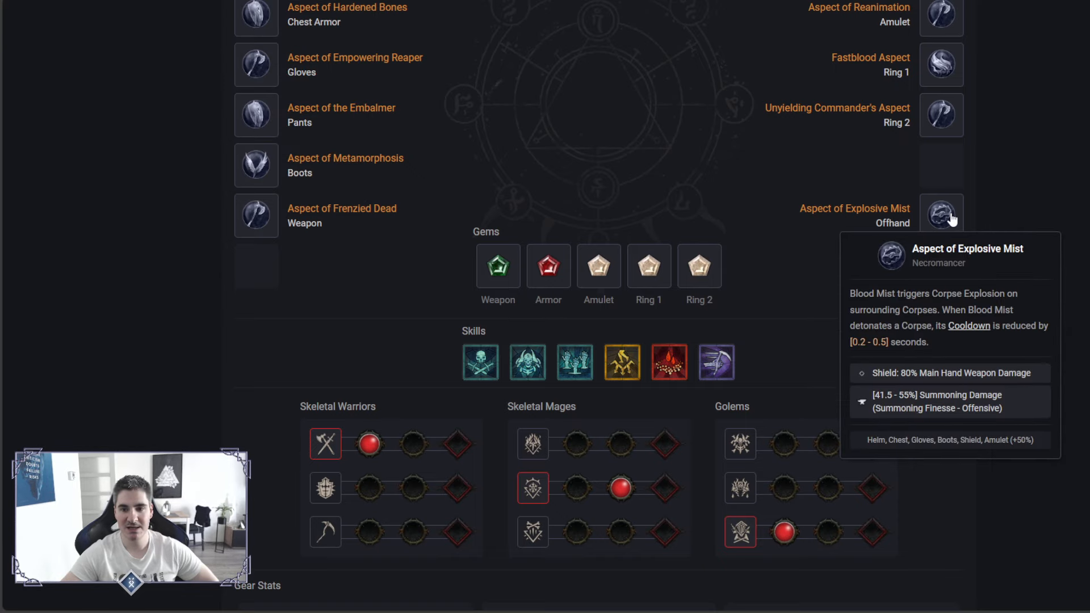
left_click(942, 215)
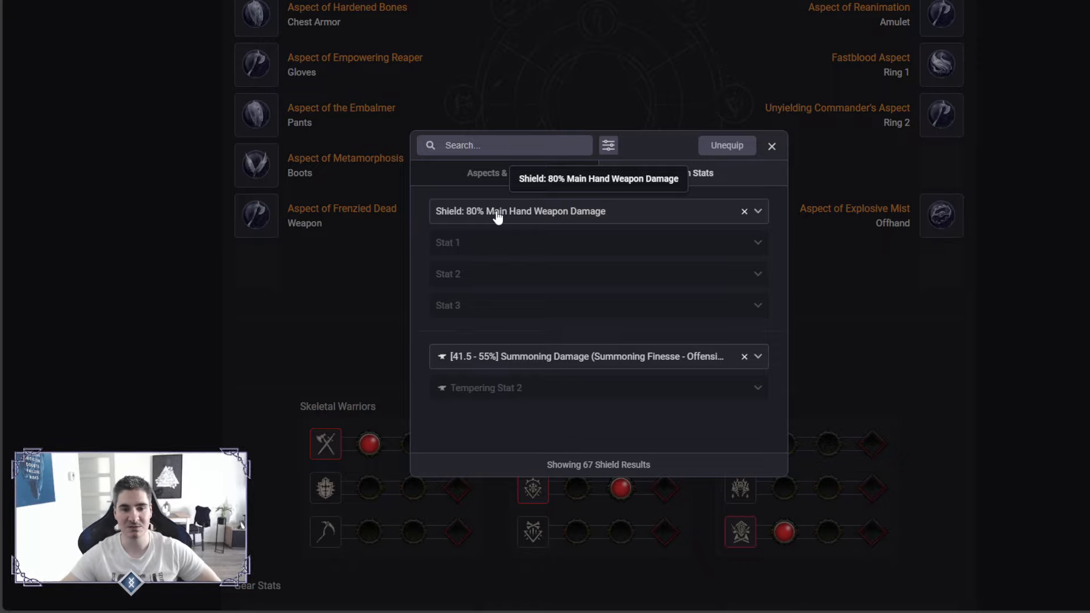
left_click(772, 146)
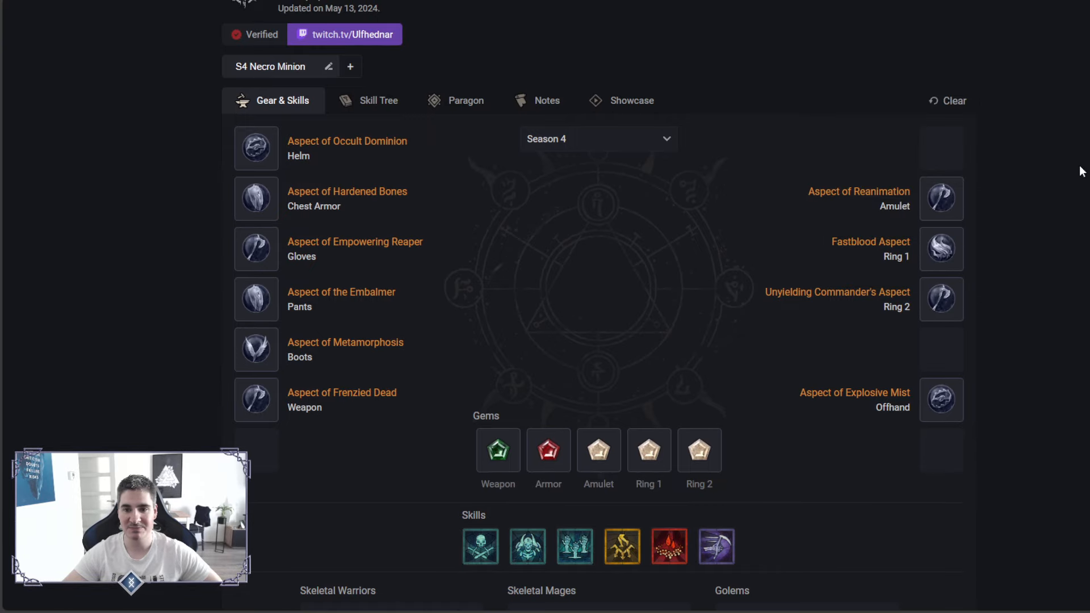
mouse_move(941, 198)
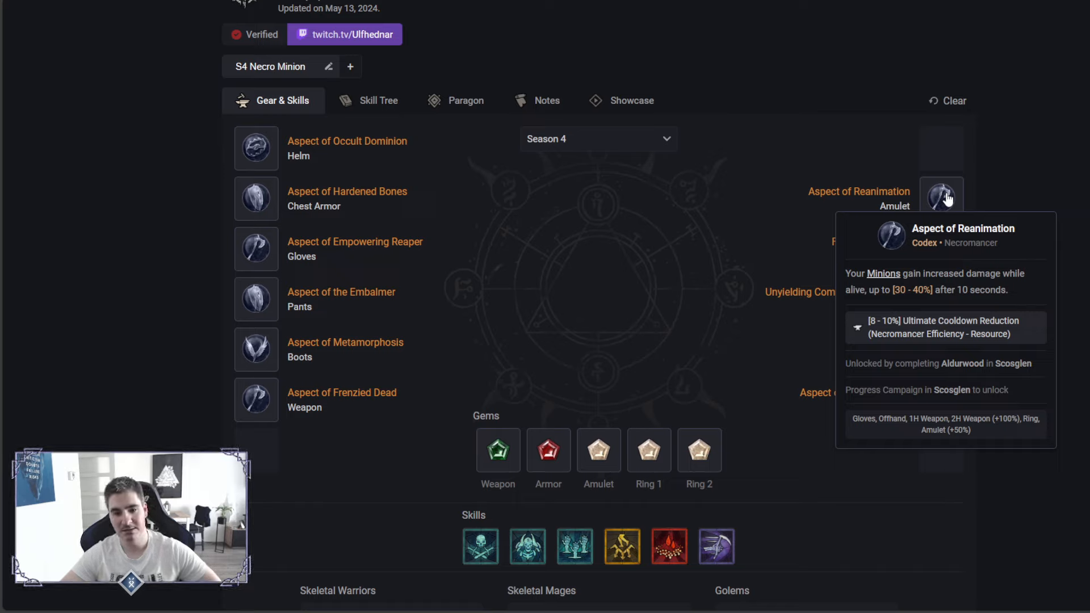
scroll("down", 3)
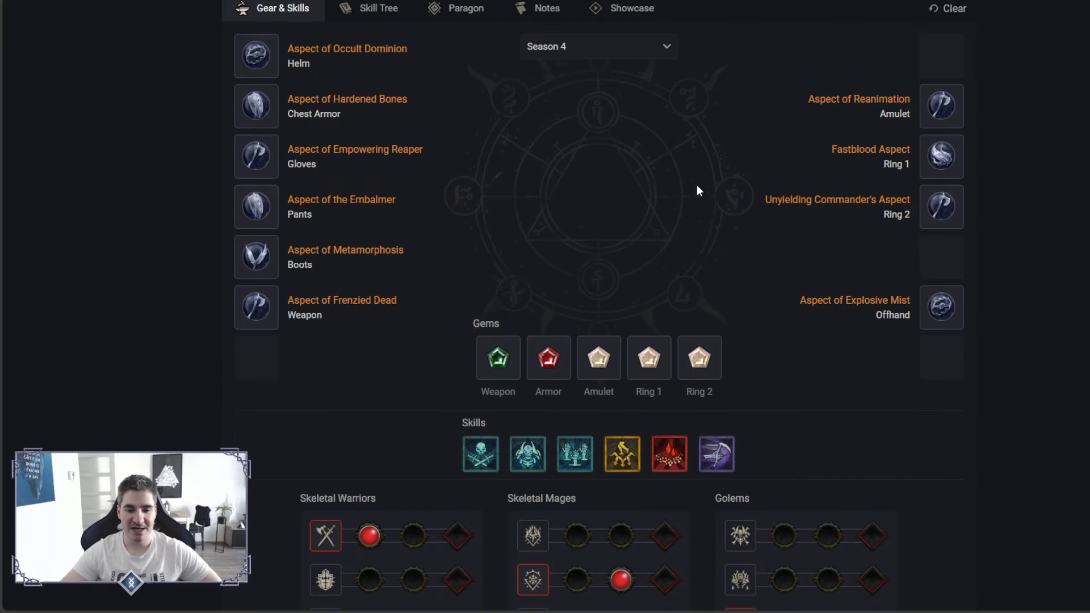
scroll("down", 3)
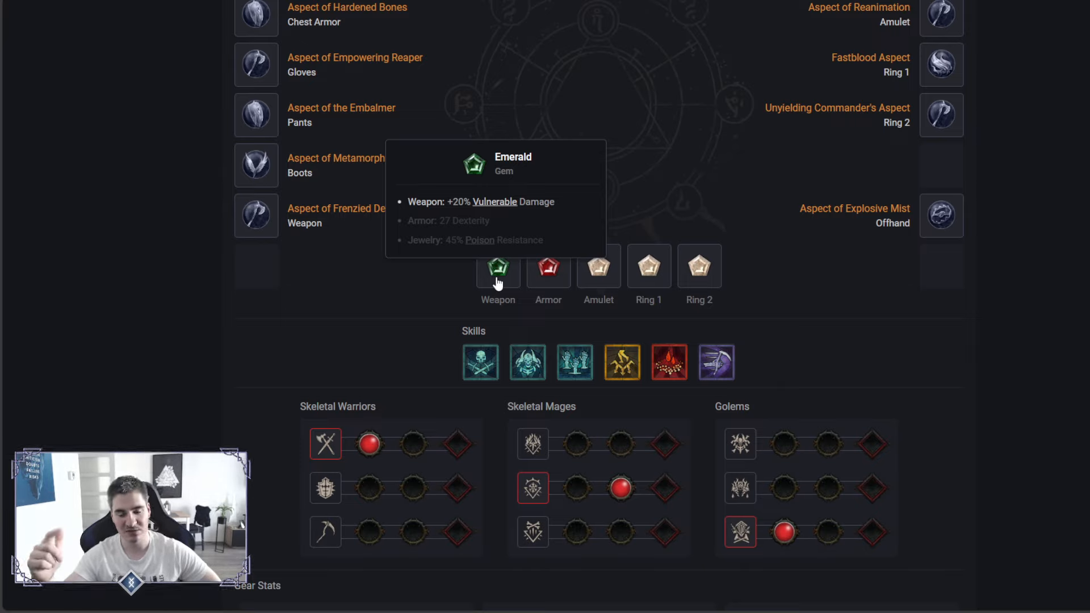
mouse_move(548, 269)
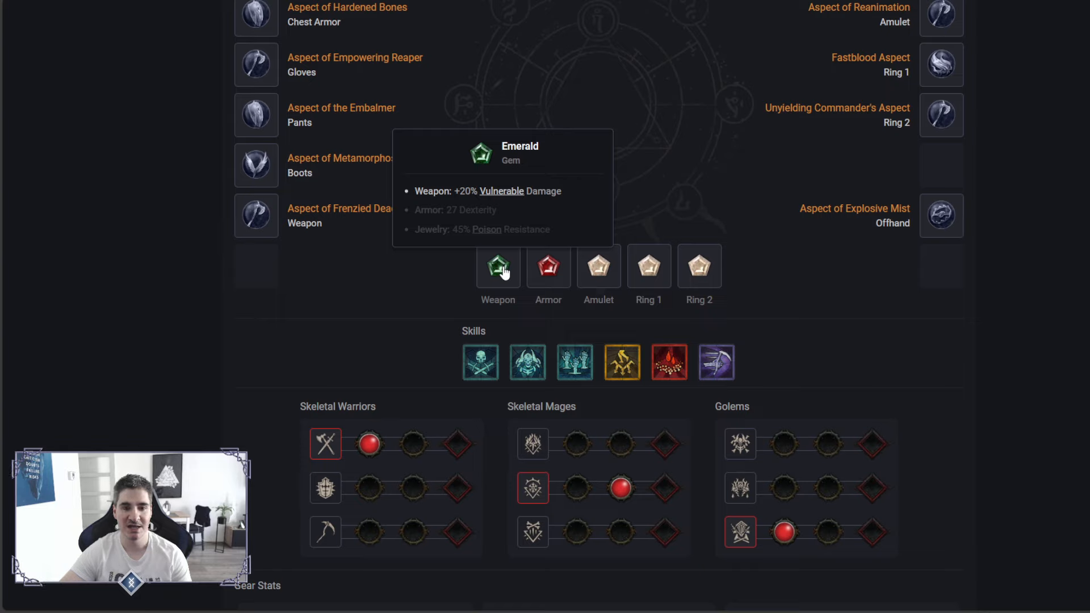
mouse_move(548, 268)
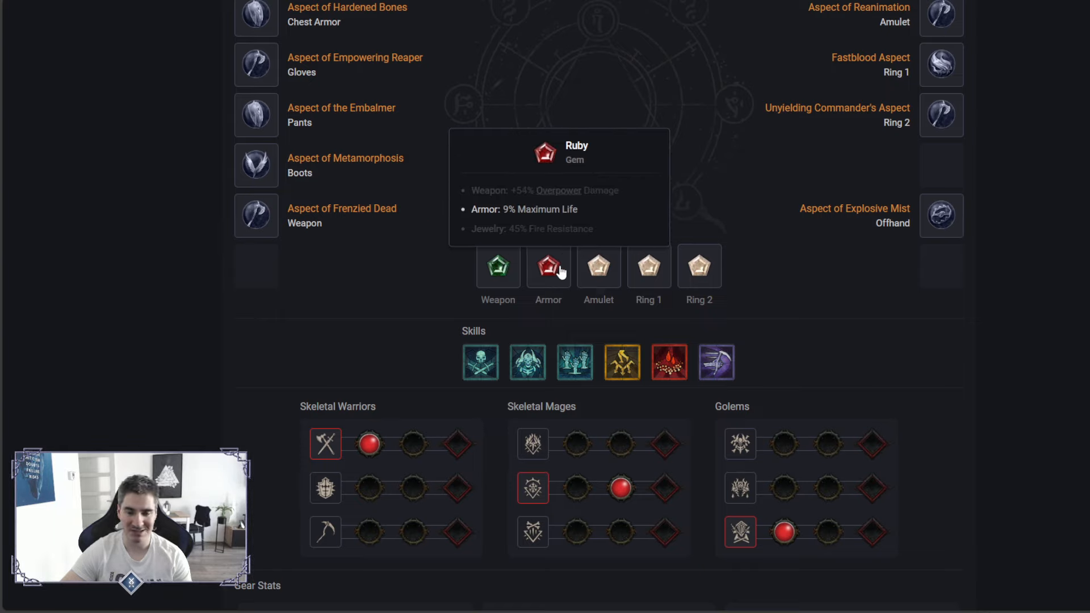
mouse_move(498, 266)
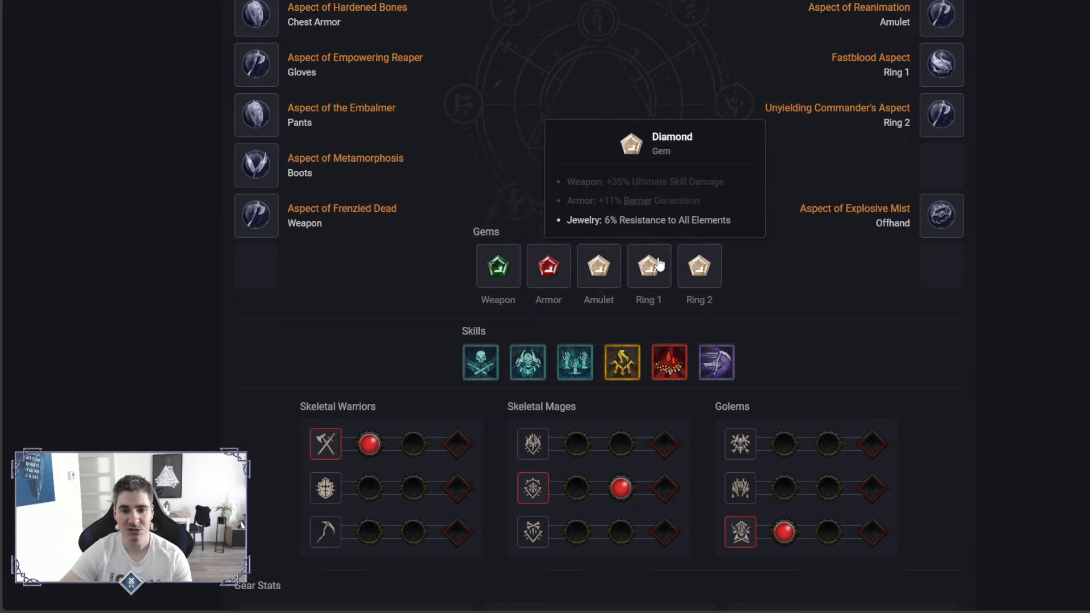
mouse_move(666, 269)
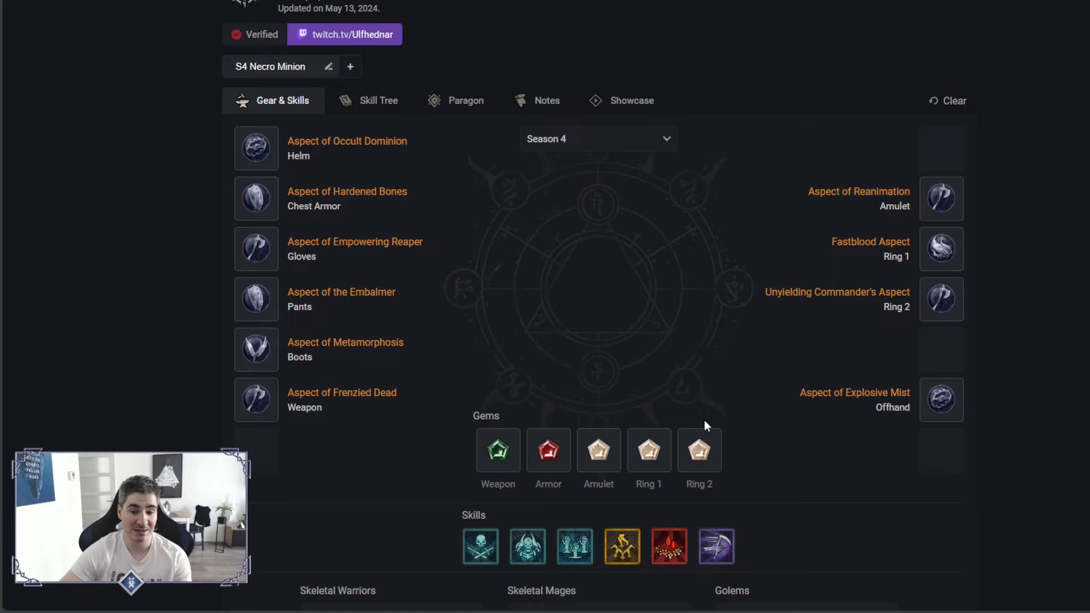
scroll("down", 3)
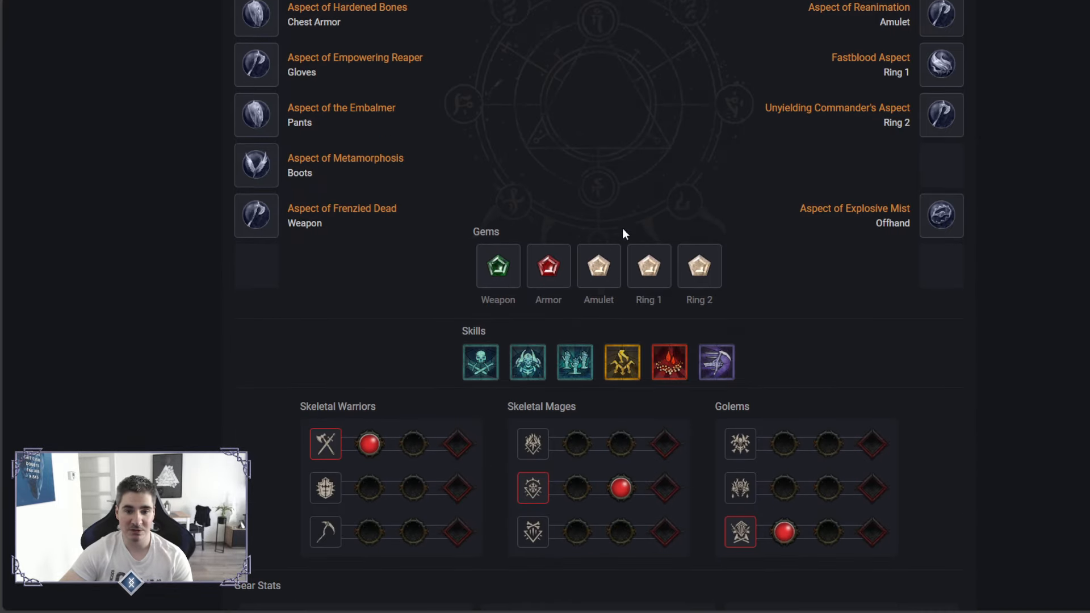
mouse_move(626, 270)
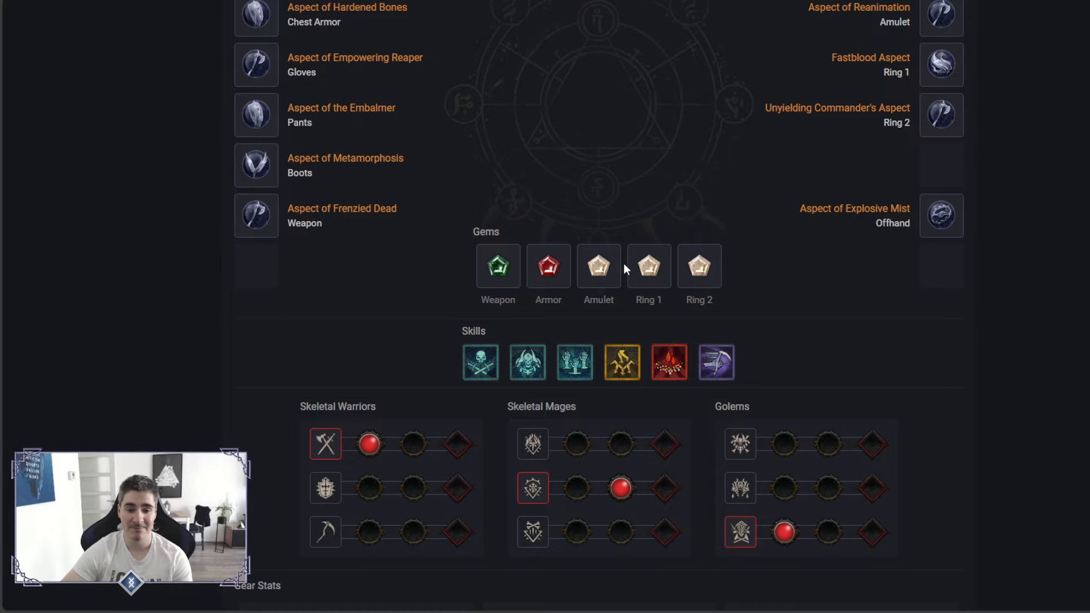
scroll("down", 3)
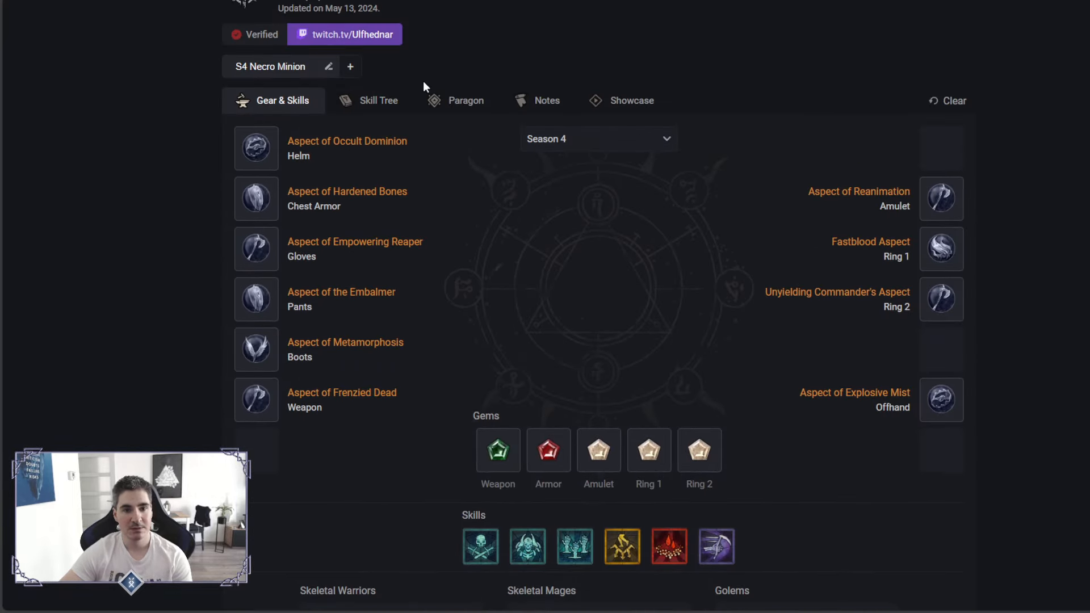
Open the Paragon boards to inspect Cult Leader nodes like Infused Warrior and Puppeteer.
left_click(465, 100)
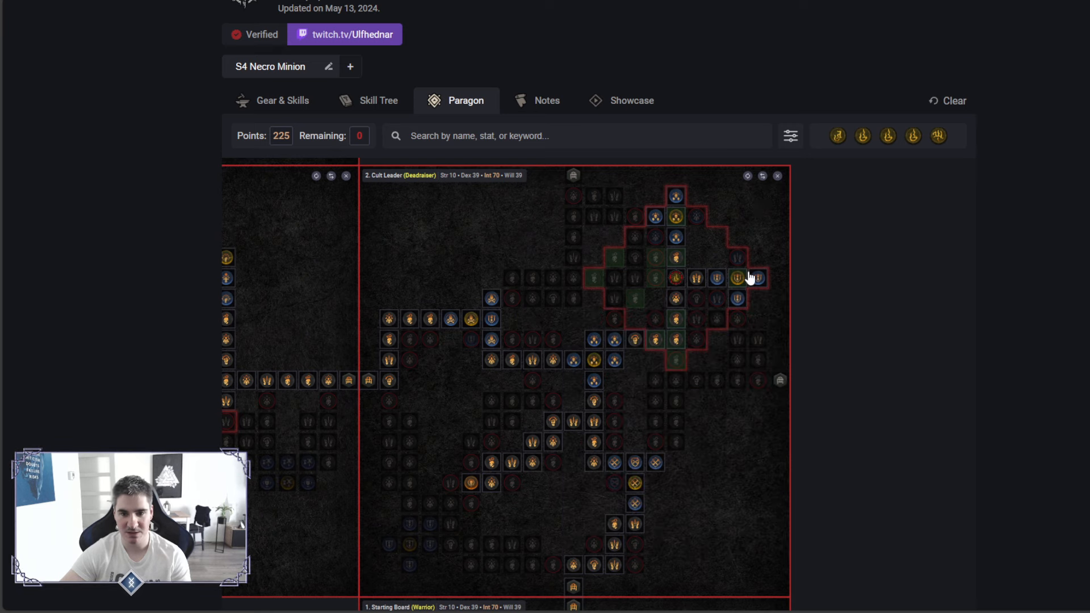
mouse_move(675, 278)
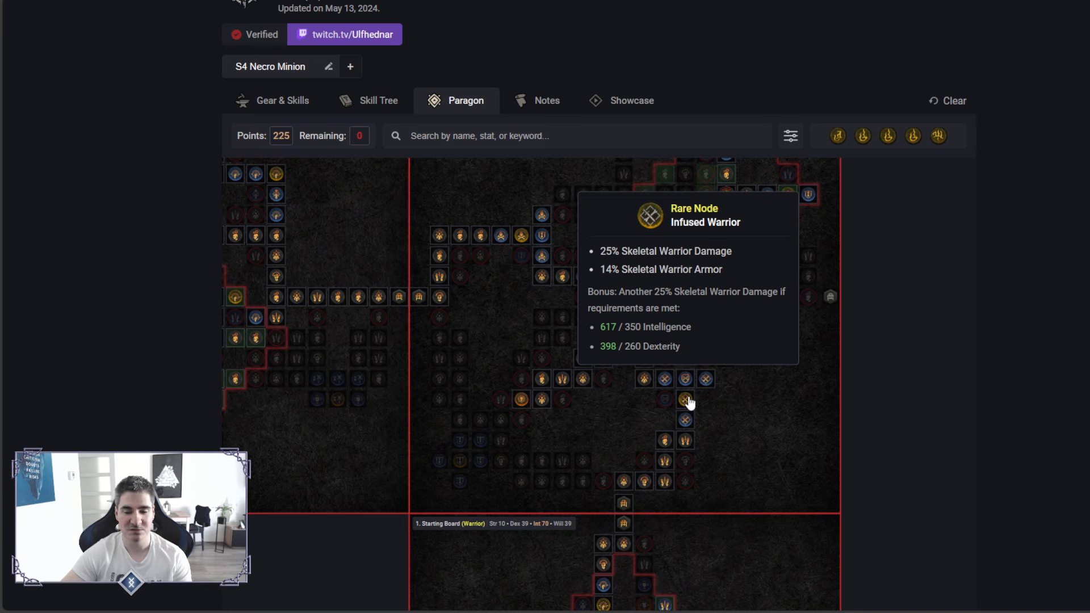
mouse_move(642, 292)
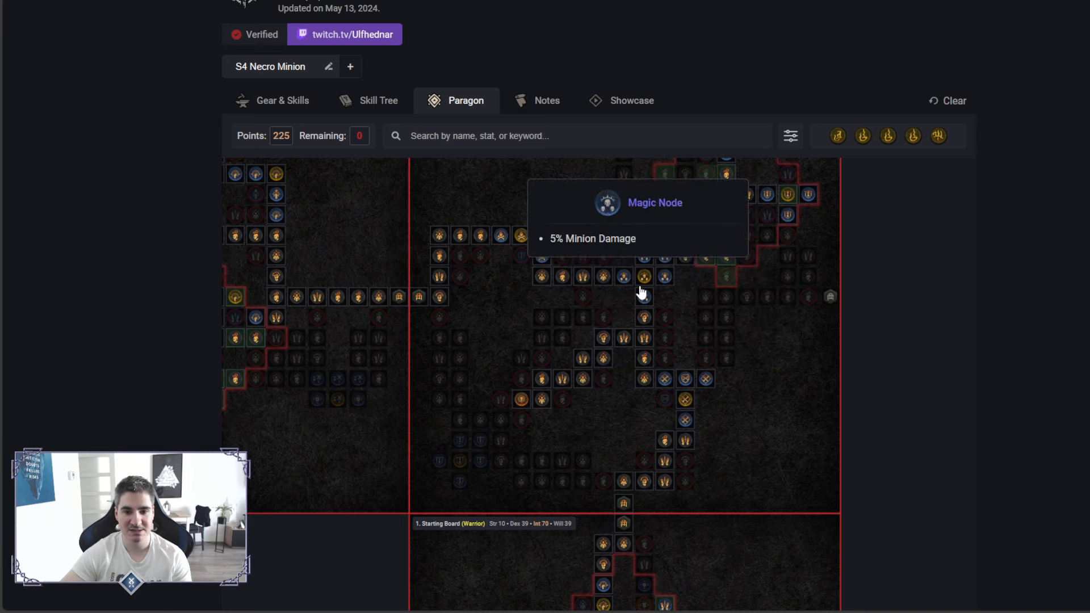
mouse_move(644, 276)
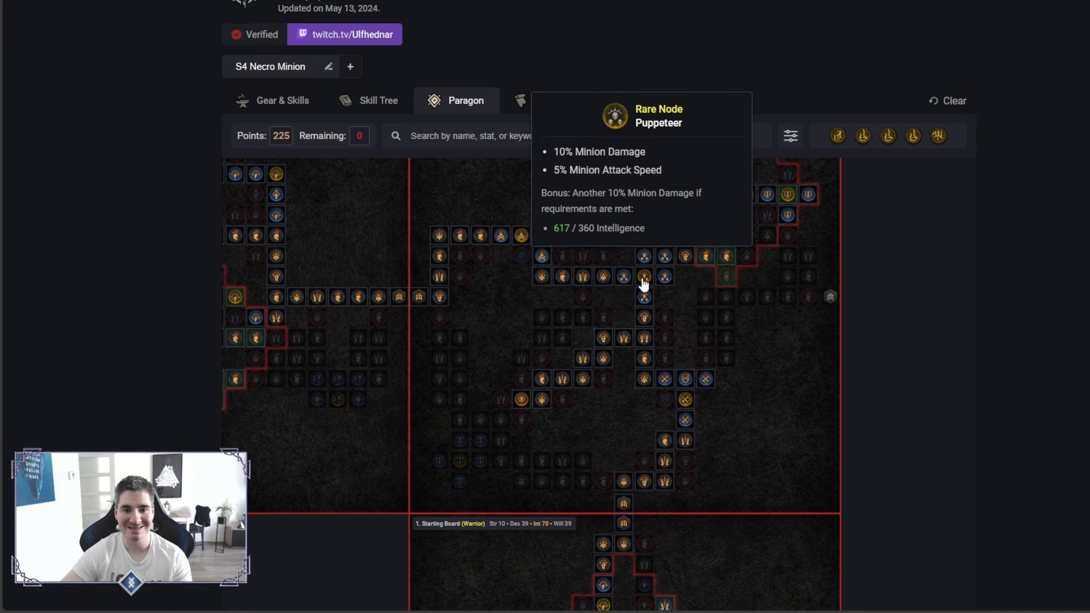
mouse_move(664, 264)
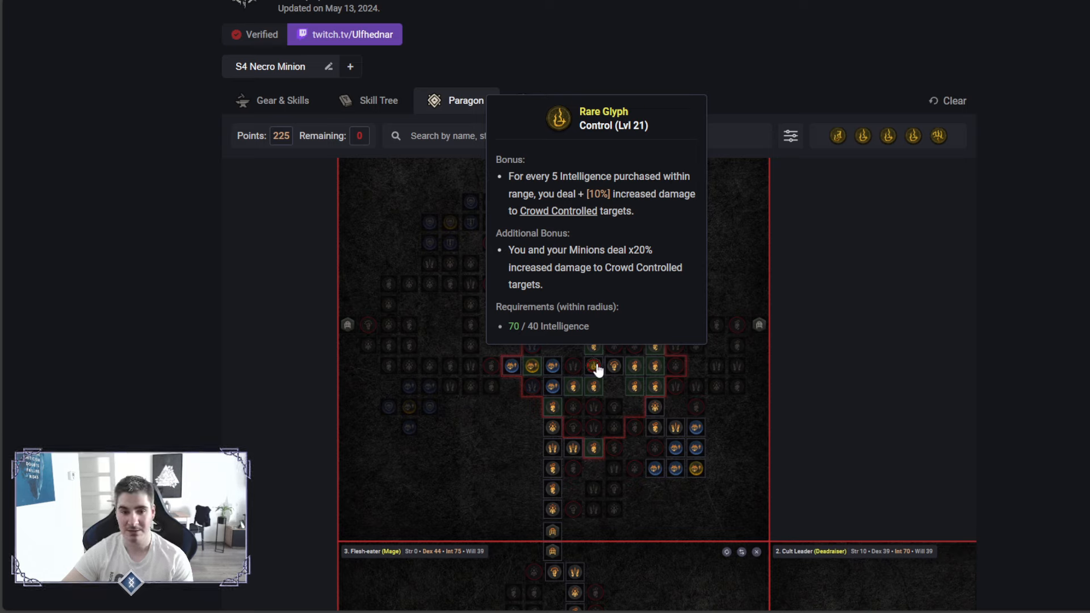
mouse_move(660, 368)
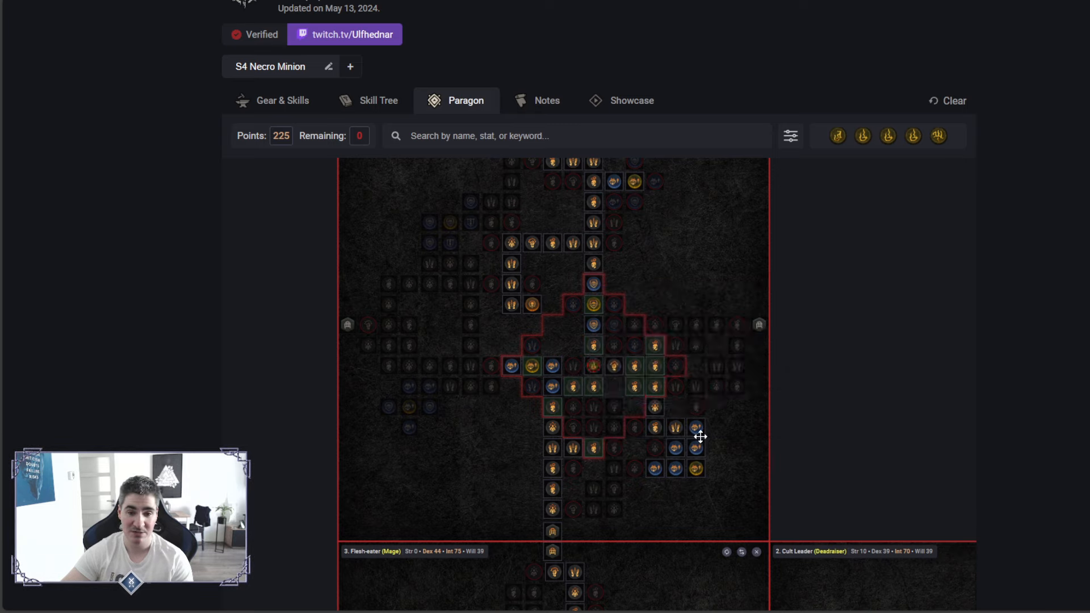
mouse_move(695, 431)
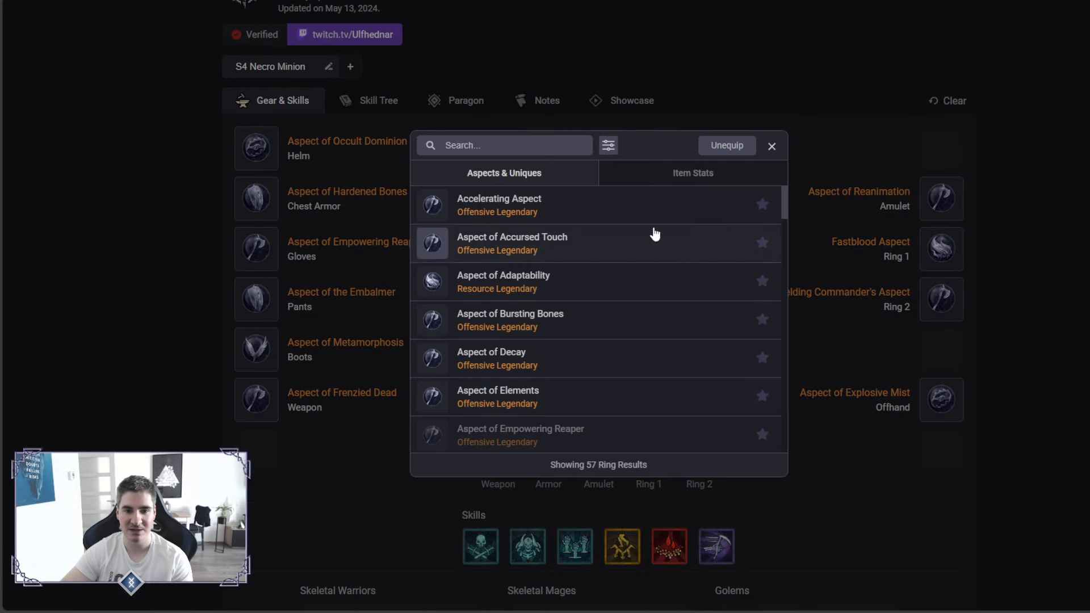
Check the ring's stat options, close the ring picker, and return to the Necro Minion skill tree.
left_click(691, 173)
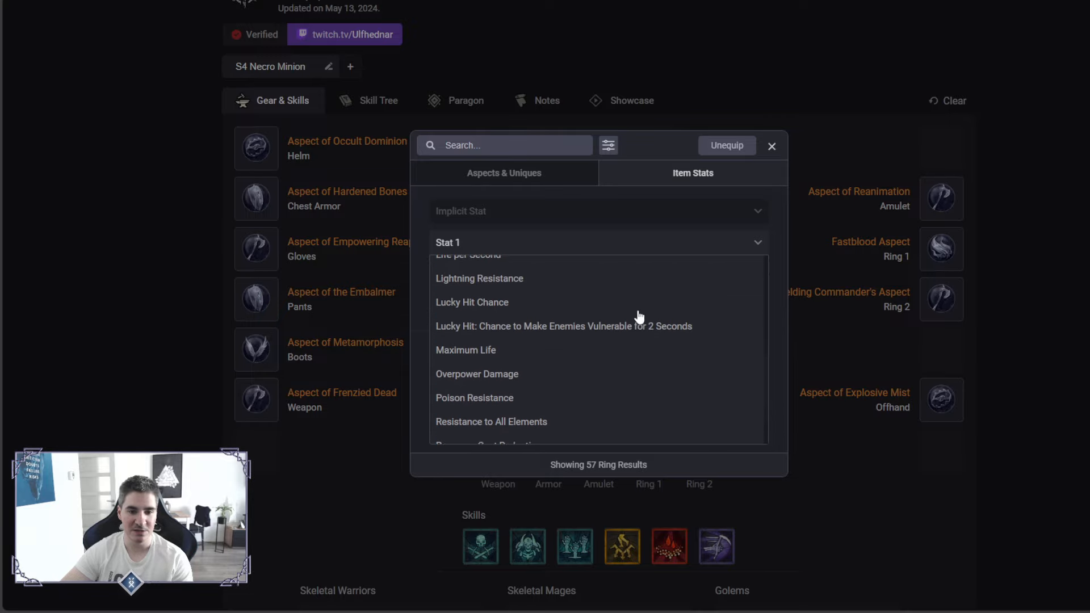
left_click(771, 146)
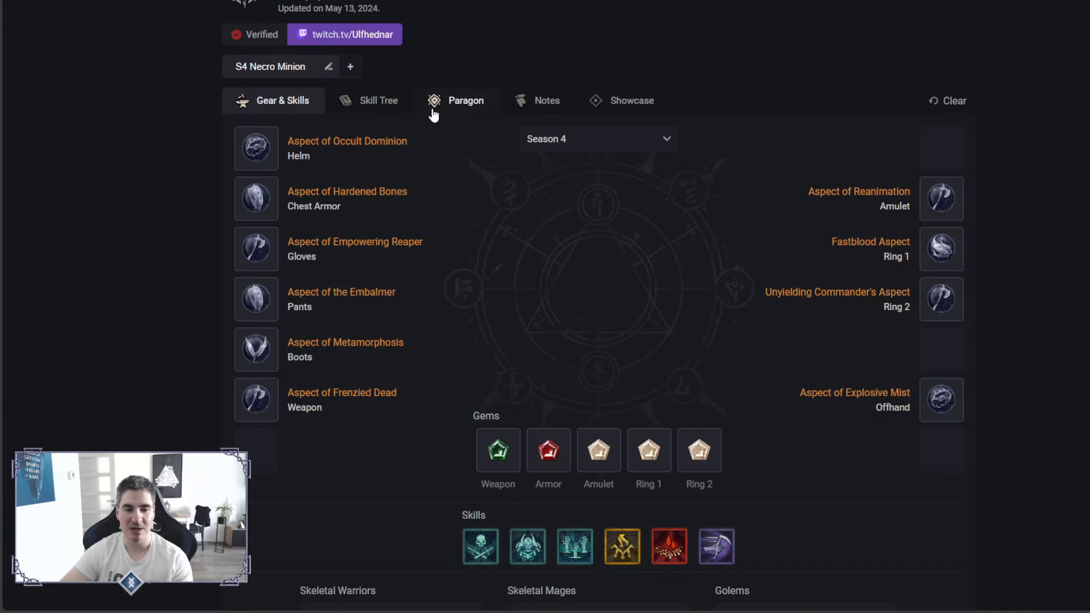
left_click(378, 100)
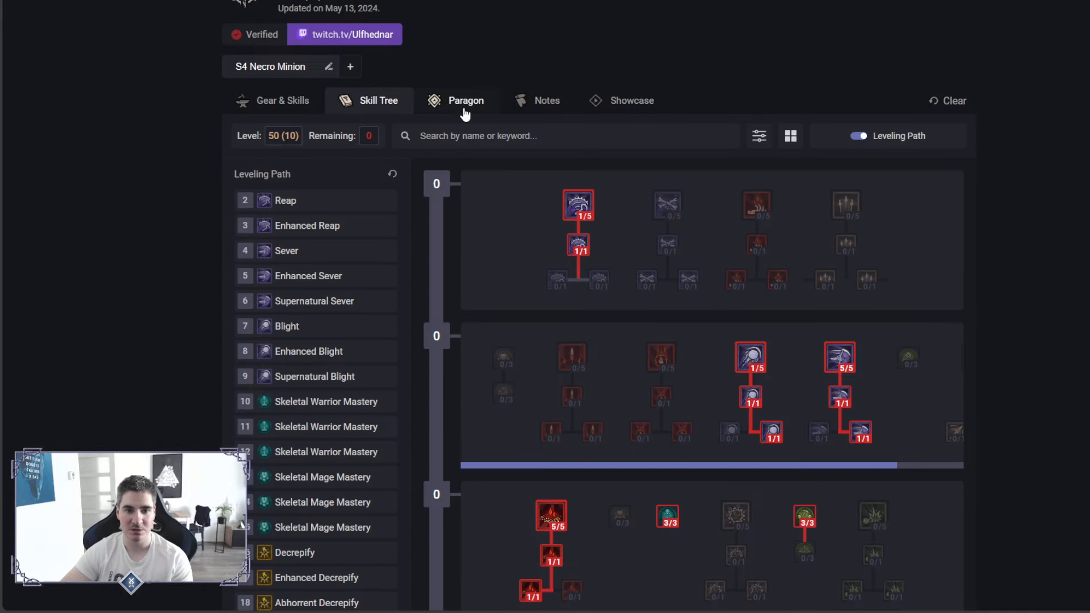
left_click(467, 100)
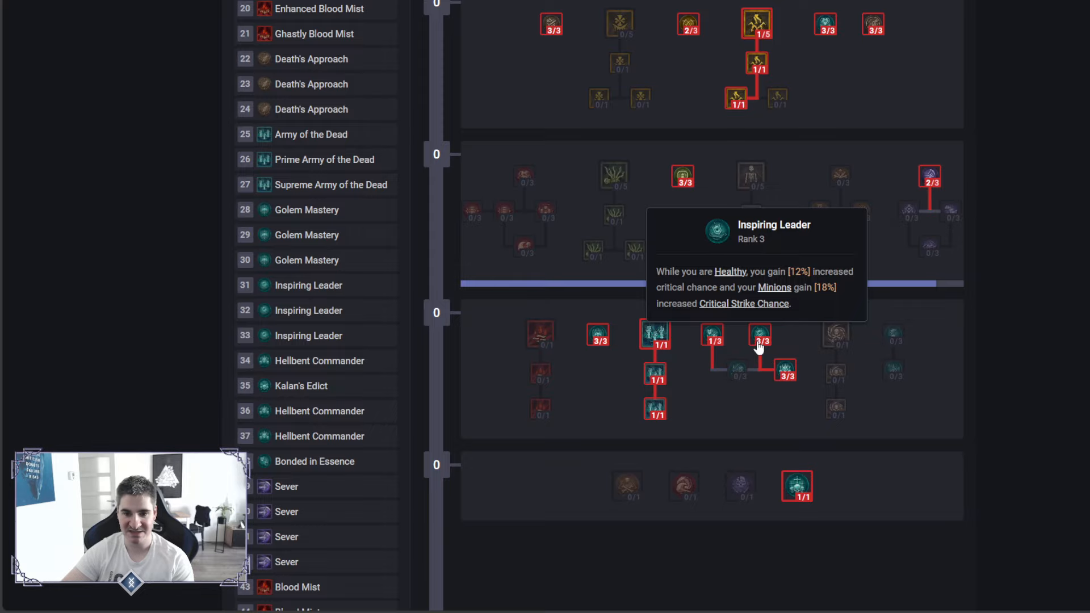
left_click(465, 100)
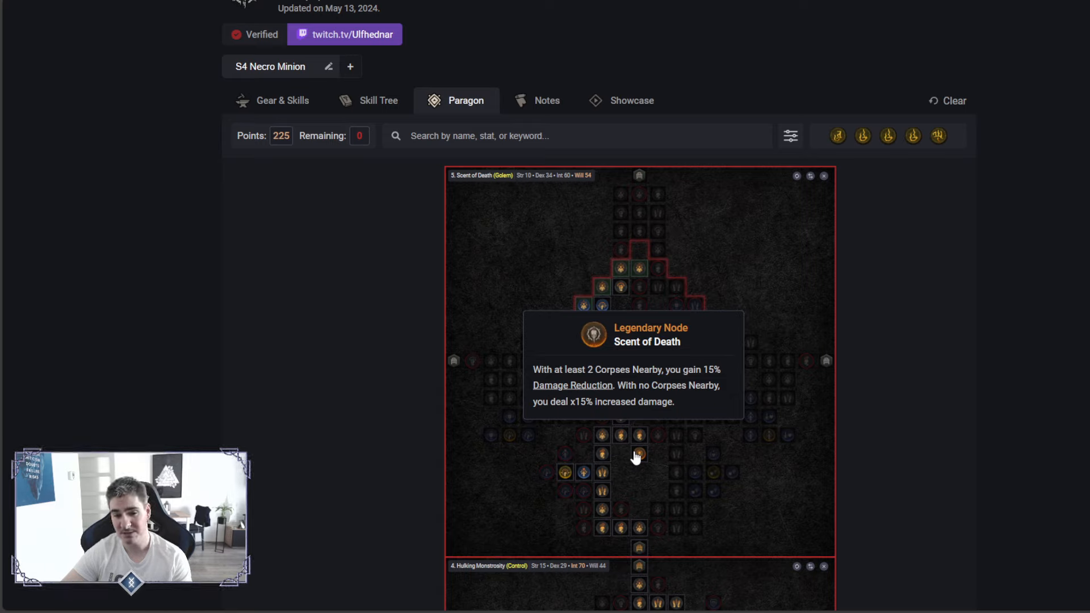
mouse_move(1064, 292)
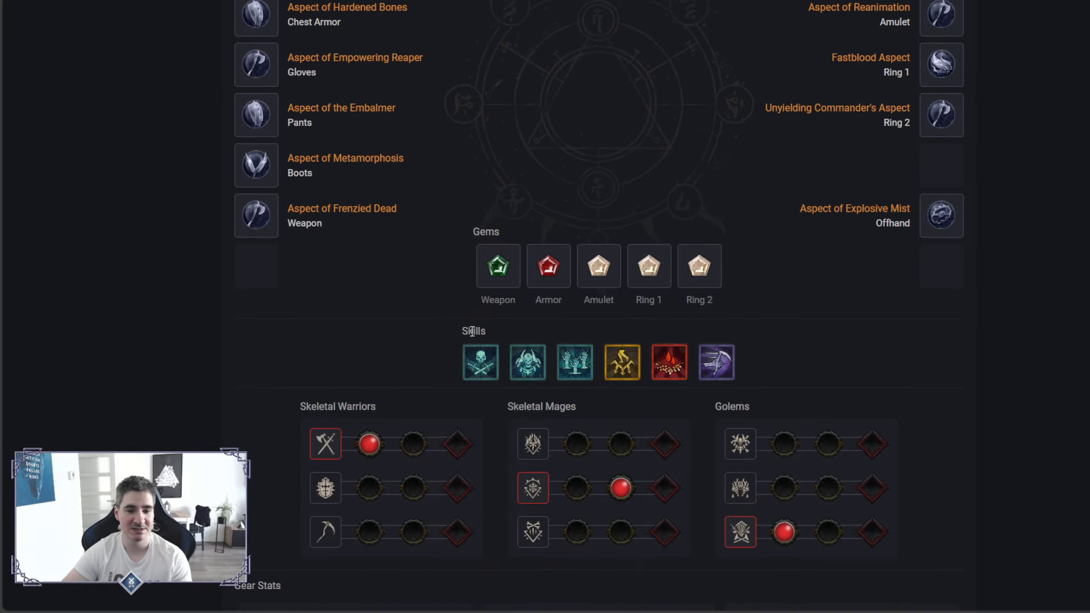
mouse_move(480, 362)
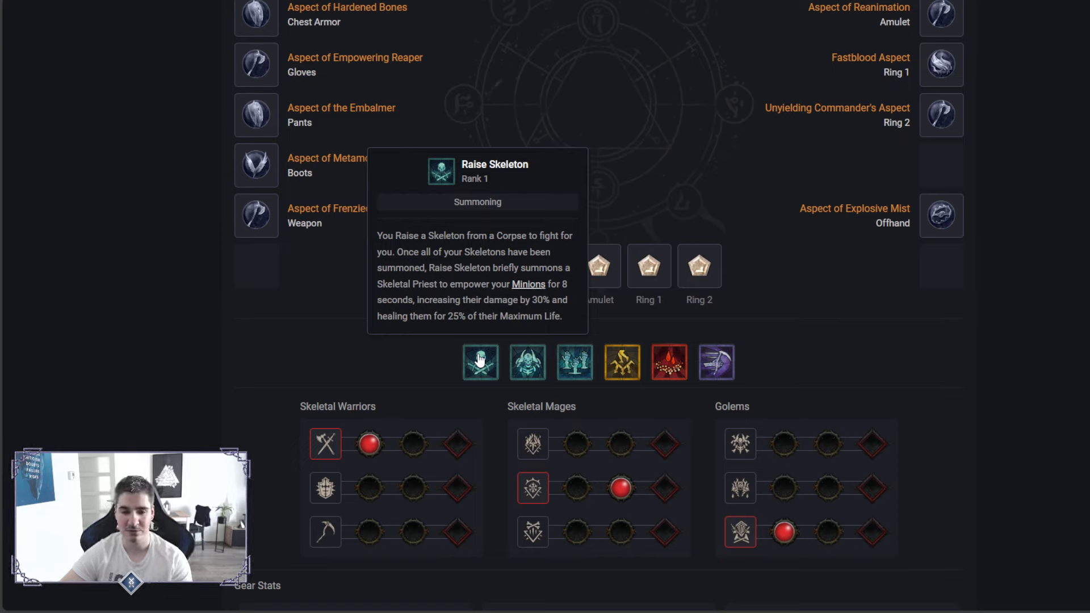
mouse_move(669, 362)
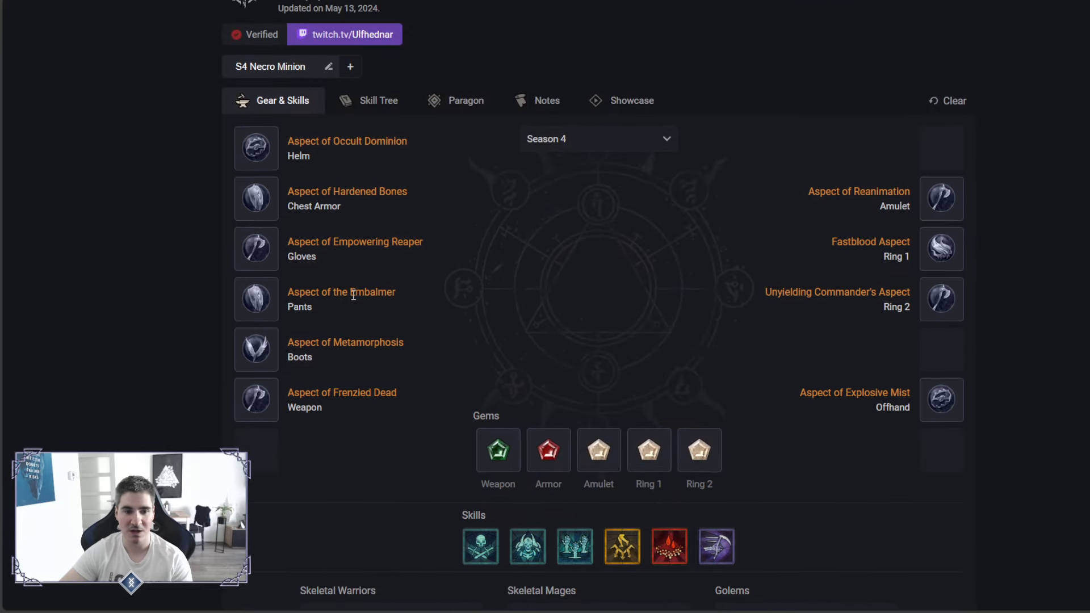
mouse_move(942, 248)
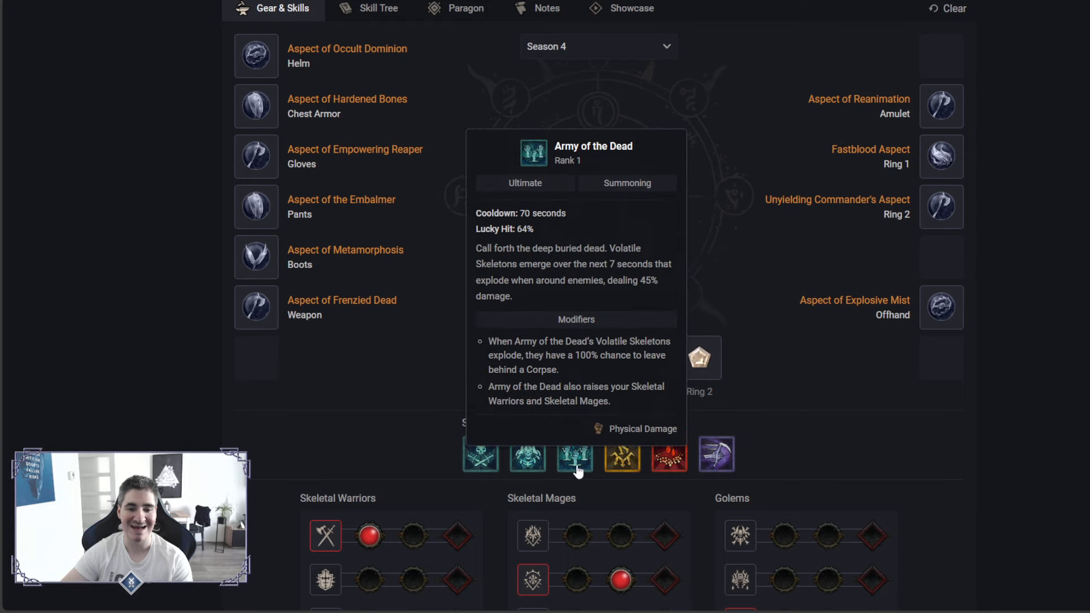
mouse_move(716, 455)
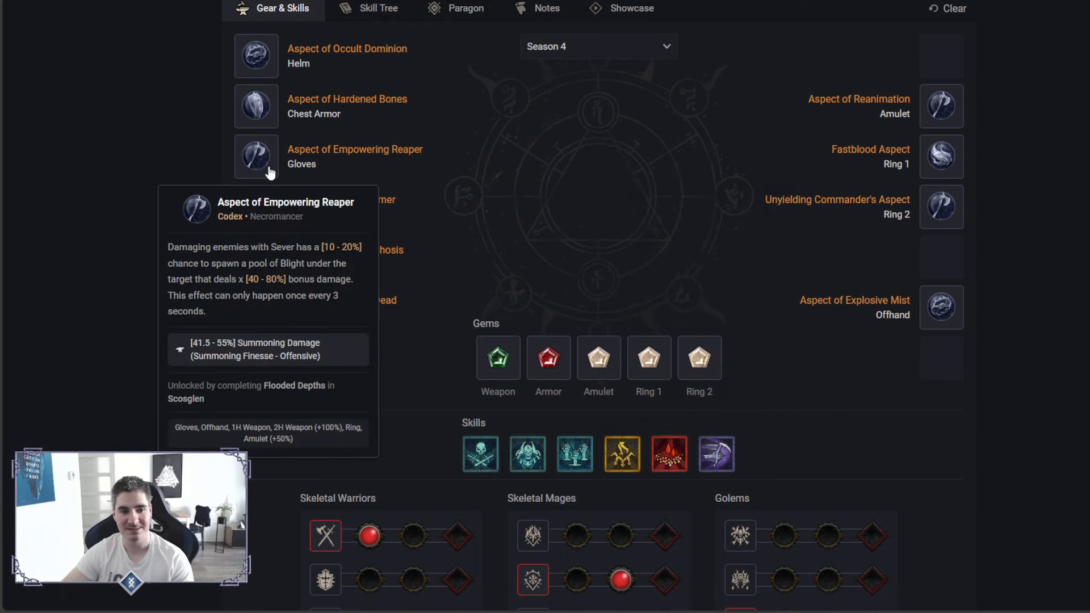
Scroll down the Gear & Skills page to reach the rotation skills and minion upgrades.
scroll("down", 3)
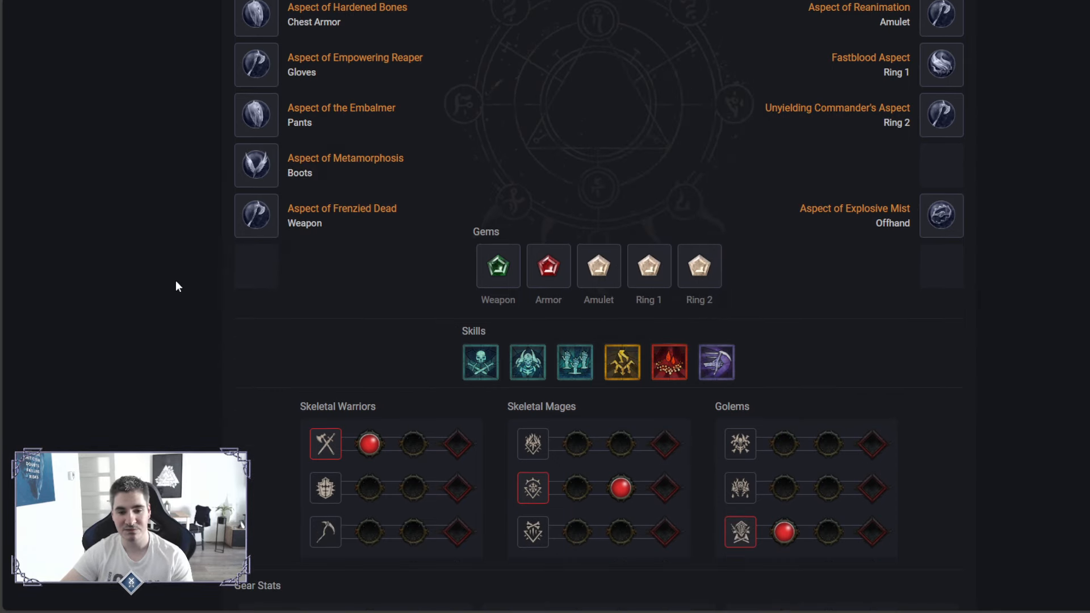
scroll("down", 3)
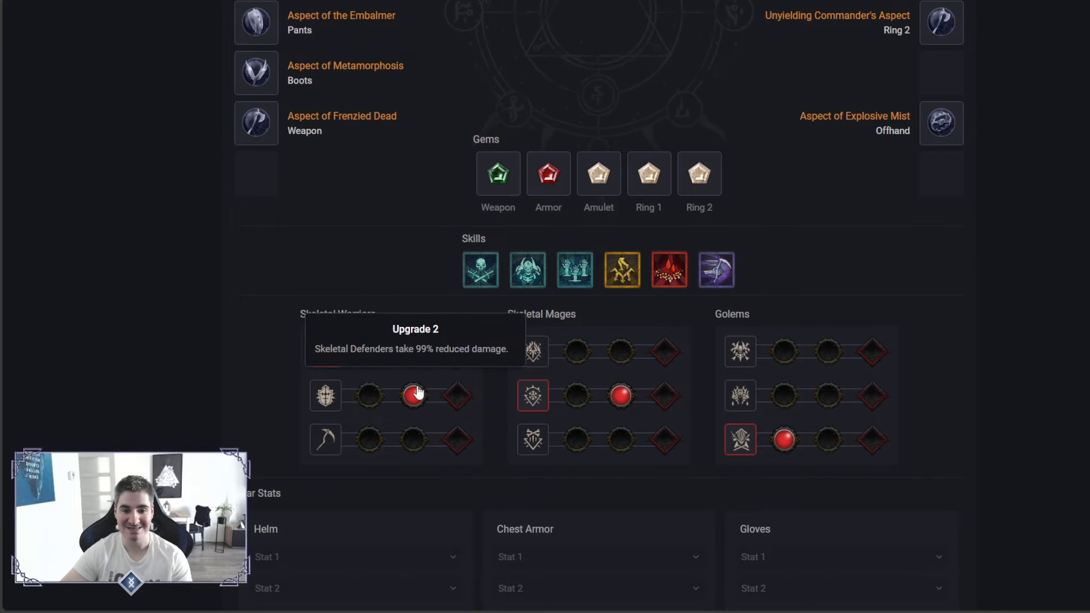
scroll("down", 3)
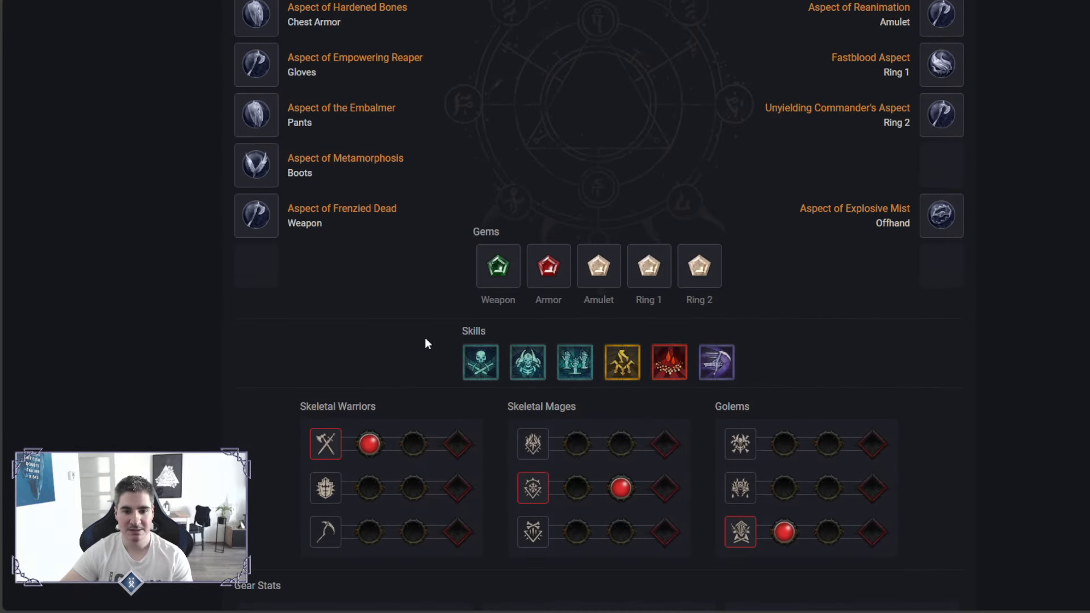
mouse_move(621, 363)
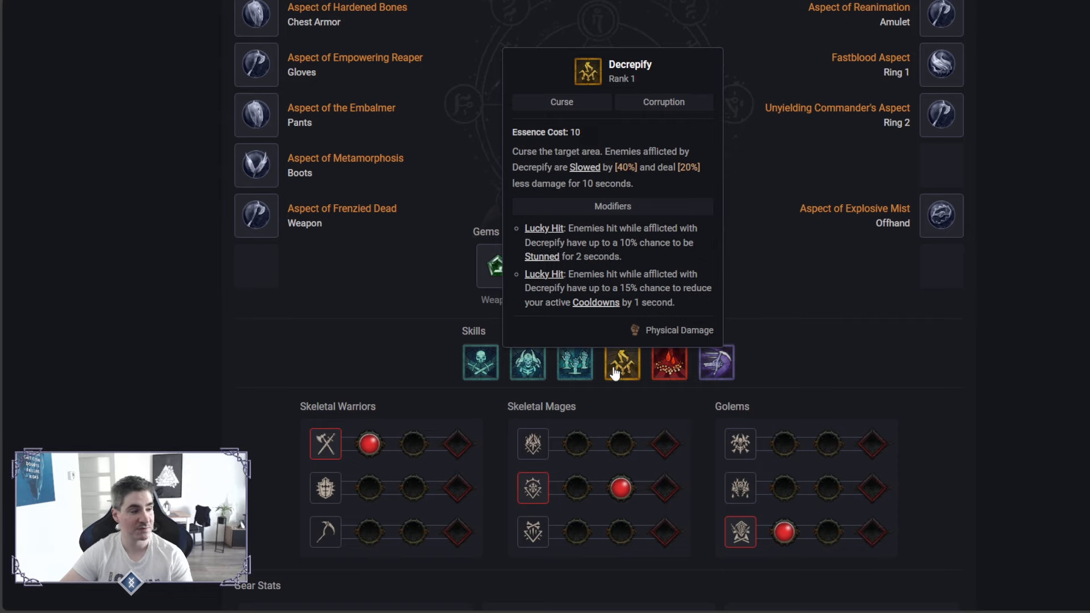
mouse_move(362, 362)
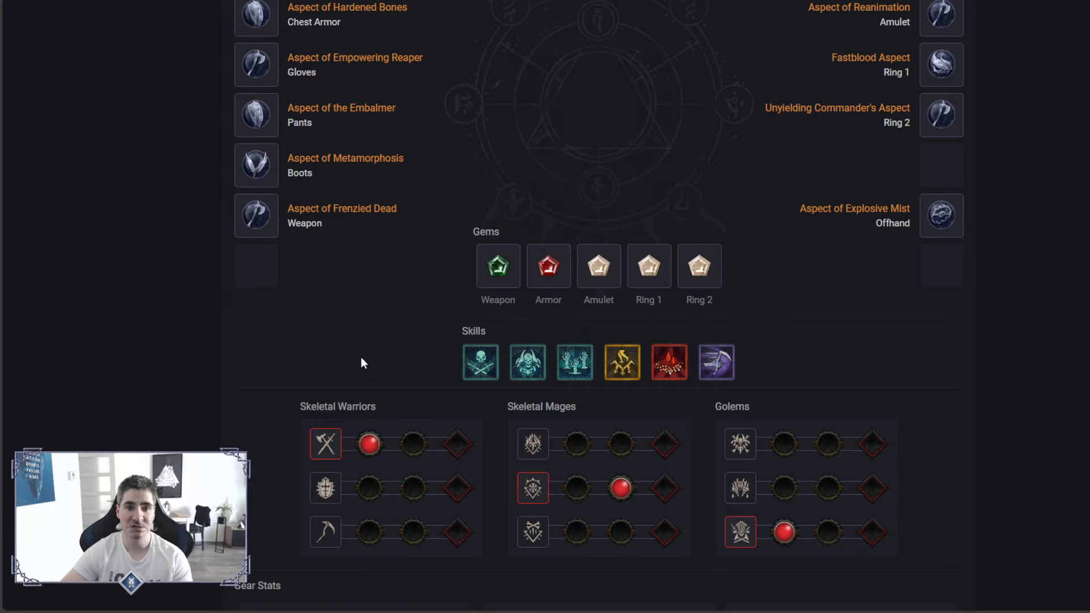